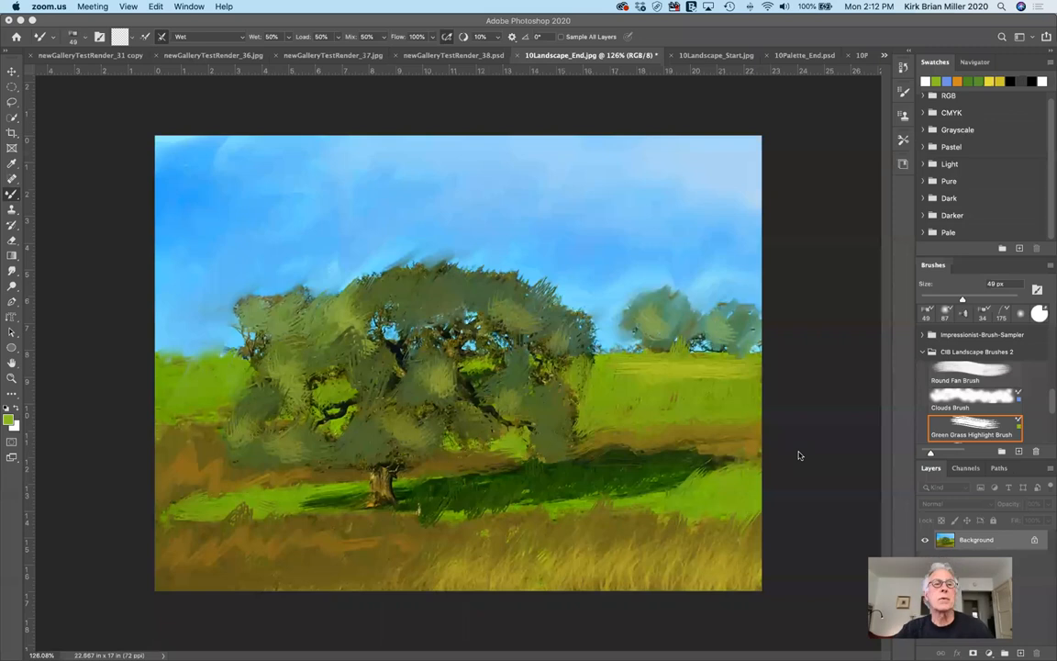
{"action": "mouse_move", "coordinate": [782, 452]}
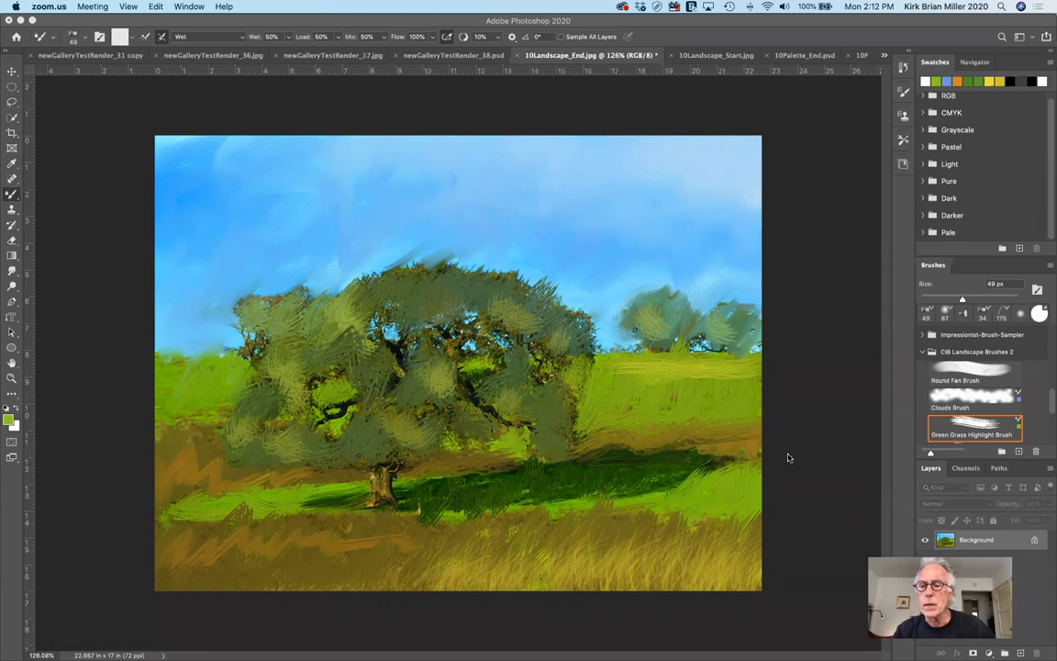
{"action": "mouse_move", "coordinate": [793, 124]}
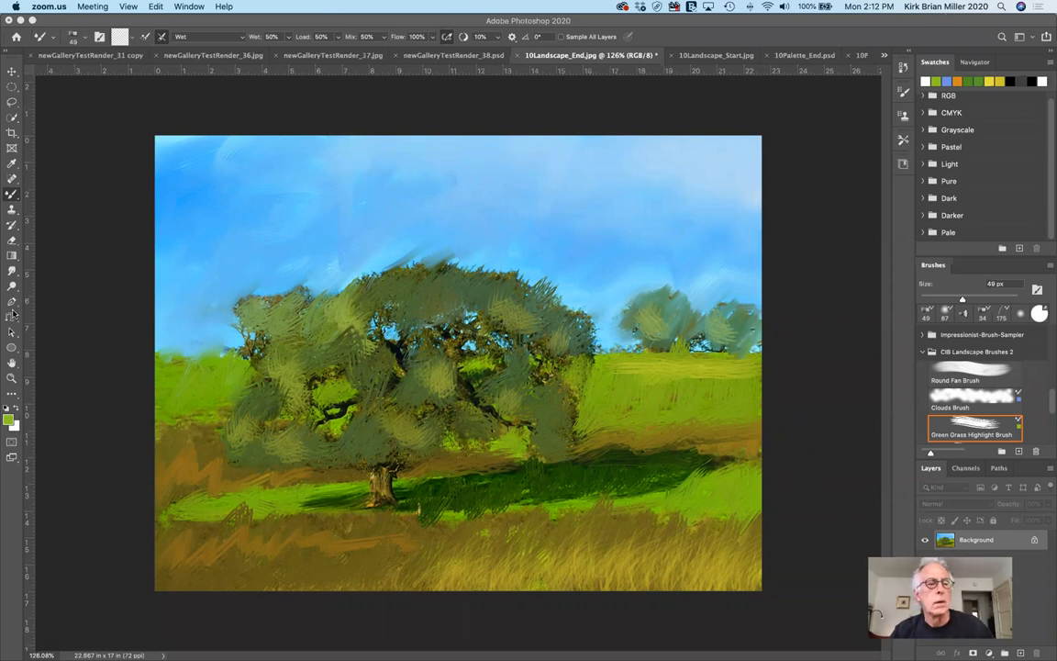
{"action": "mouse_move", "coordinate": [66, 316]}
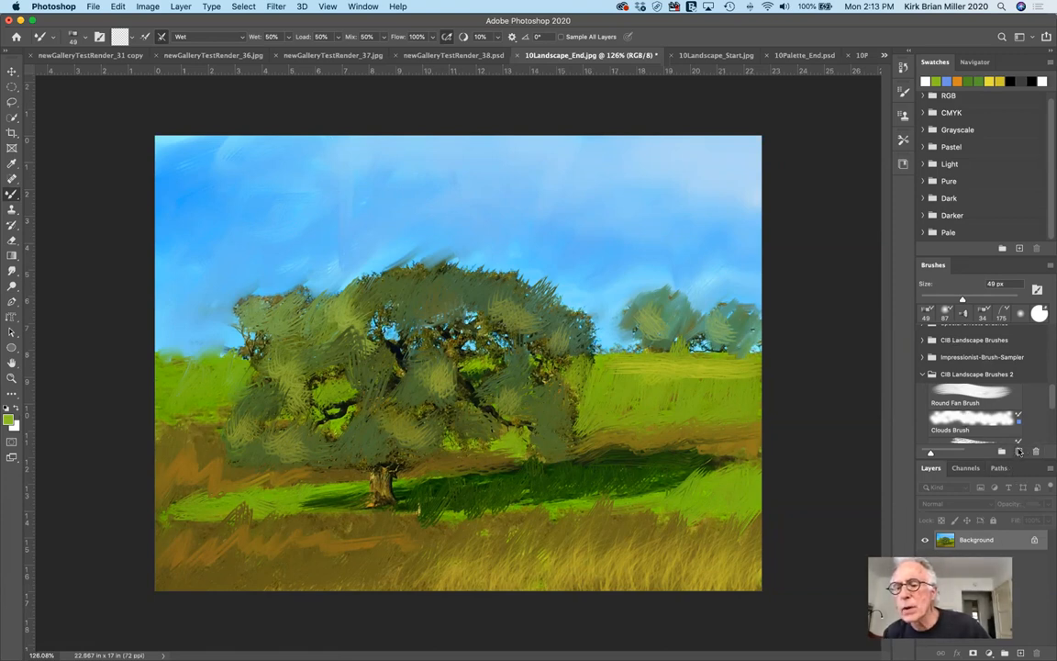
- Start and cancel a new brush preset, then show the Brushes panel menu with Import Brushes
{"action": "left_click", "coordinate": [1017, 452]}
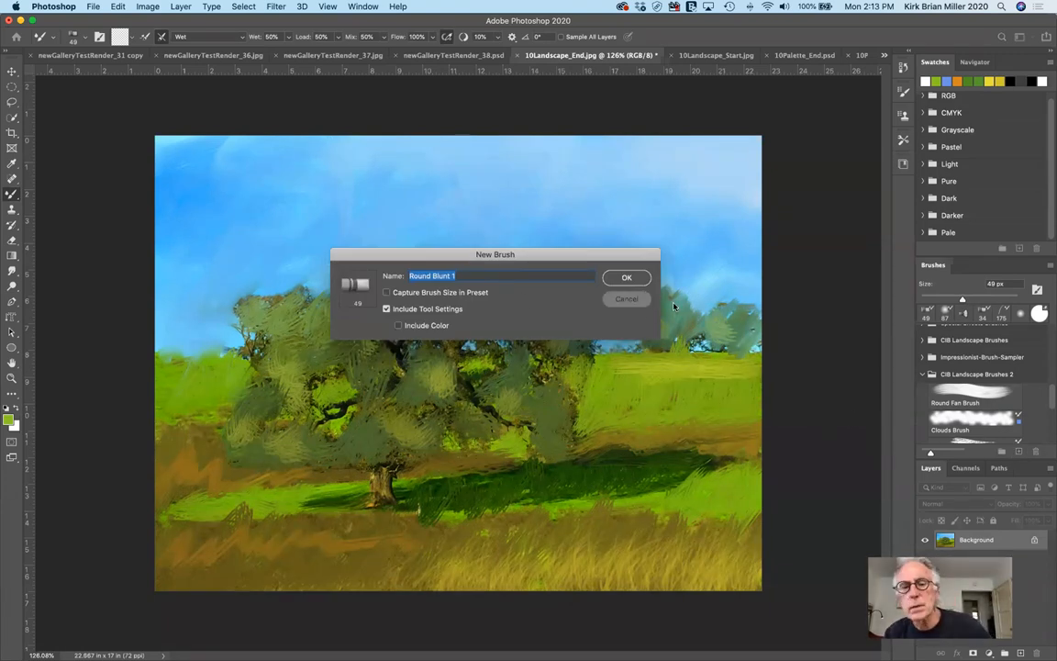
{"action": "left_click", "coordinate": [628, 277]}
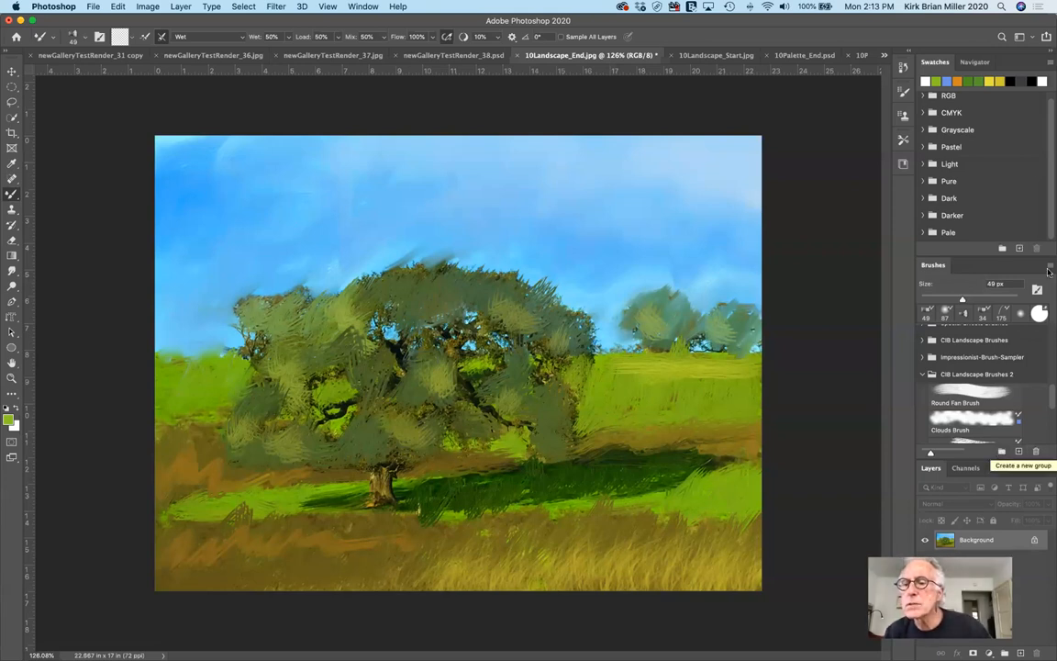
{"action": "left_click", "coordinate": [1049, 267]}
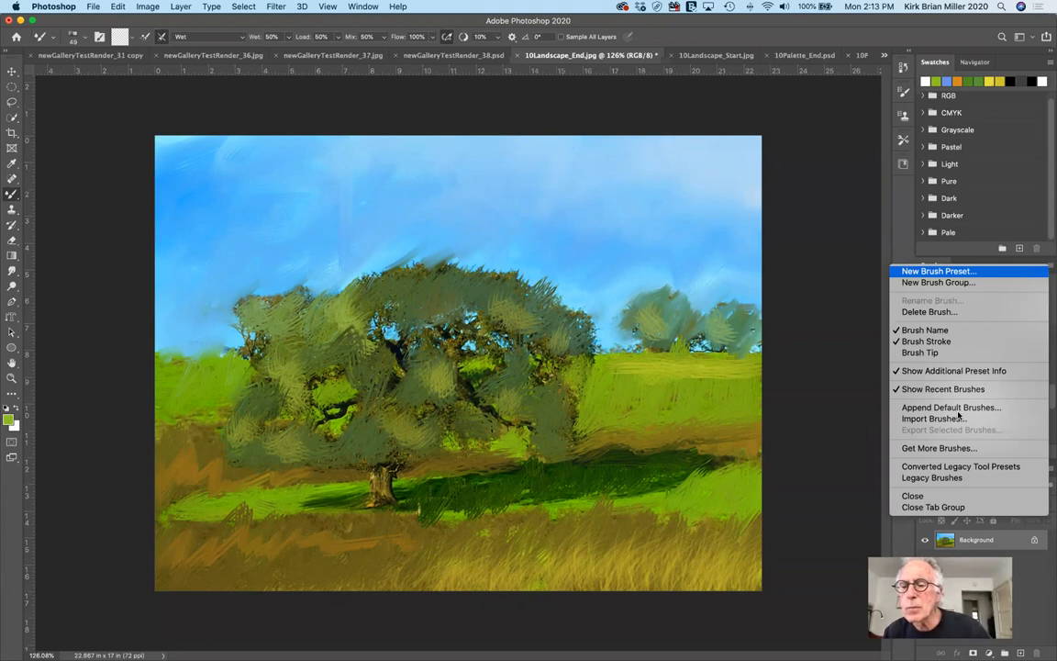
{"action": "mouse_move", "coordinate": [933, 418]}
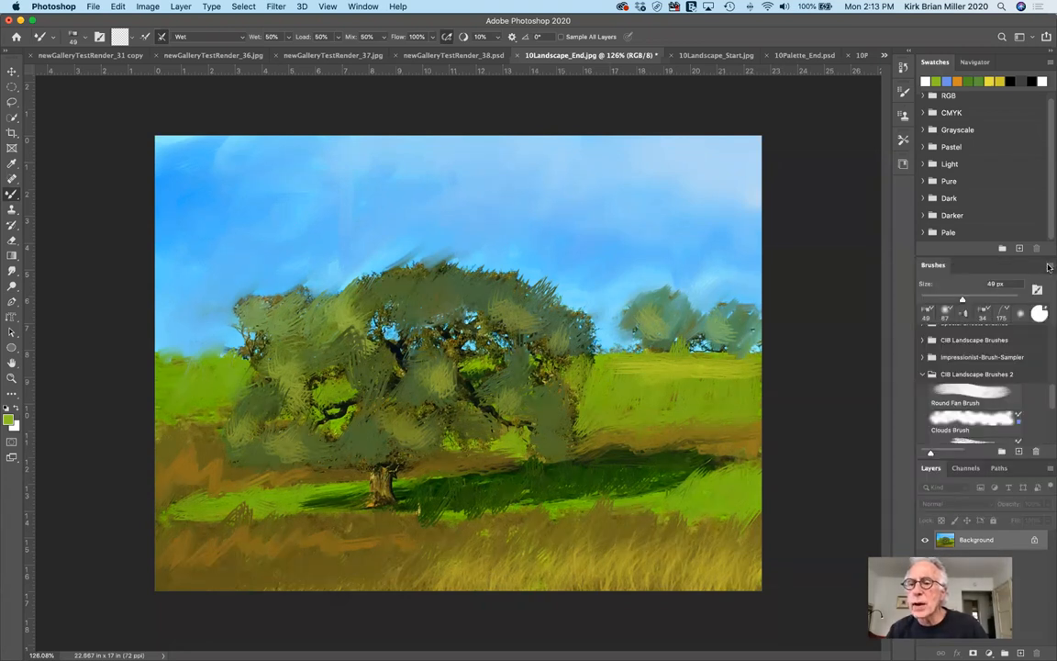
{"action": "left_click", "coordinate": [1048, 266]}
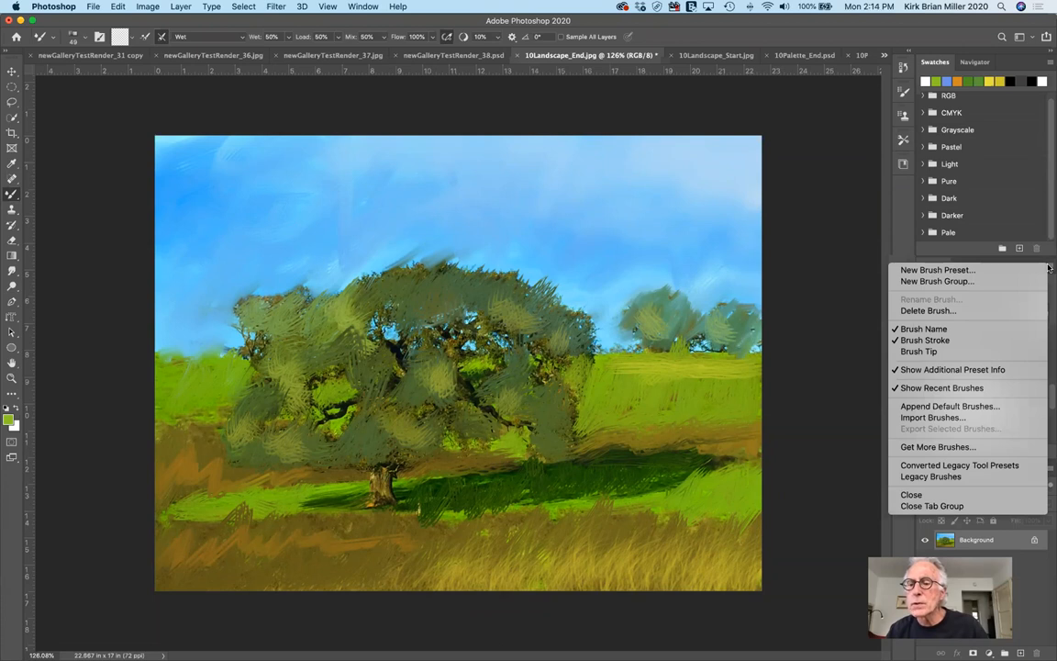
{"action": "mouse_move", "coordinate": [938, 448]}
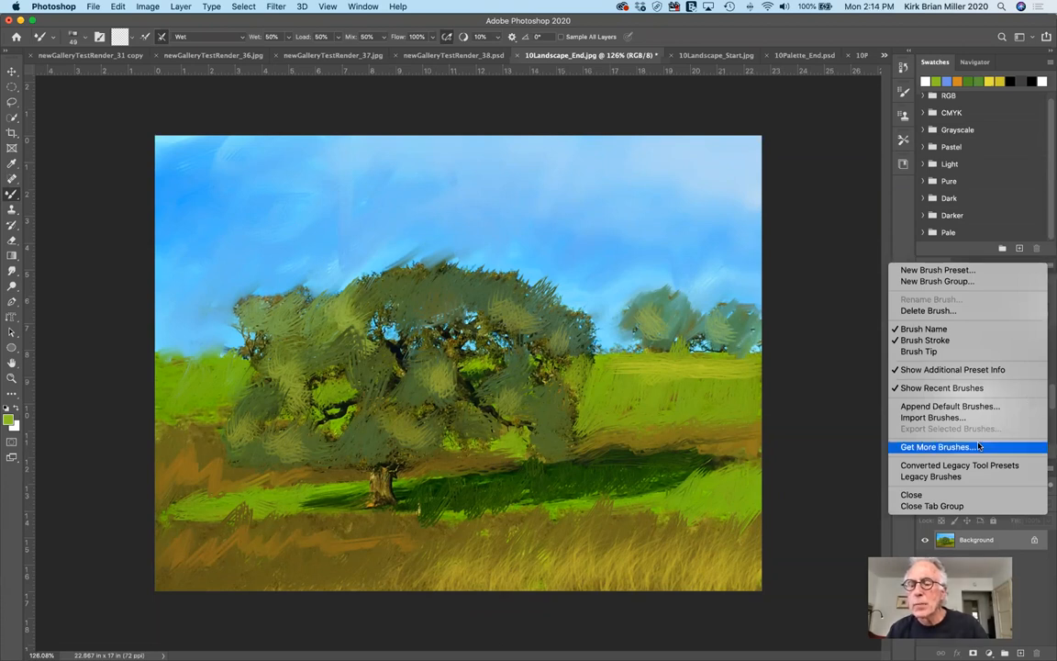
{"action": "mouse_move", "coordinate": [975, 426]}
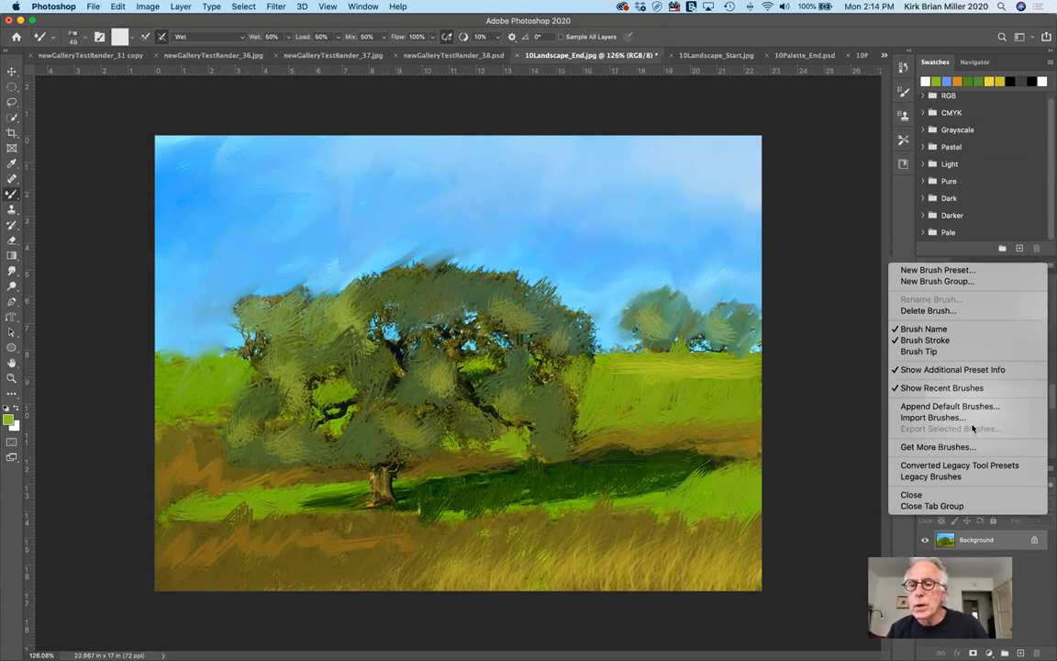
{"action": "mouse_move", "coordinate": [933, 418]}
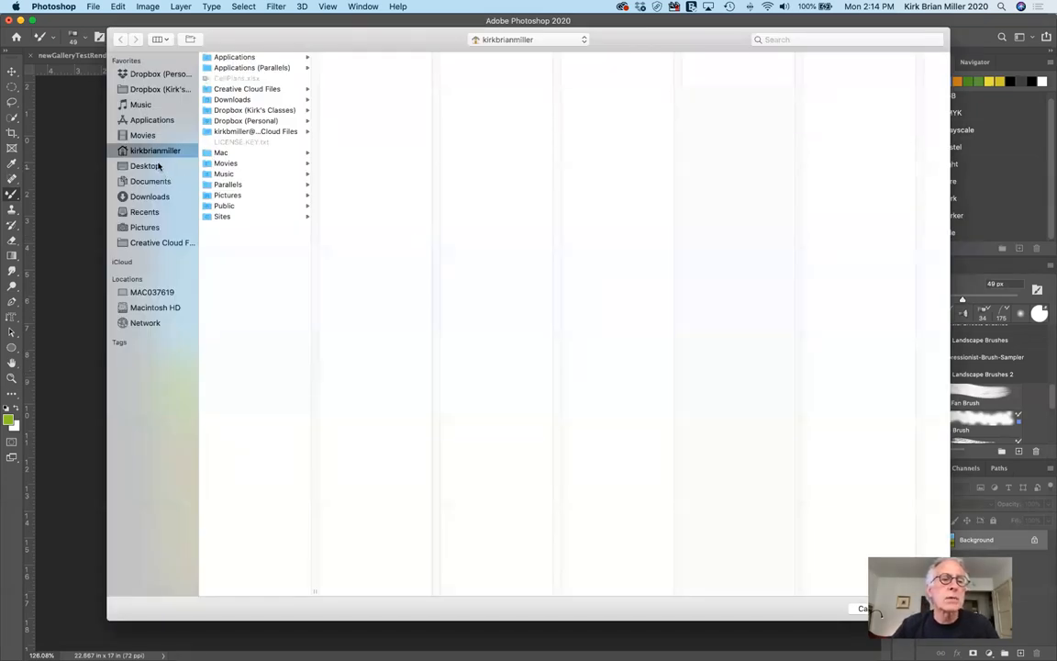
- Load CW Landscape Brushes.abr from Desktop > PSCC2020Lesson_Files > Lesson10
{"action": "left_click", "coordinate": [147, 165]}
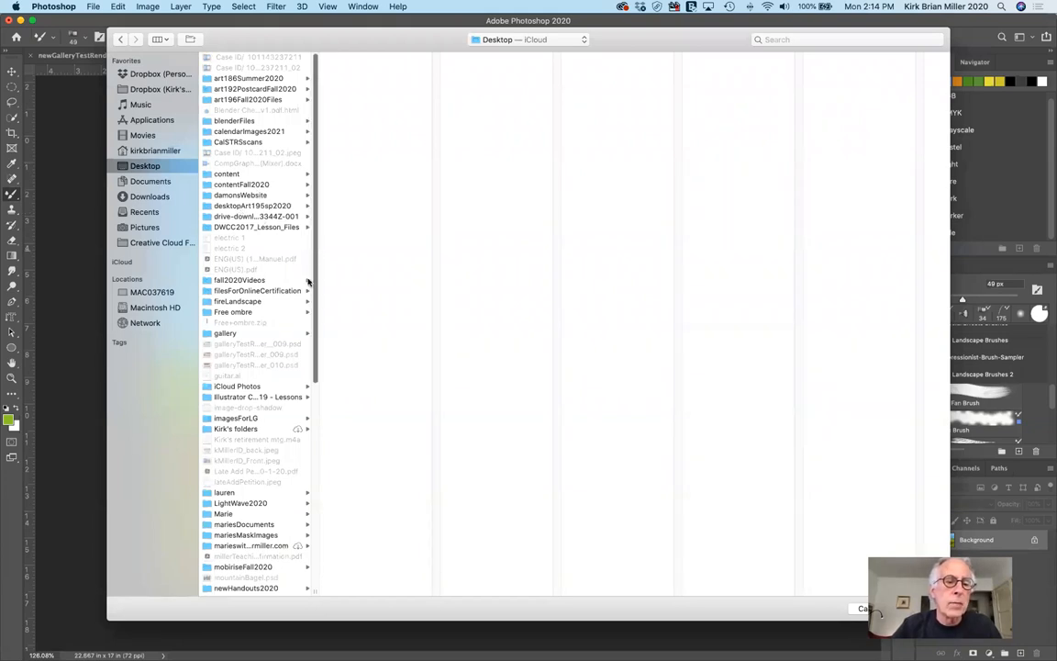
{"action": "scroll", "scroll_direction": "down", "scroll_amount": 3}
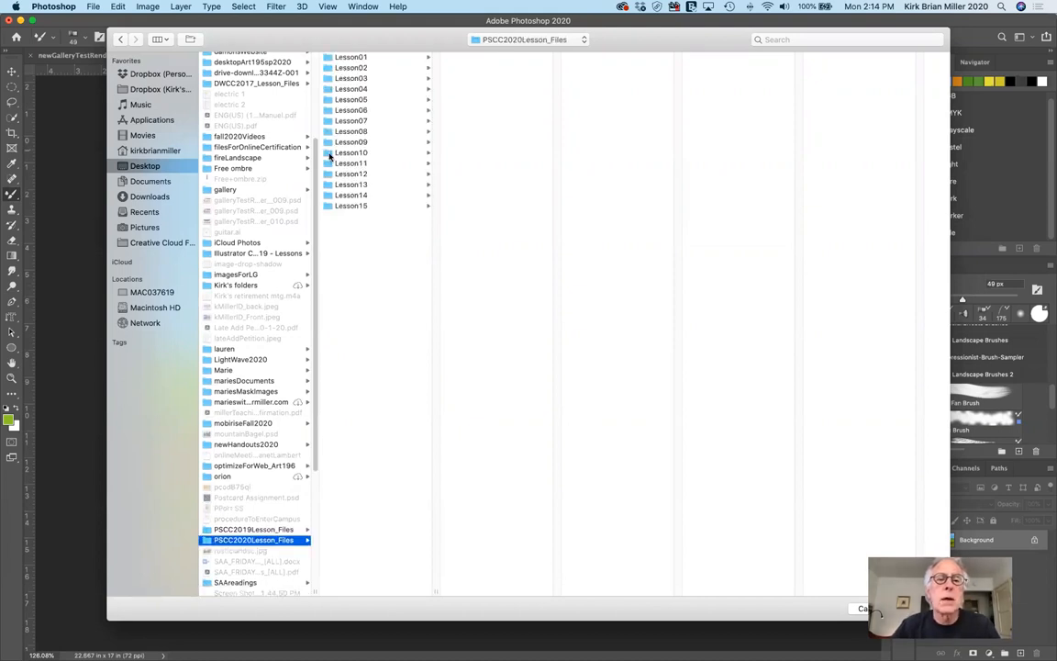
{"action": "left_click", "coordinate": [351, 152]}
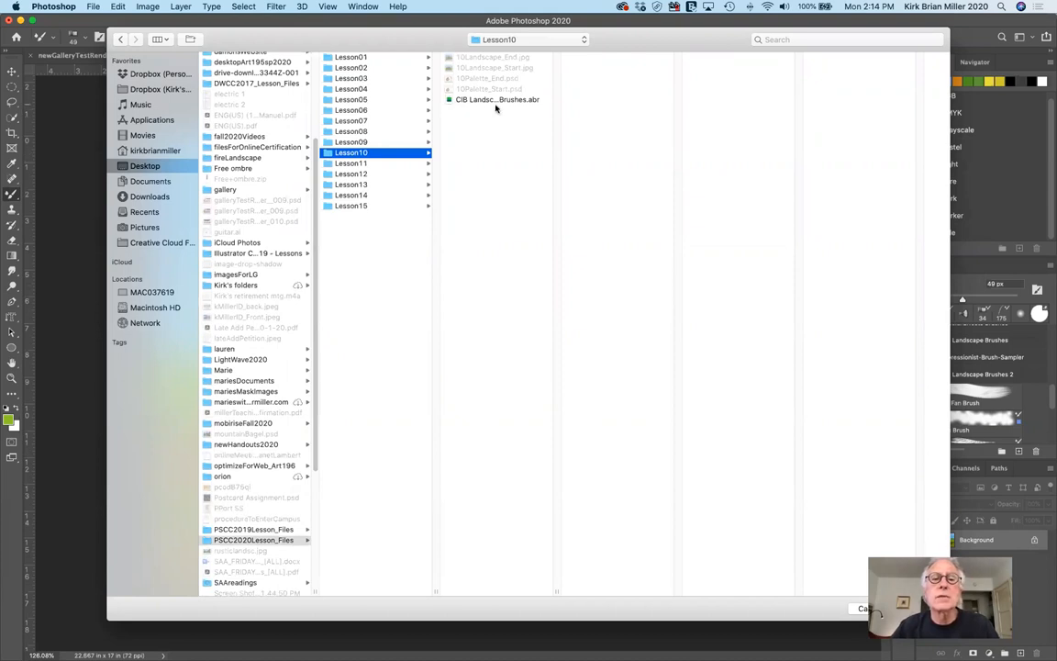
{"action": "mouse_move", "coordinate": [538, 103]}
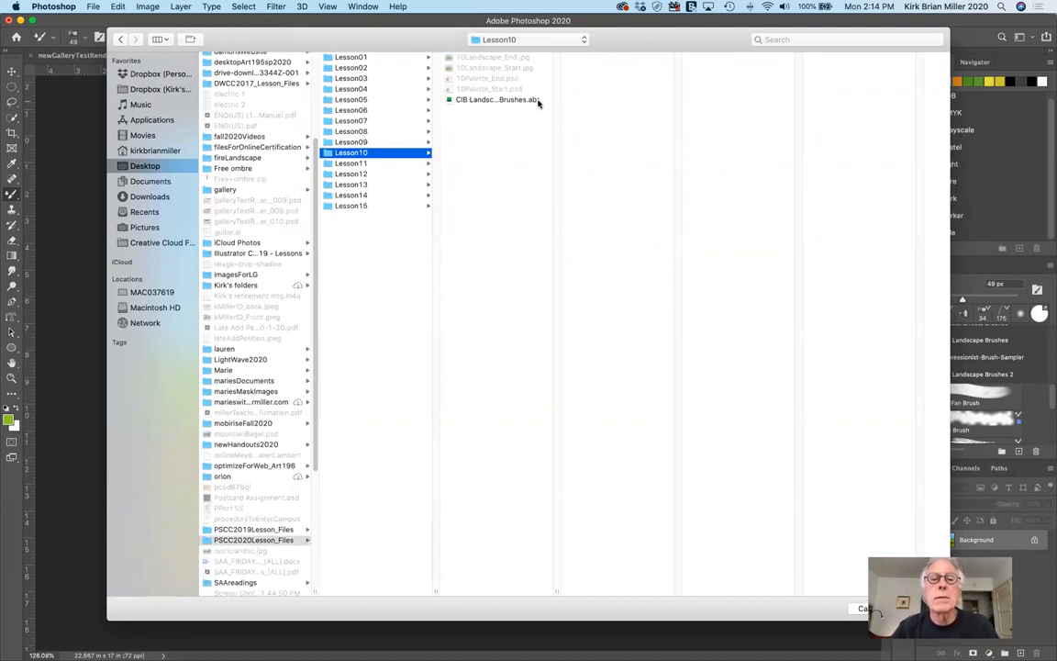
{"action": "left_click", "coordinate": [500, 99]}
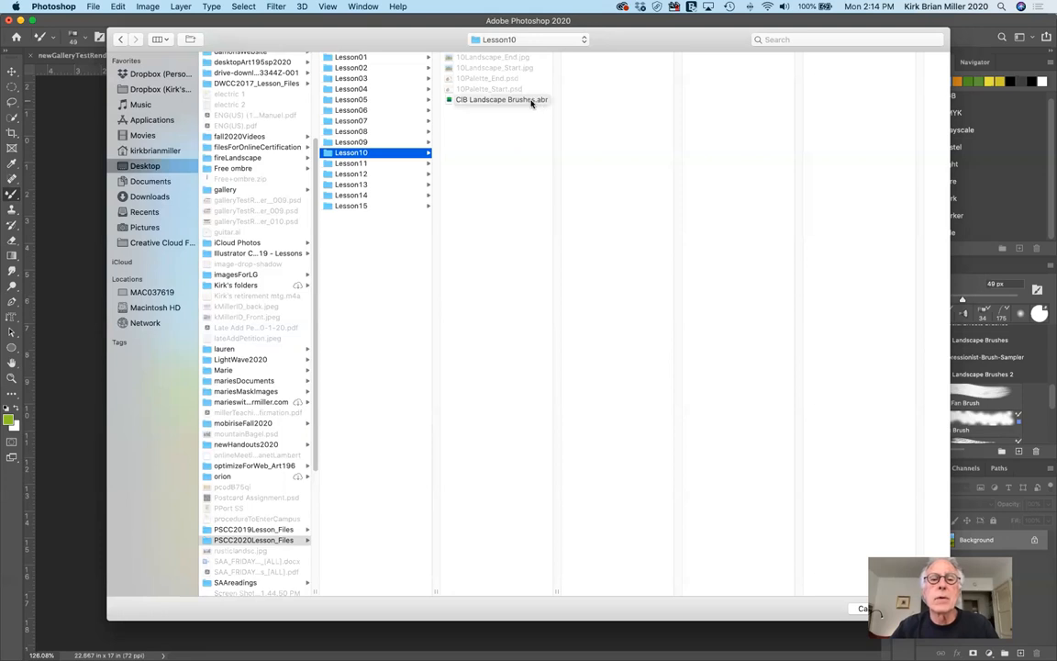
{"action": "mouse_move", "coordinate": [462, 101]}
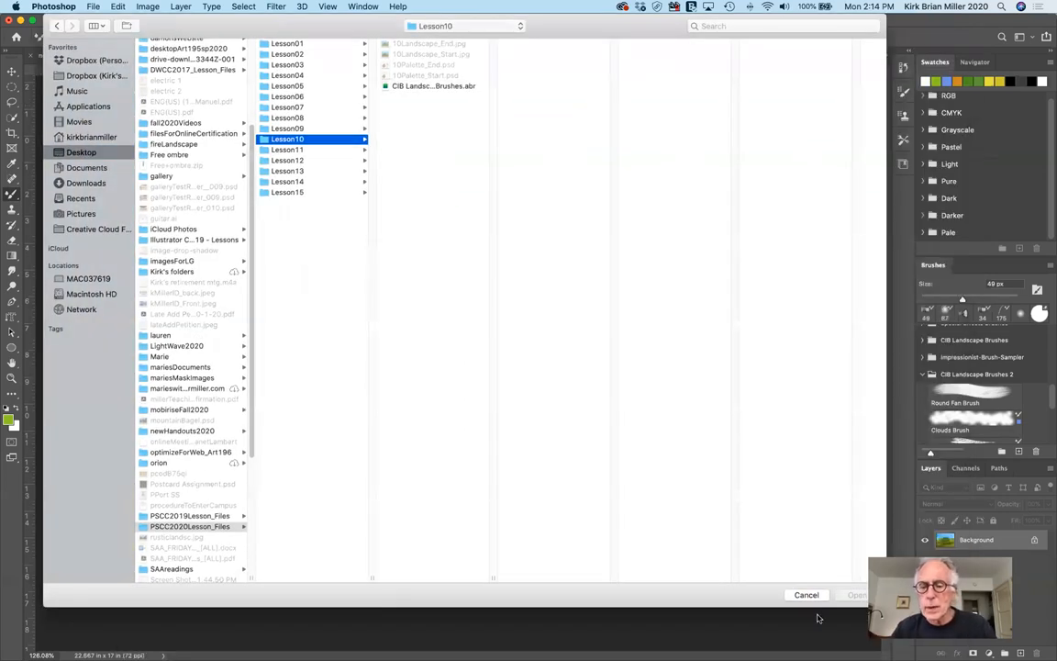
{"action": "left_click", "coordinate": [807, 594]}
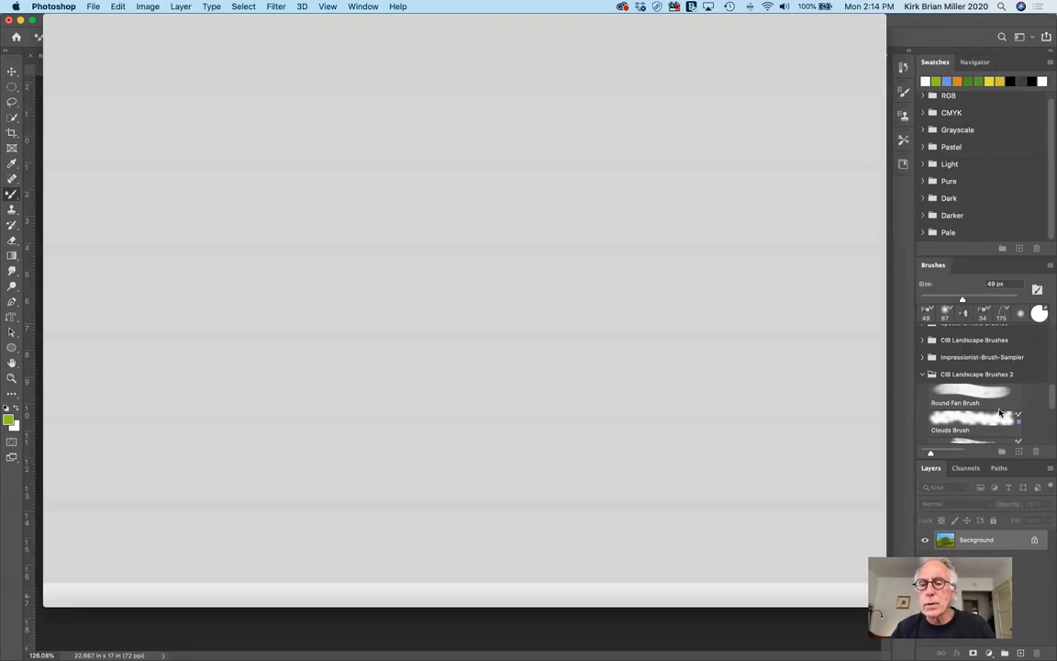
- Switch to the 10Landscape_Start.jpg oak tree photo document
{"action": "left_click", "coordinate": [587, 55]}
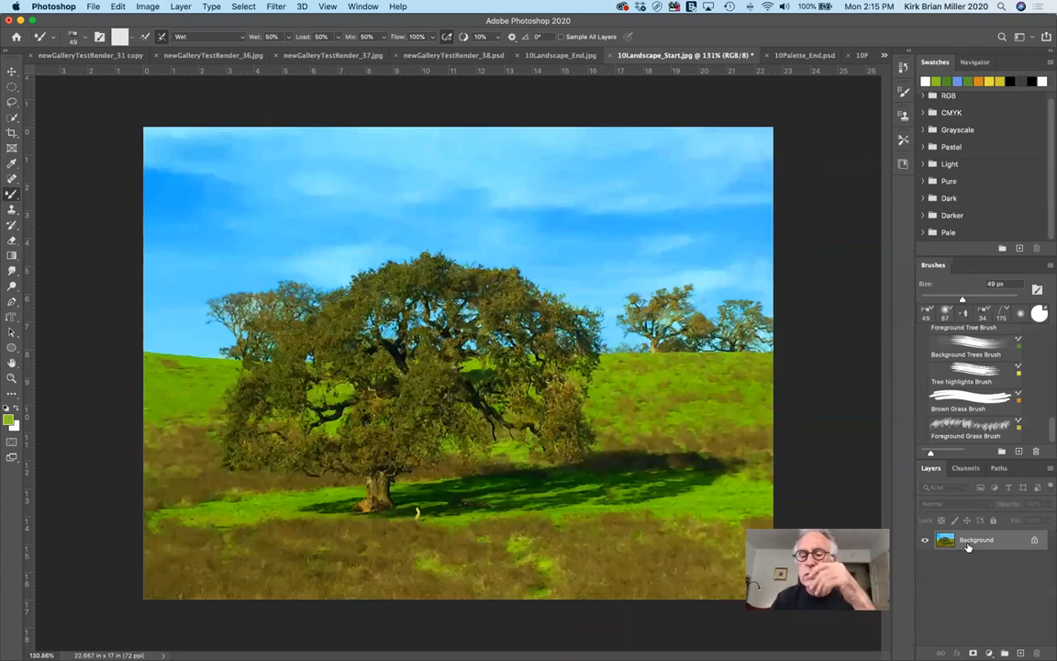
{"action": "mouse_move", "coordinate": [984, 620]}
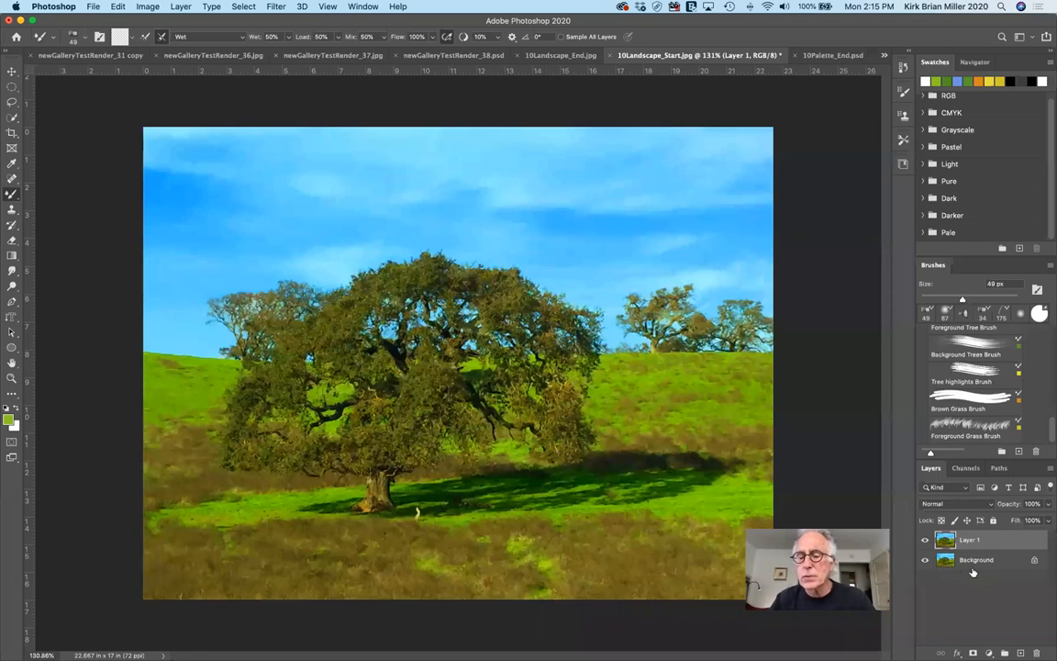
{"action": "mouse_move", "coordinate": [844, 520]}
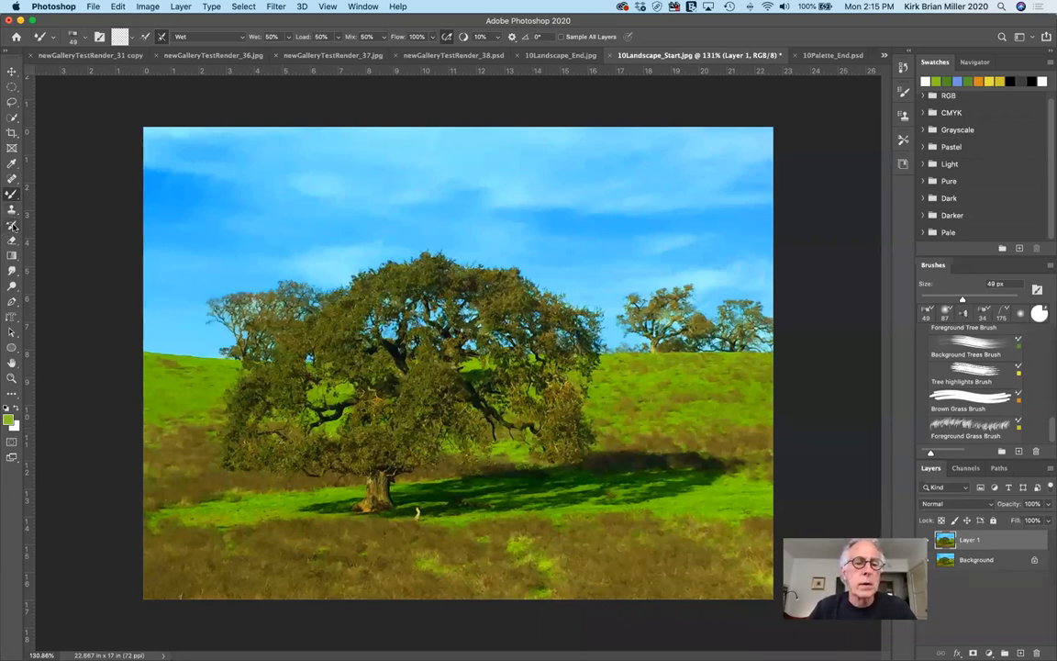
{"action": "mouse_move", "coordinate": [11, 224]}
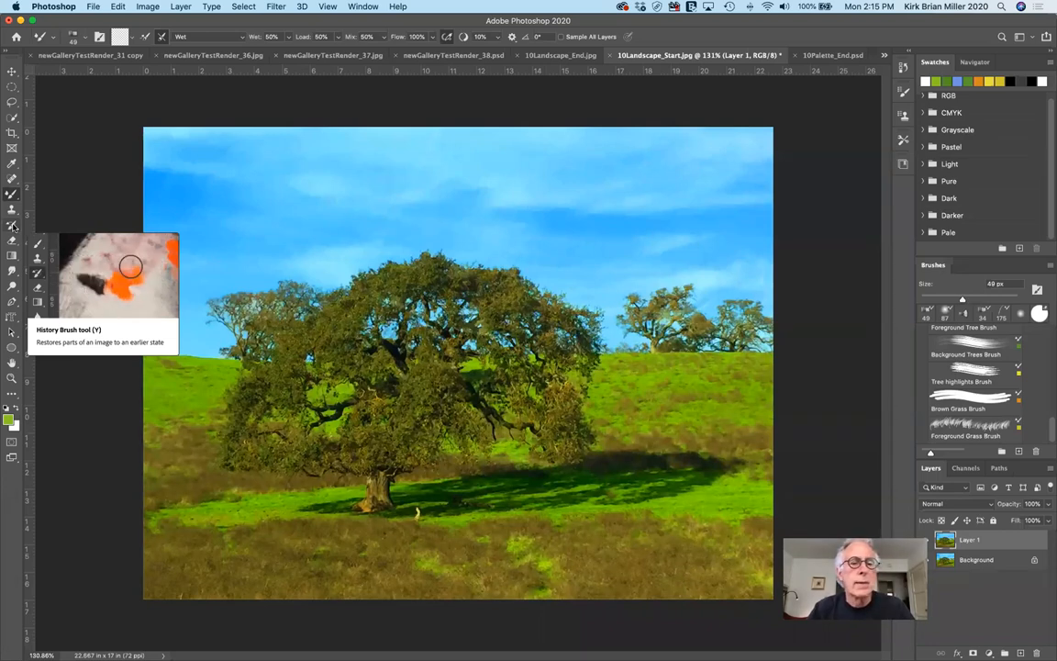
{"action": "mouse_move", "coordinate": [811, 334]}
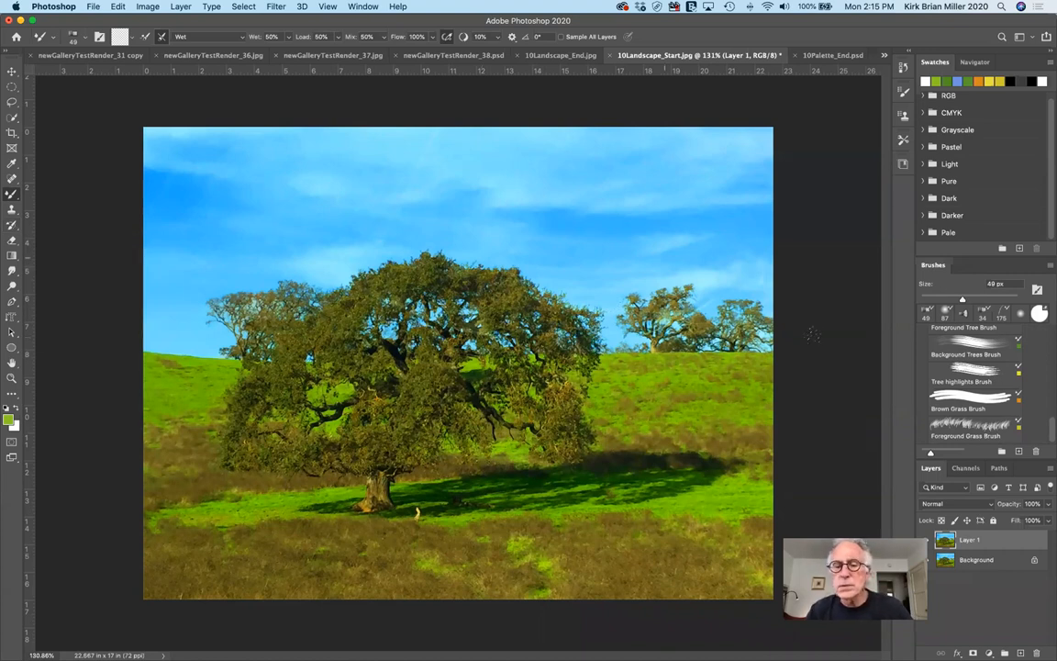
{"action": "mouse_move", "coordinate": [642, 198]}
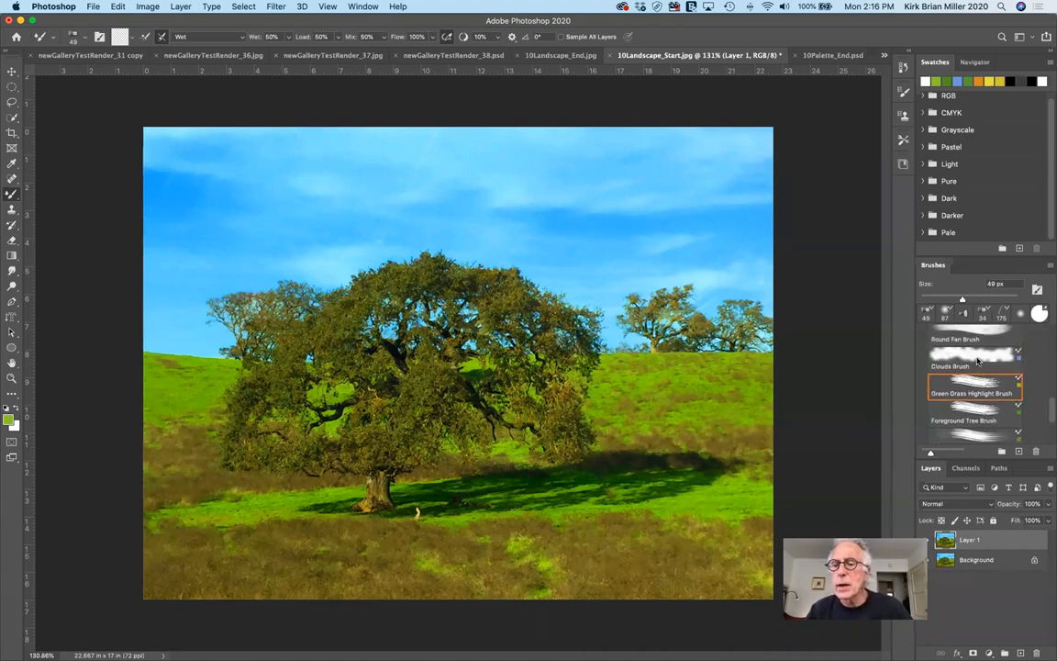
- Make the Clouds Brush preset from the landscape set active
{"action": "left_click", "coordinate": [972, 358]}
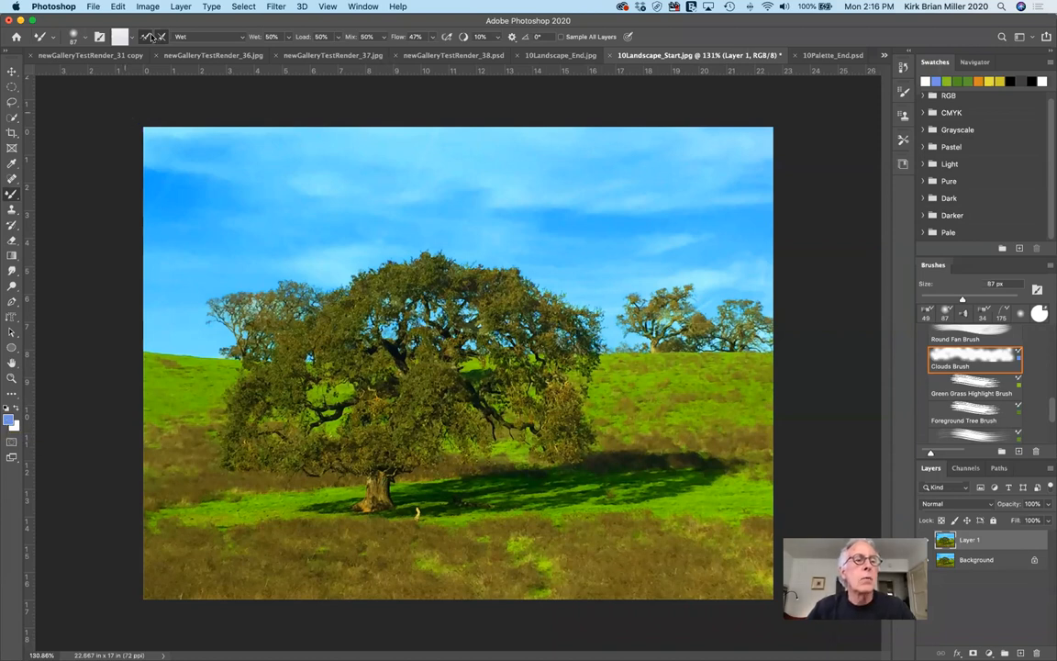
{"action": "mouse_move", "coordinate": [146, 37]}
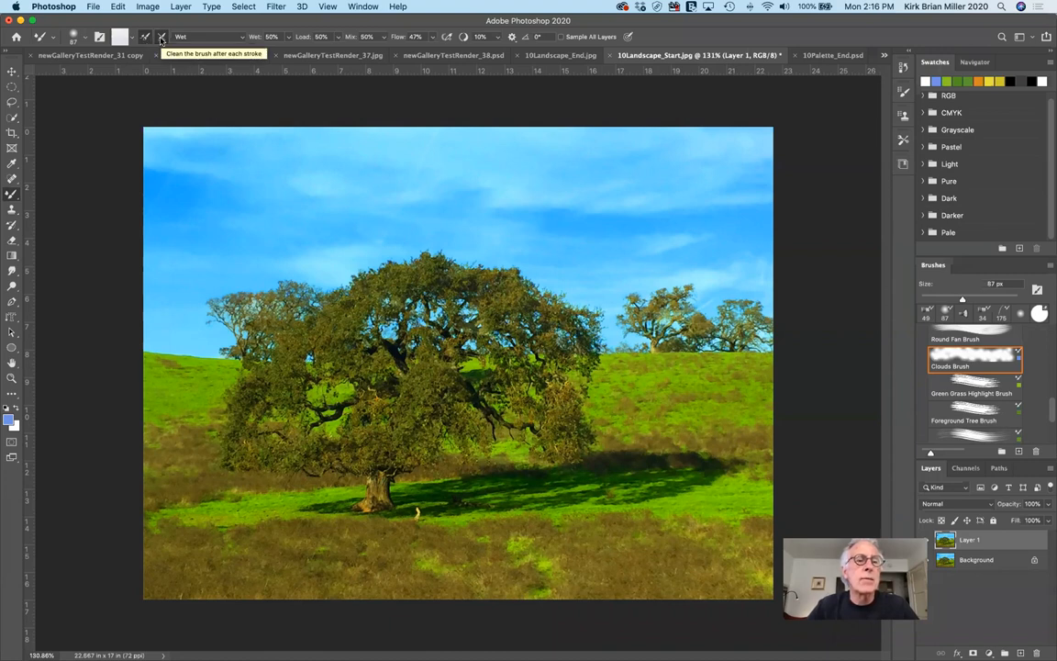
{"action": "mouse_move", "coordinate": [681, 226]}
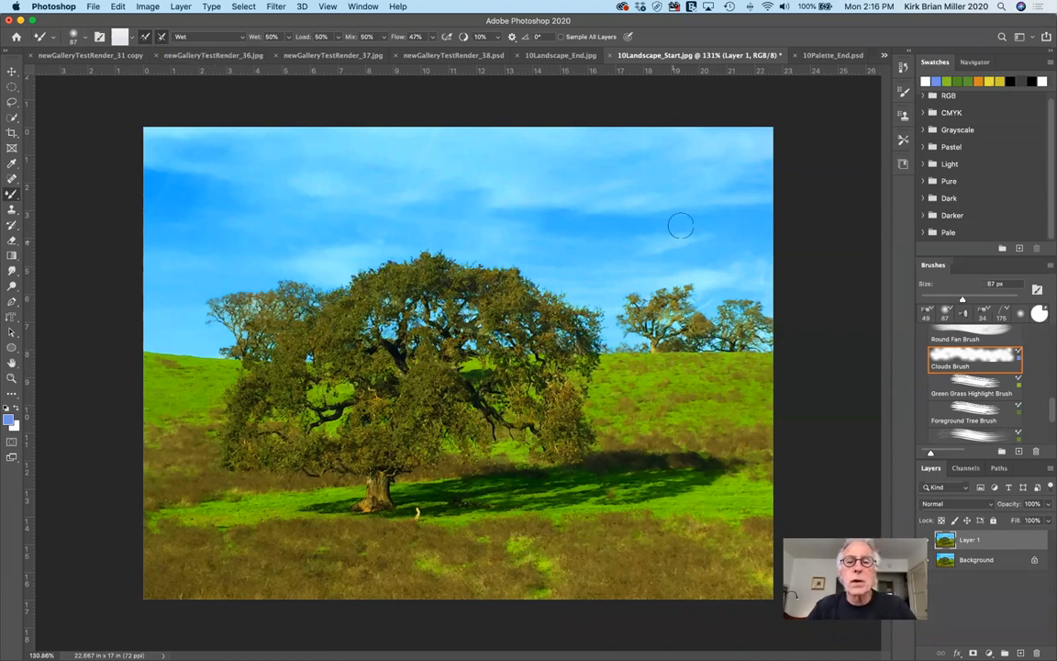
{"action": "mouse_move", "coordinate": [680, 209]}
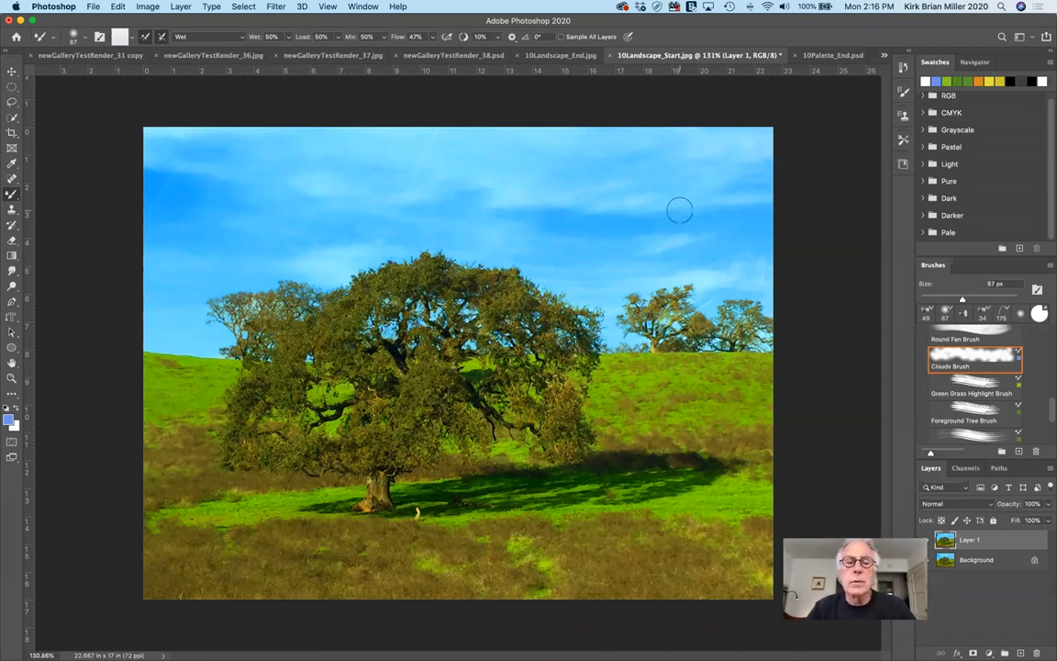
{"action": "mouse_move", "coordinate": [22, 408]}
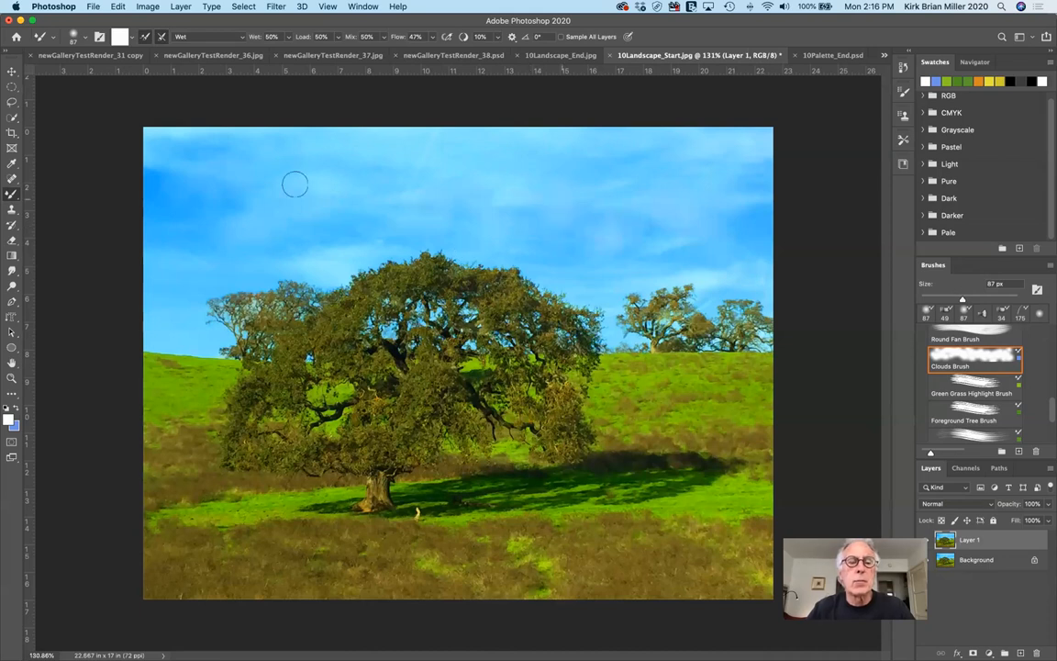
{"action": "mouse_move", "coordinate": [319, 182]}
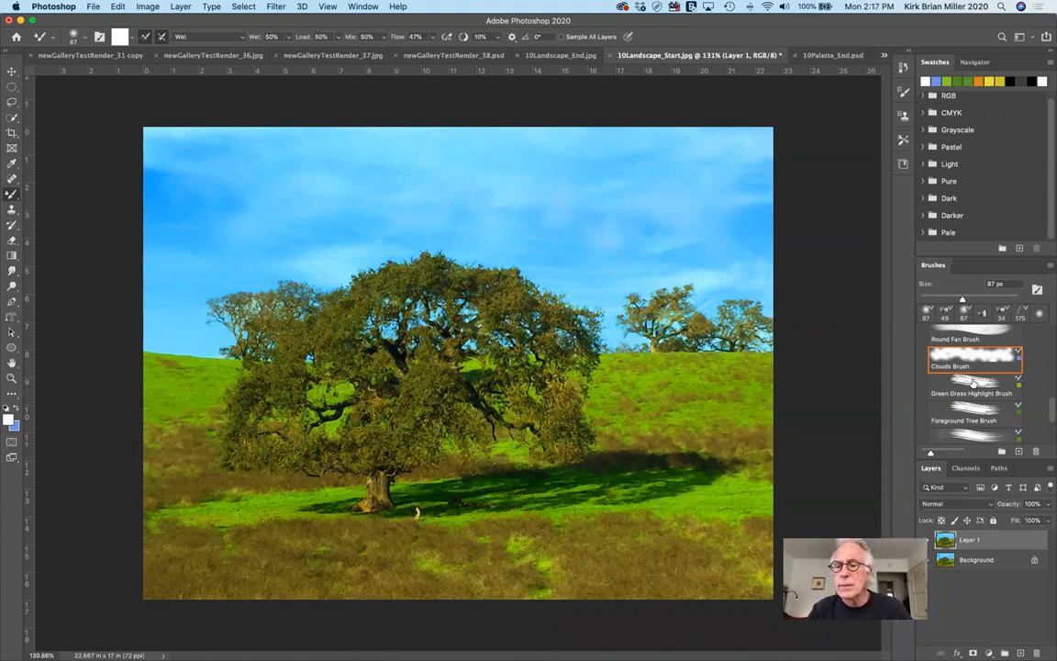
- Select the Round Fan Brush preset and clean its paint load via Clean Brush
{"action": "left_click", "coordinate": [971, 383]}
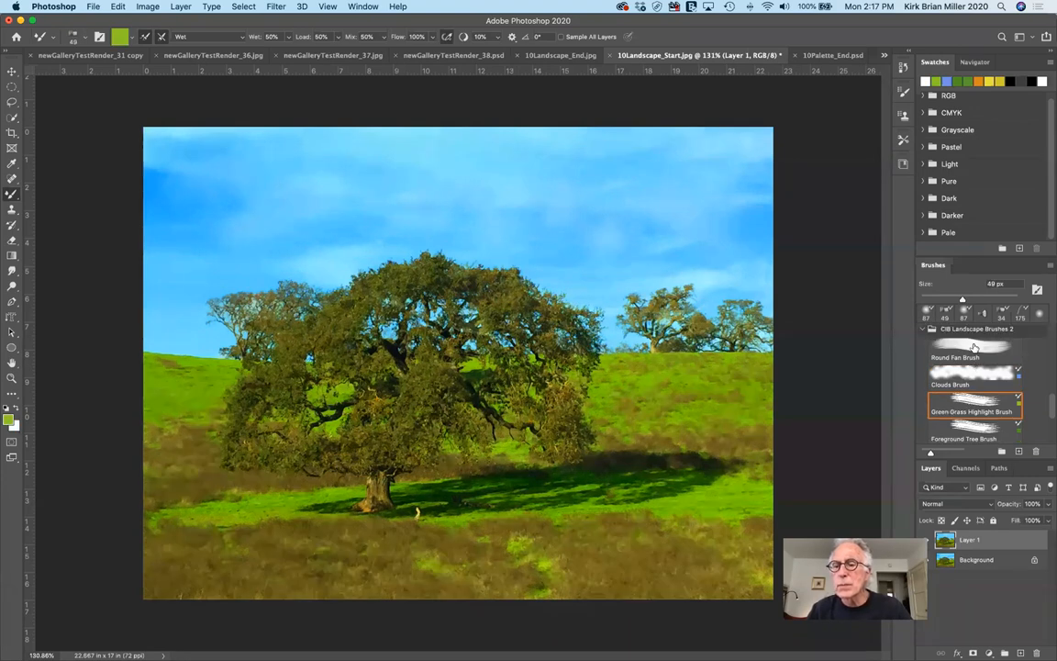
{"action": "left_click", "coordinate": [973, 356]}
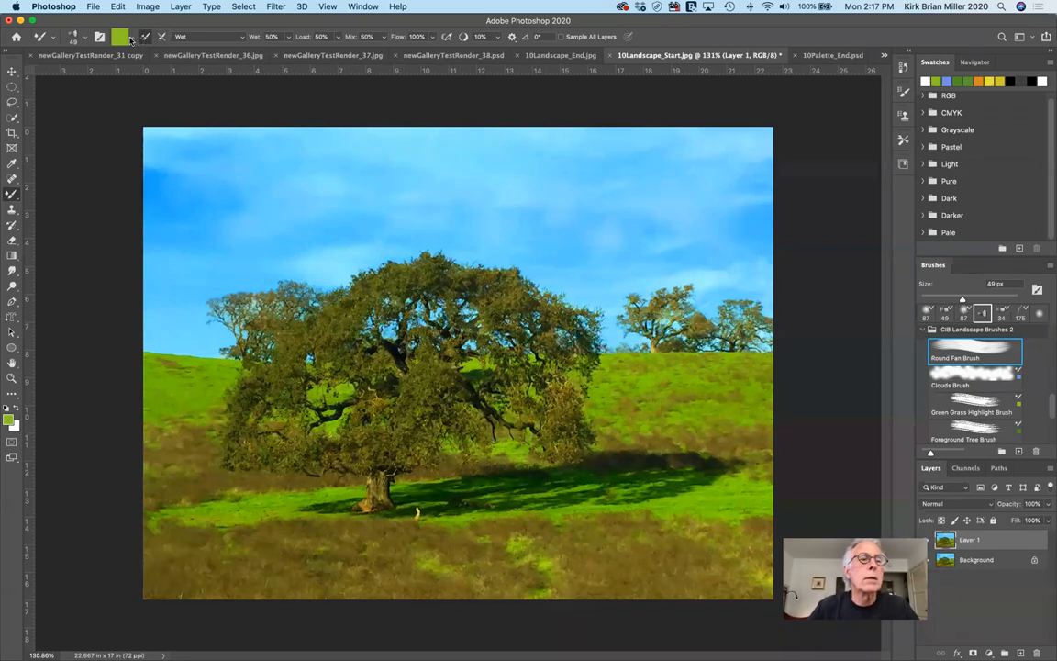
{"action": "left_click", "coordinate": [121, 37]}
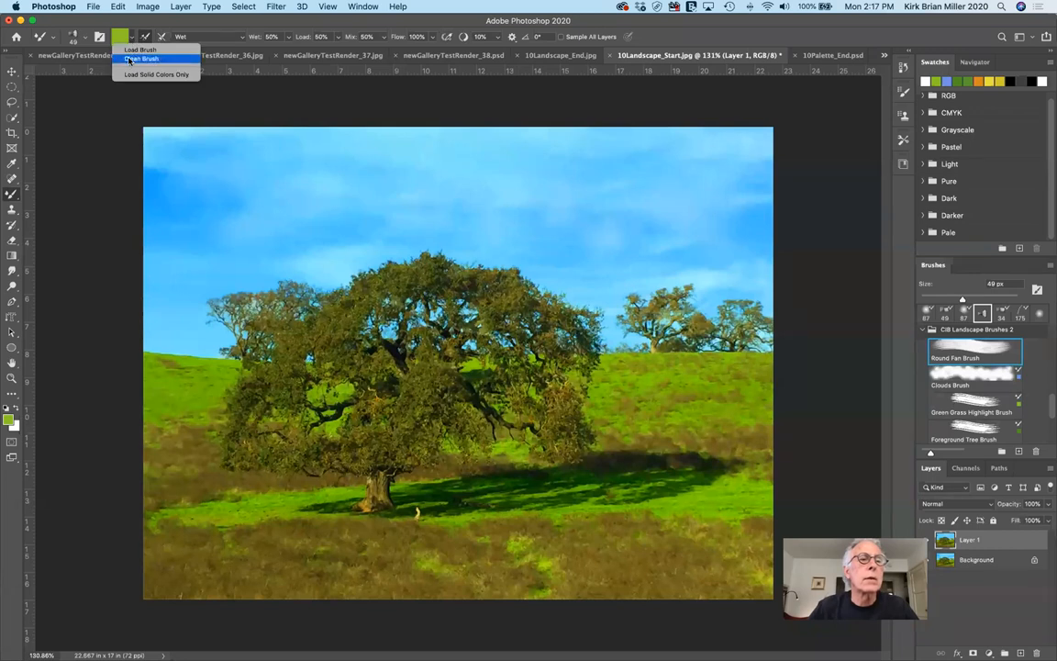
{"action": "left_click", "coordinate": [141, 59]}
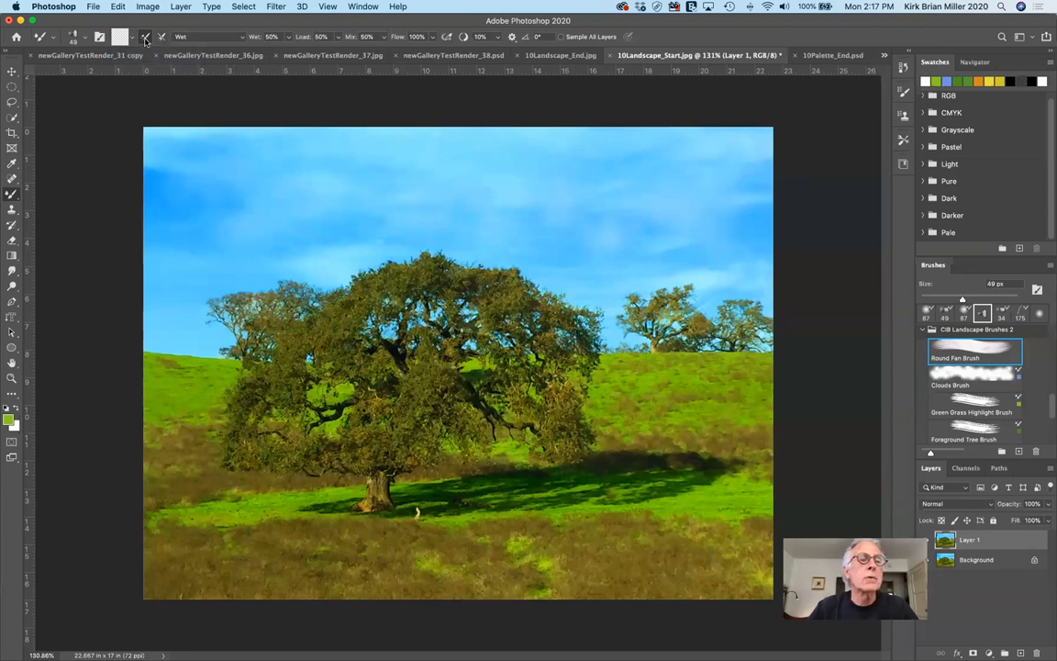
{"action": "mouse_move", "coordinate": [145, 37]}
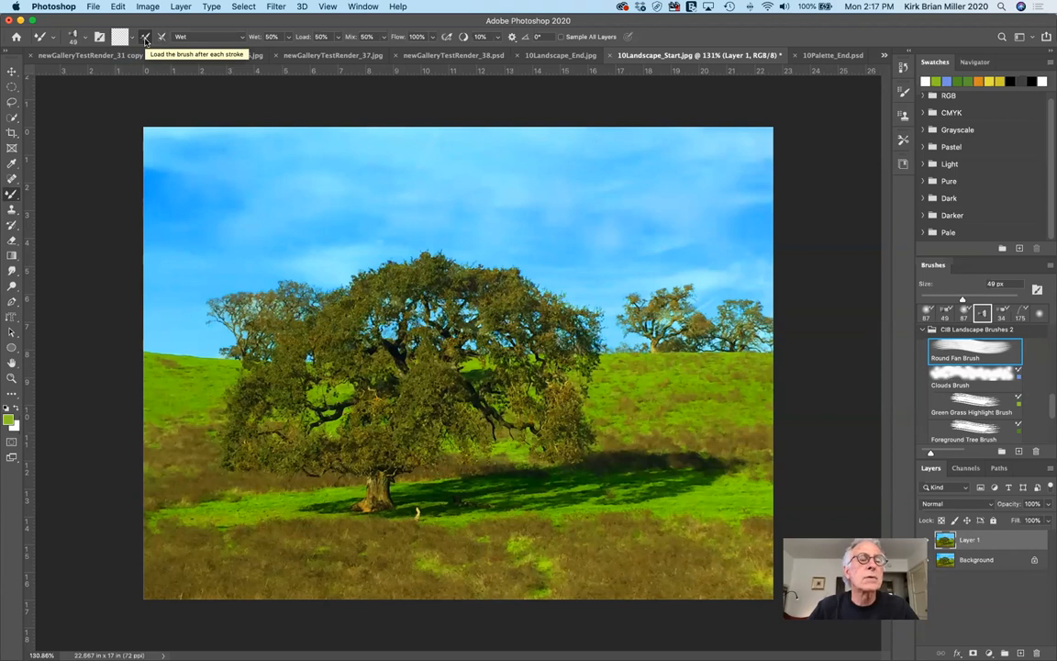
{"action": "mouse_move", "coordinate": [156, 40]}
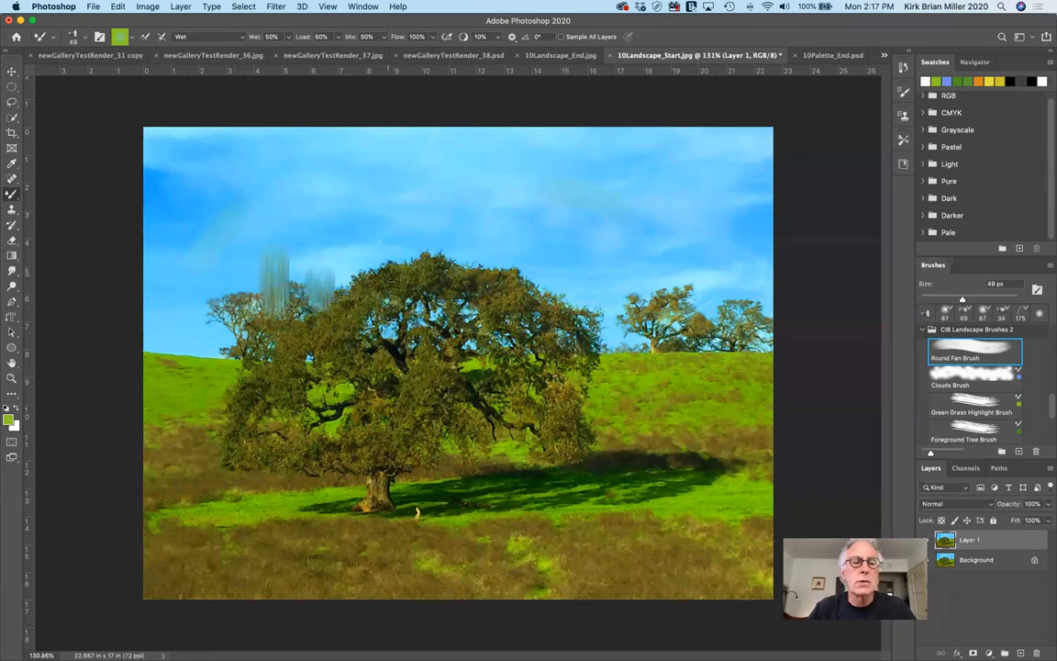
- Sweep Round Fan strokes across the oak's crown, then begin removing most of them
{"action": "left_click", "coordinate": [441, 256]}
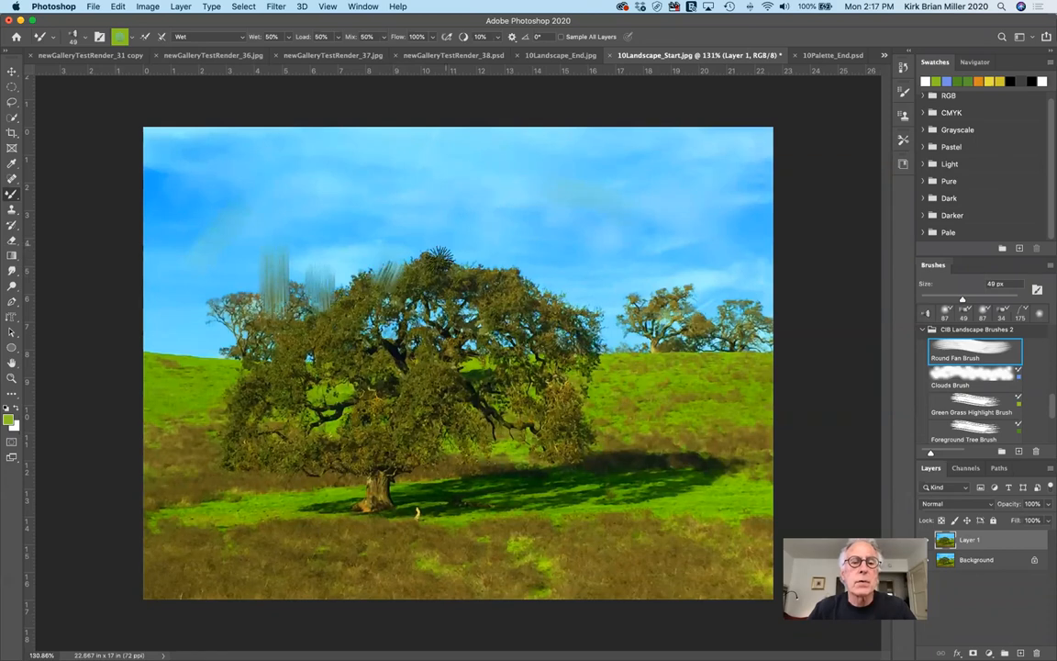
{"action": "left_click_drag", "start_coordinate": [437, 257], "coordinate": [536, 285]}
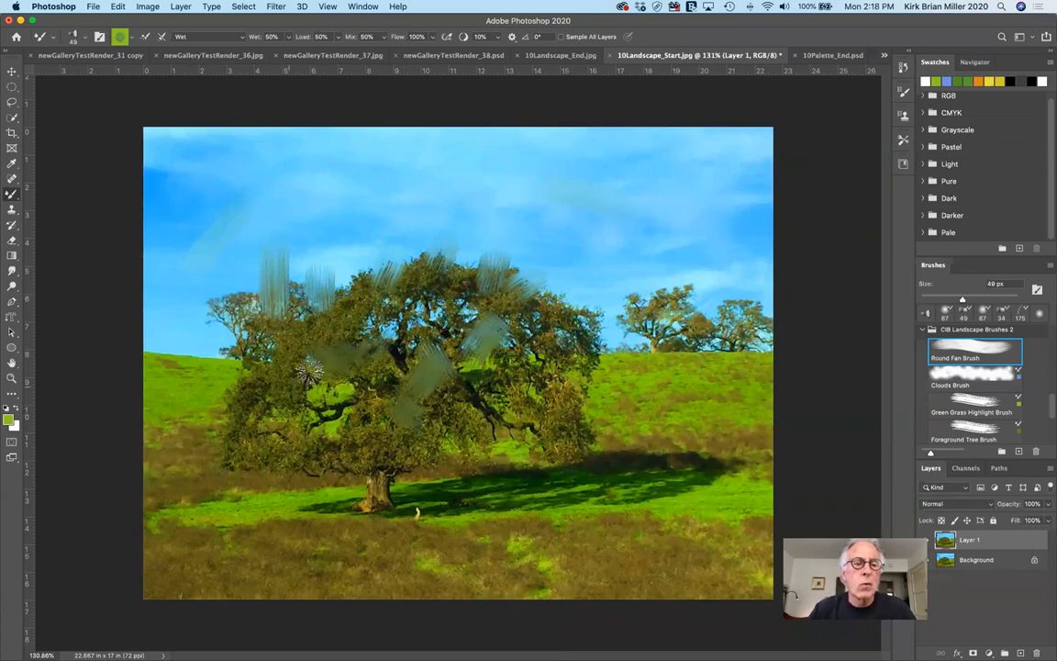
{"action": "left_click_drag", "start_coordinate": [309, 371], "coordinate": [334, 340]}
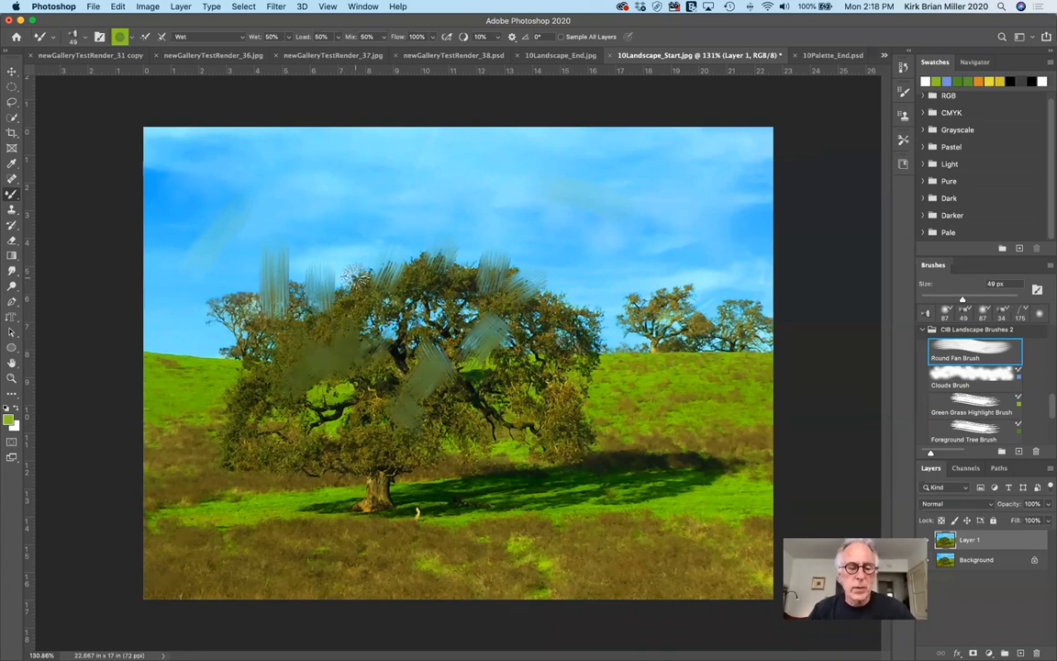
{"action": "left_click", "coordinate": [363, 279]}
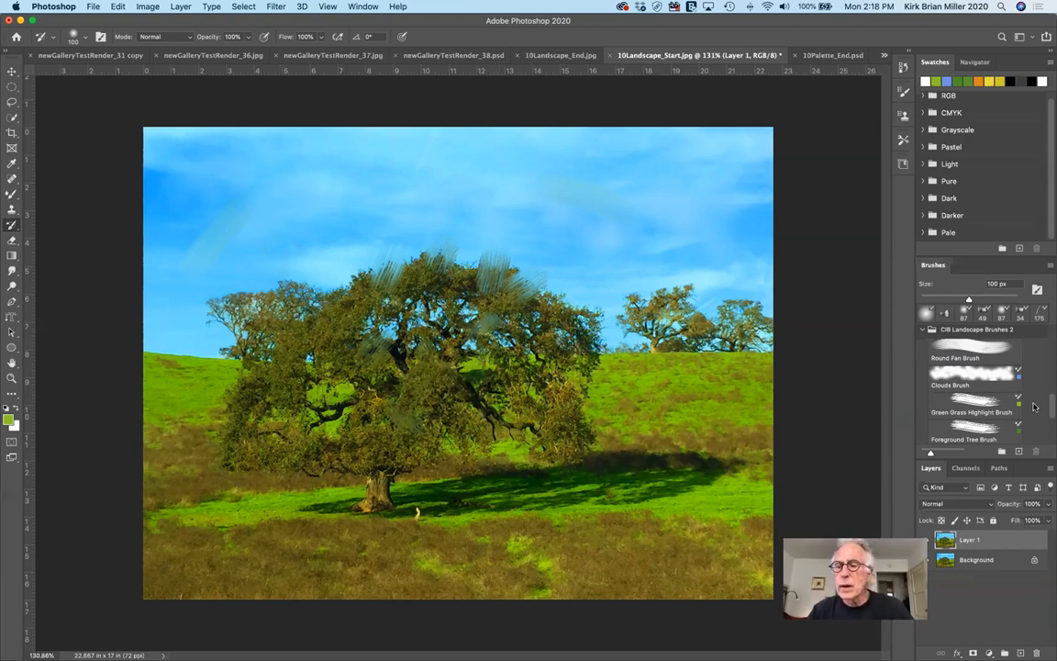
- Scroll the Brushes panel to the Tree Highlights and Brown Grass Brush presets and pick one
{"action": "scroll", "scroll_direction": "down", "scroll_amount": 3}
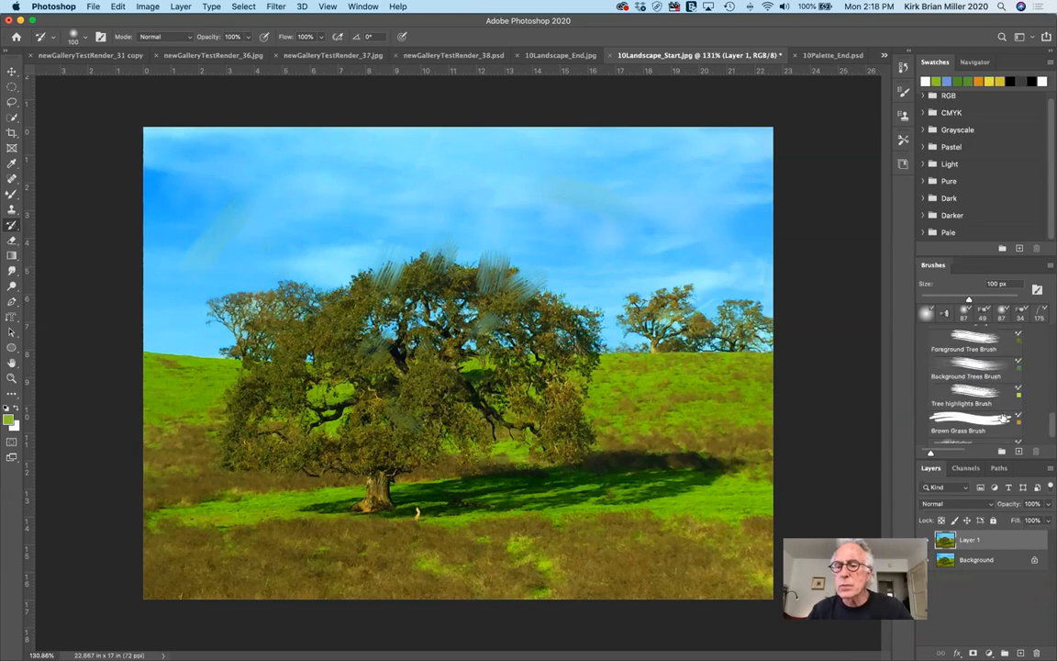
{"action": "mouse_move", "coordinate": [965, 422]}
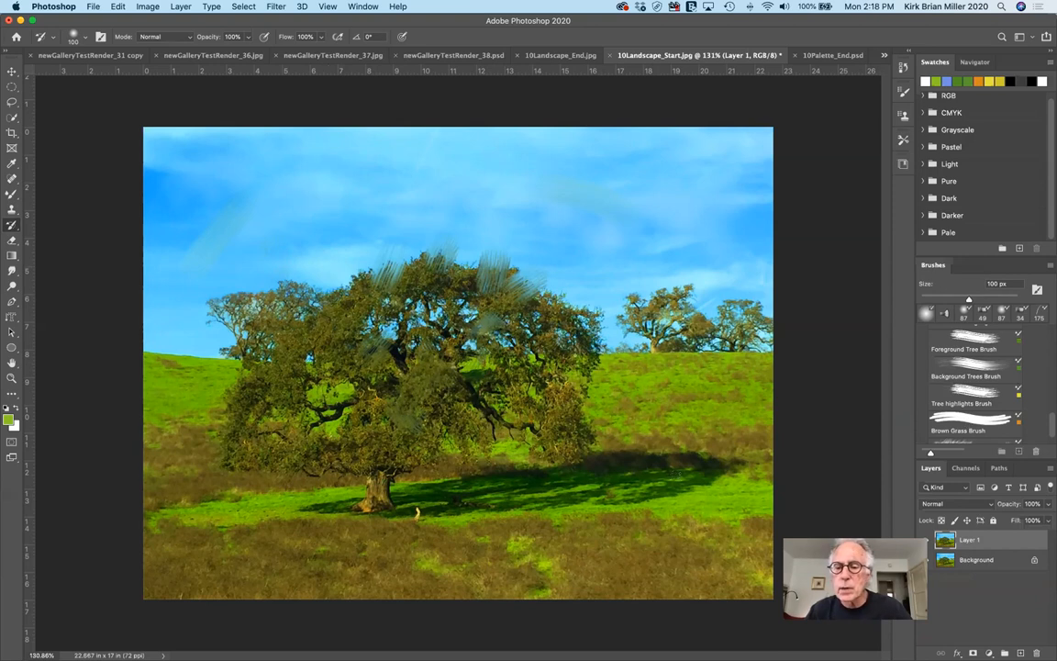
{"action": "left_click", "coordinate": [972, 430]}
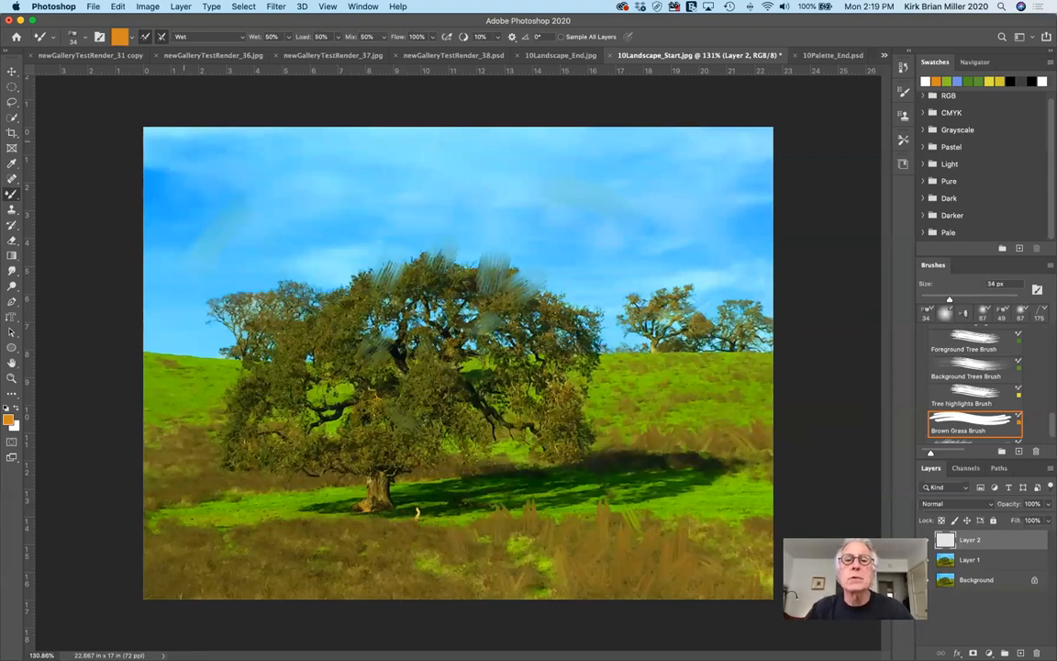
{"action": "mouse_move", "coordinate": [562, 41]}
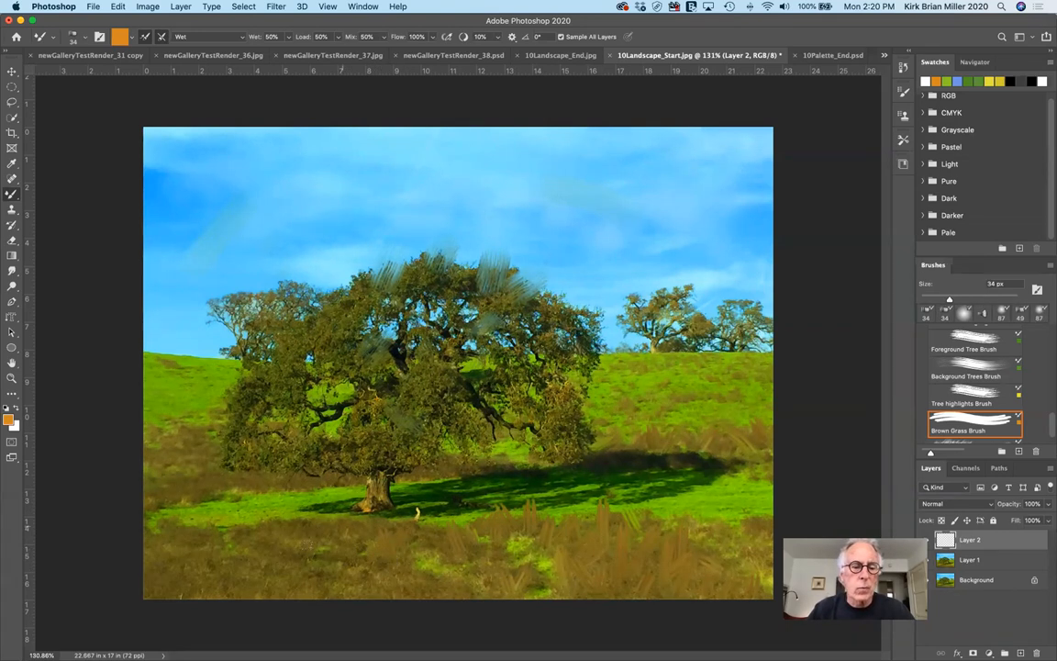
{"action": "mouse_move", "coordinate": [896, 528]}
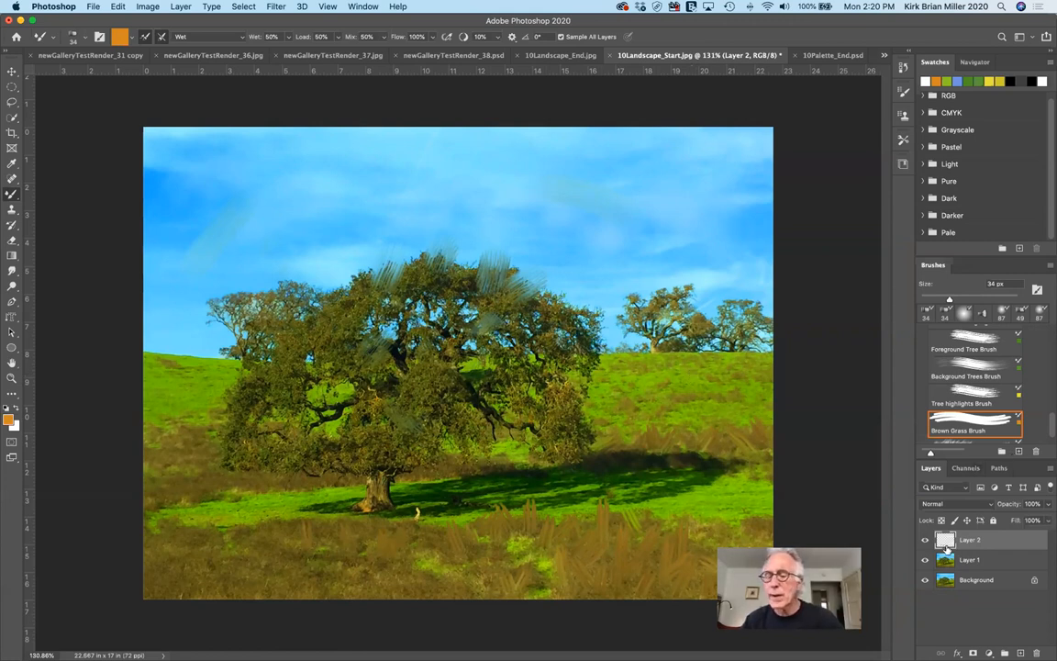
{"action": "mouse_move", "coordinate": [945, 540]}
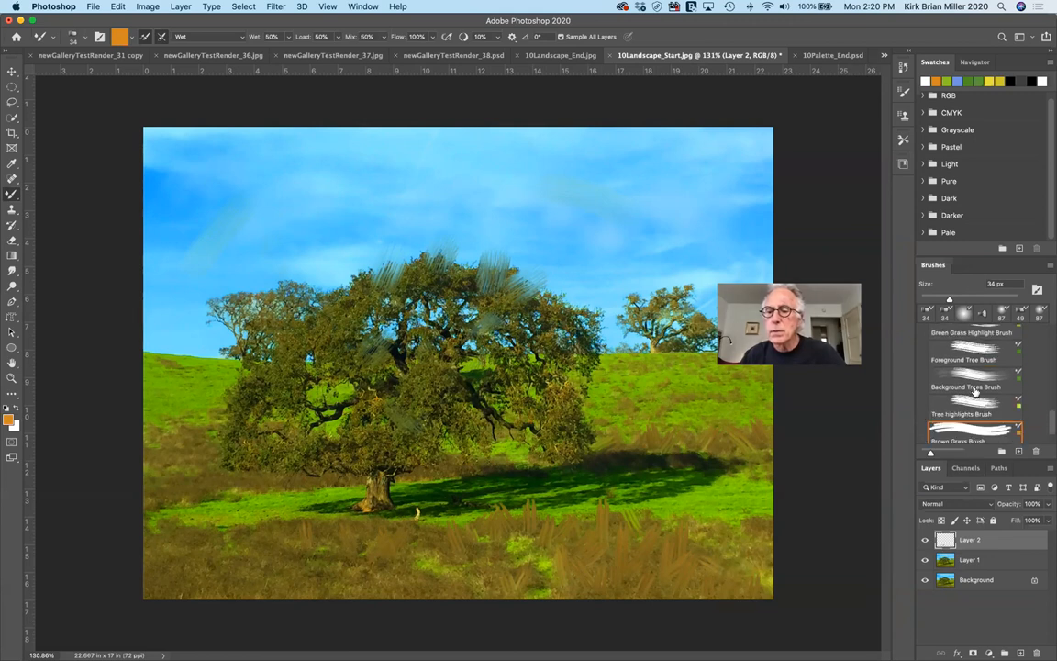
- Choose the Brown Grass Brush for yellow grass, then the Green Grass Highlight Brush
{"action": "scroll", "scroll_direction": "down", "scroll_amount": 3}
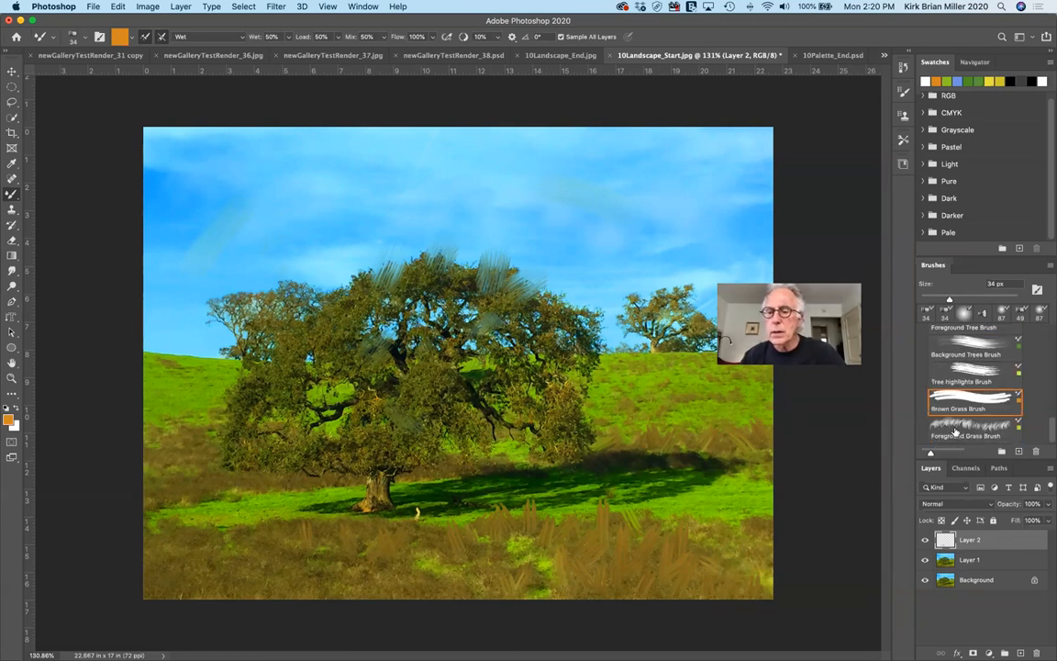
{"action": "left_click", "coordinate": [975, 425]}
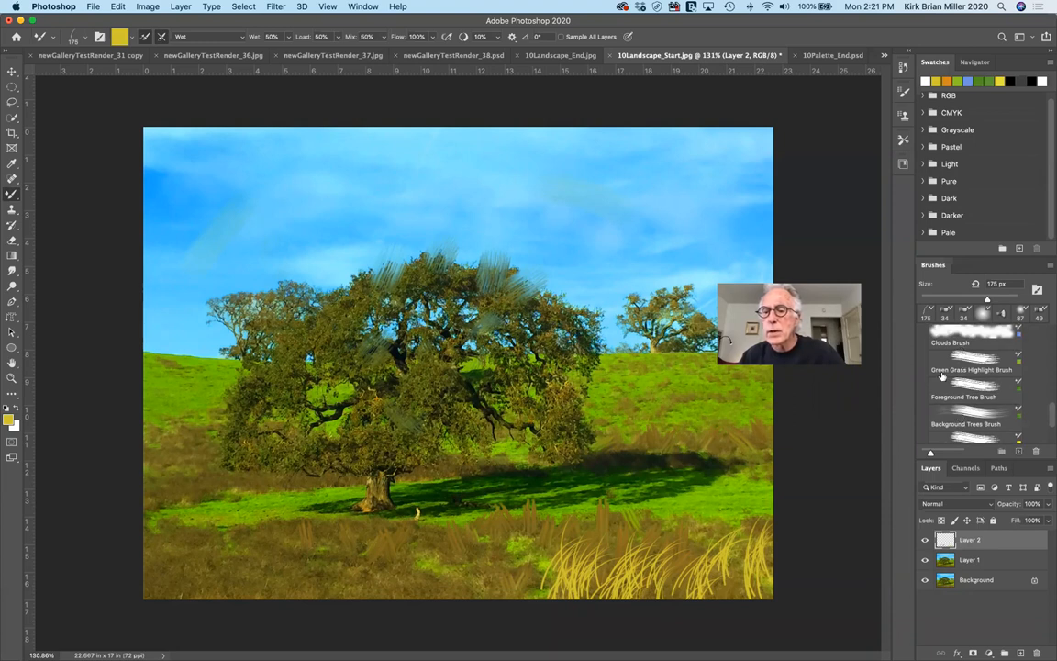
{"action": "left_click", "coordinate": [970, 369]}
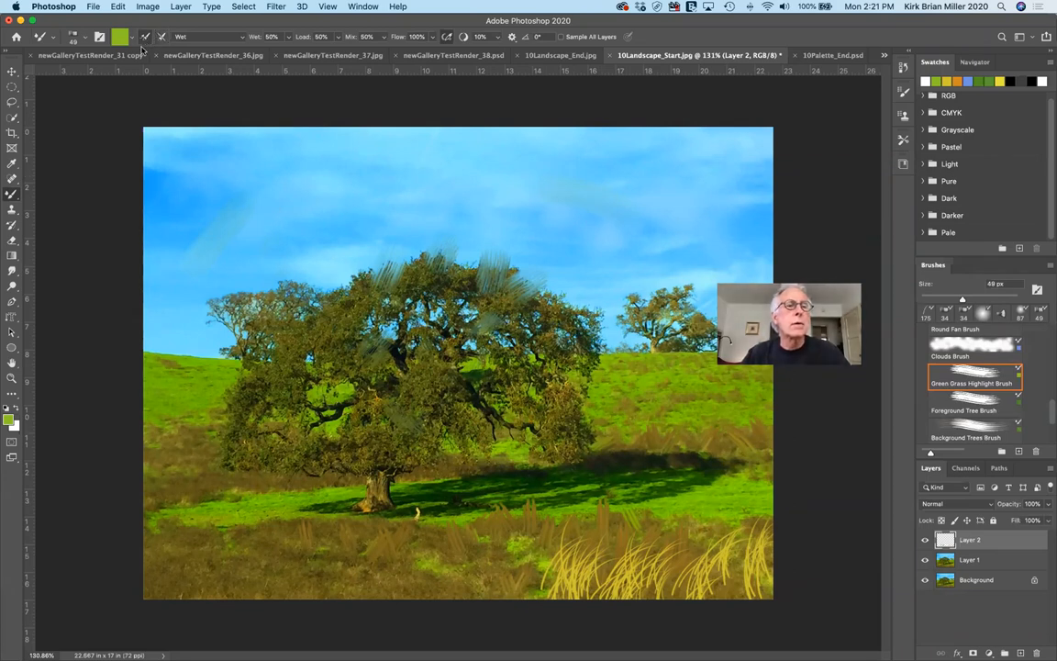
- Clean the mixer brush and stroke a white cloud streak in the upper-left sky
{"action": "left_click", "coordinate": [121, 37]}
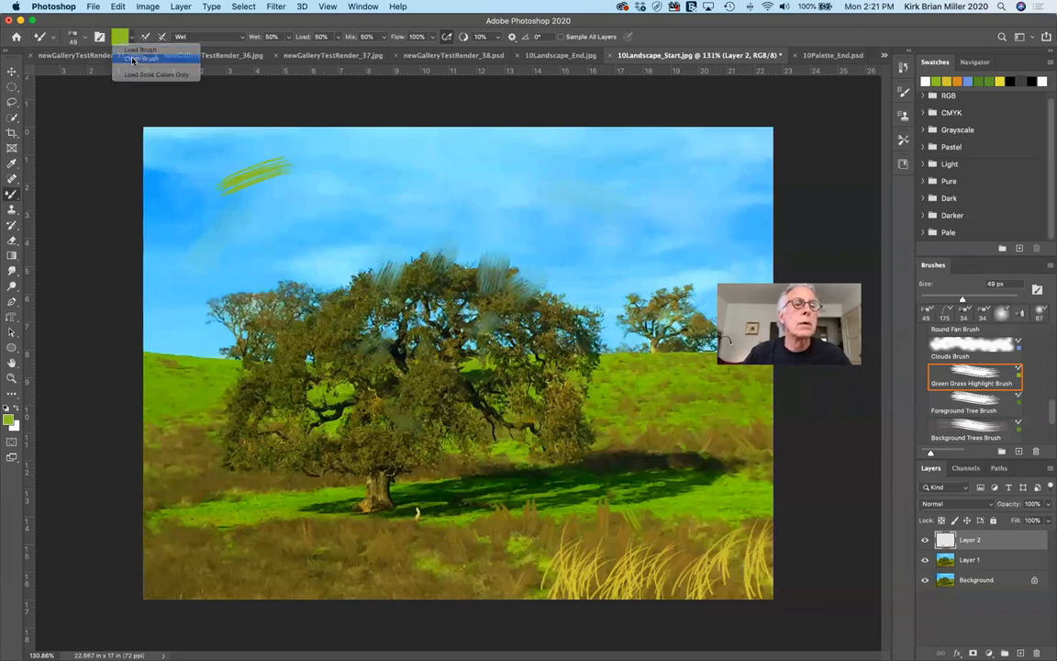
{"action": "left_click", "coordinate": [143, 59]}
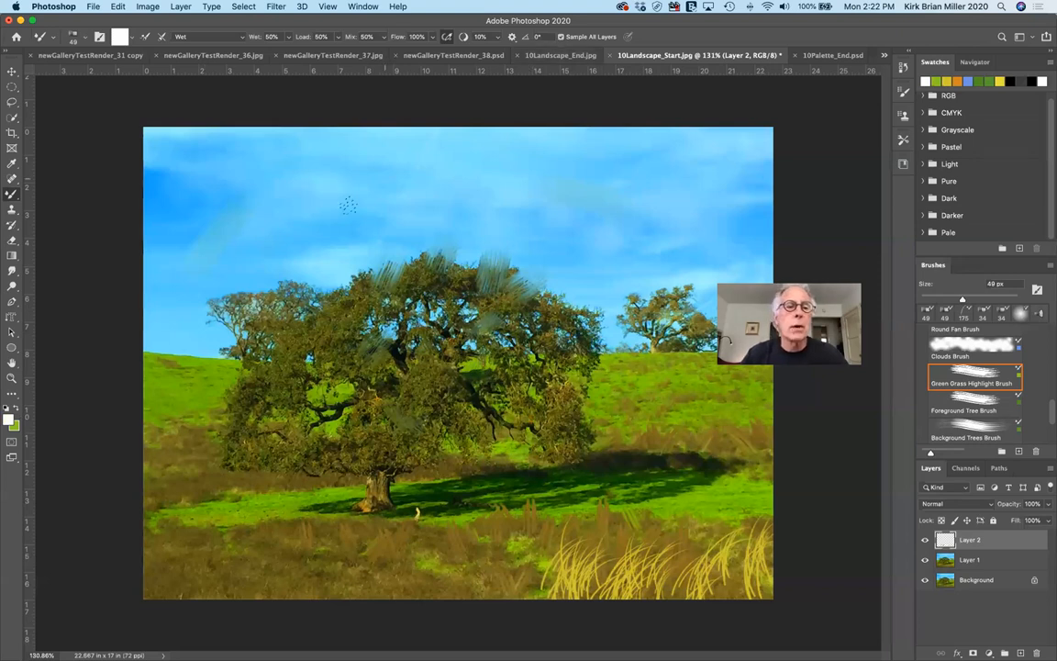
{"action": "left_click_drag", "start_coordinate": [349, 204], "coordinate": [312, 199]}
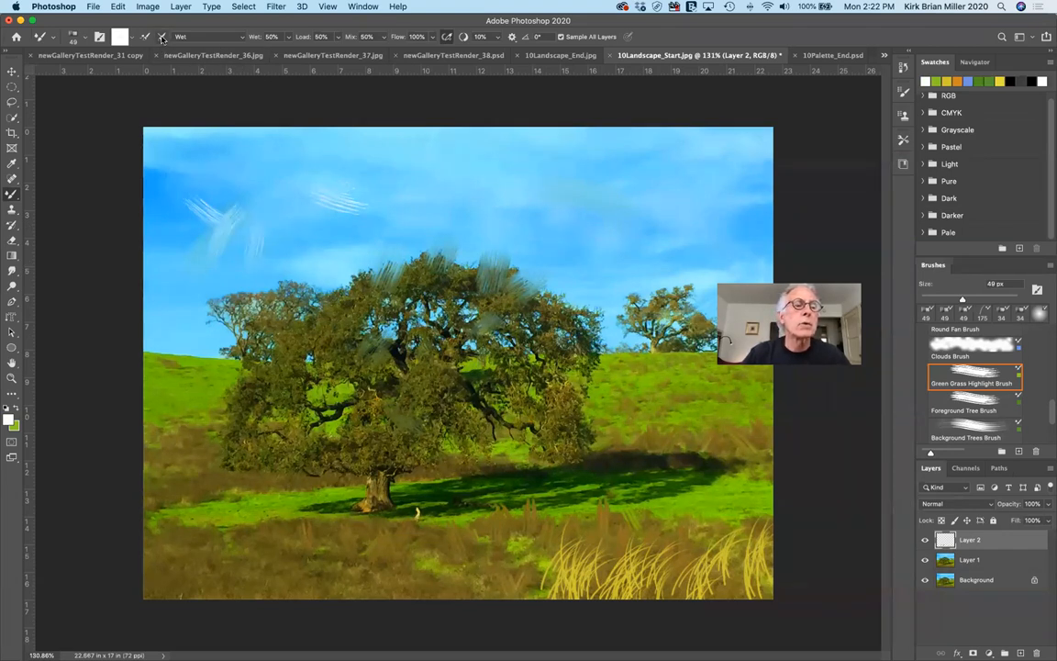
{"action": "mouse_move", "coordinate": [182, 37]}
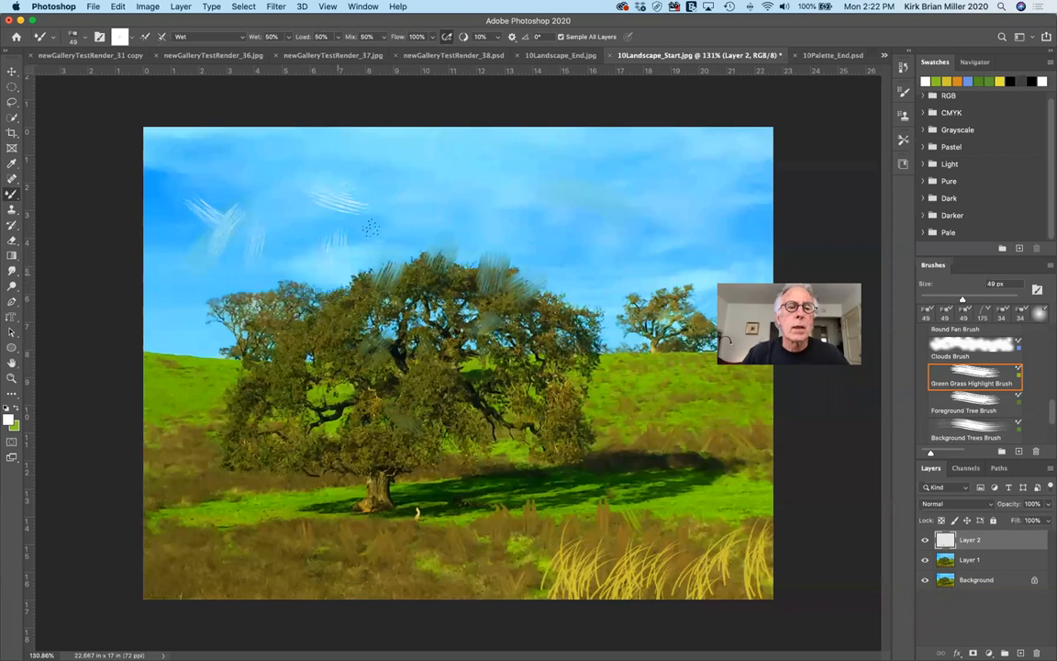
{"action": "mouse_move", "coordinate": [613, 273]}
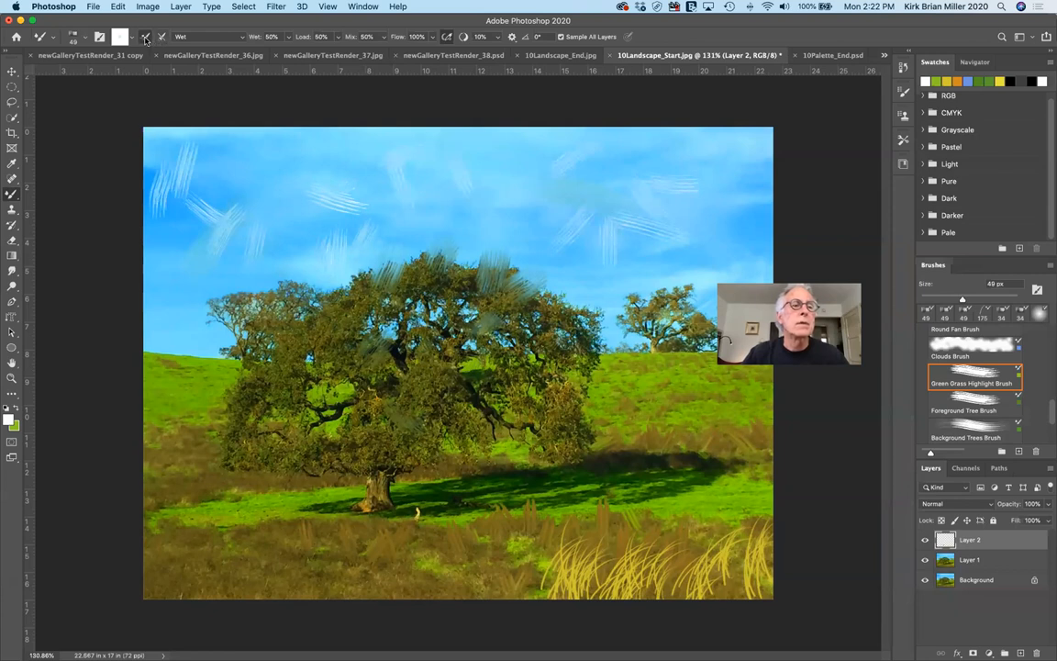
{"action": "mouse_move", "coordinate": [147, 37]}
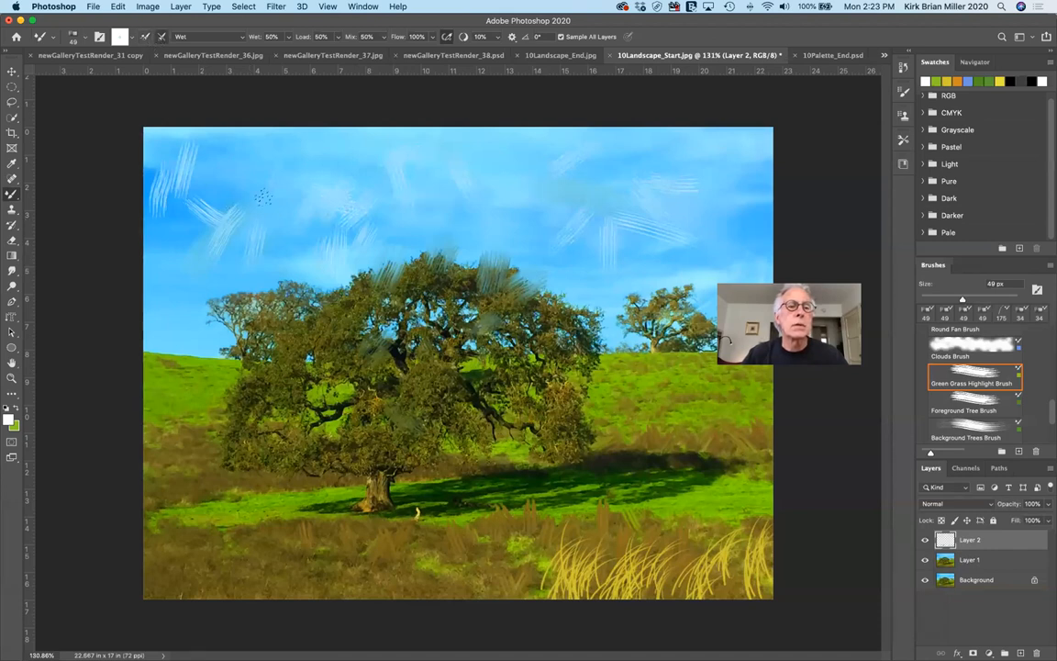
{"action": "mouse_move", "coordinate": [316, 187]}
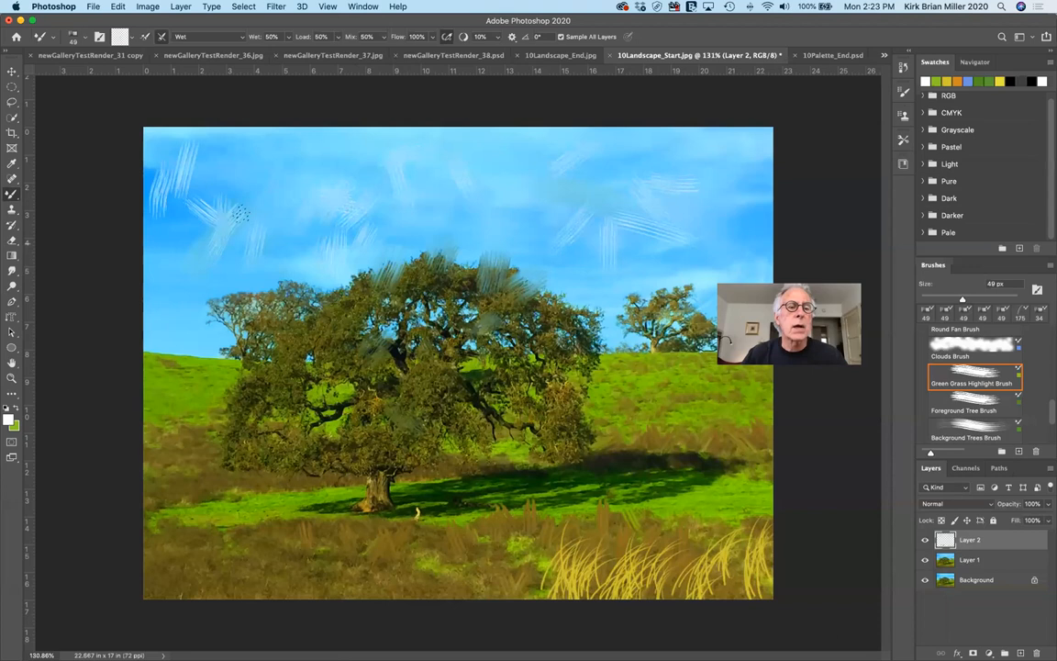
{"action": "mouse_move", "coordinate": [436, 187]}
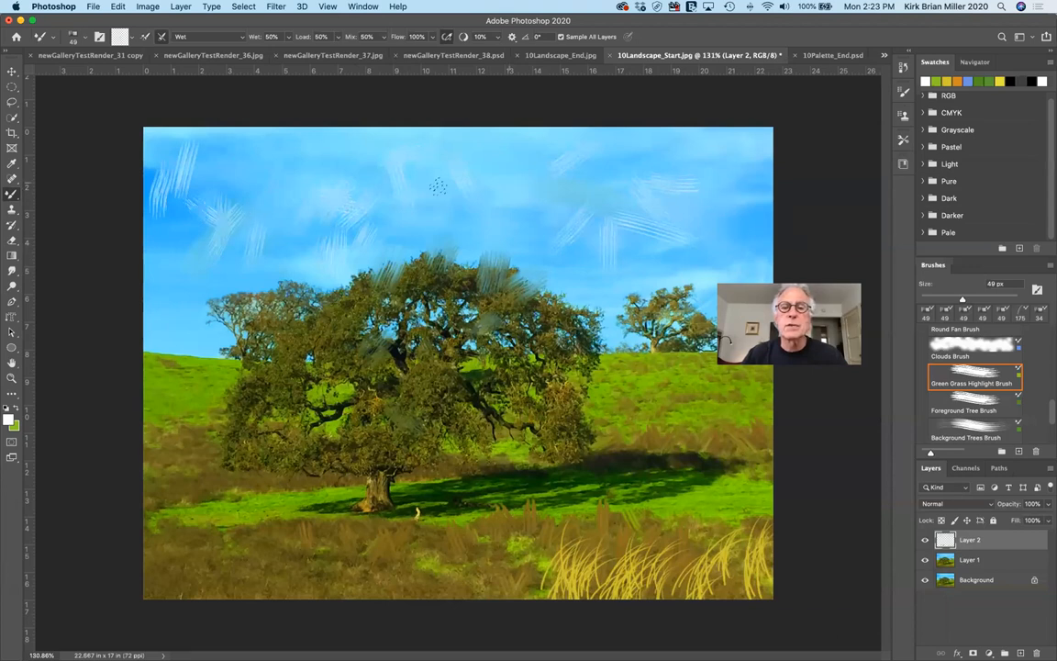
{"action": "mouse_move", "coordinate": [615, 260]}
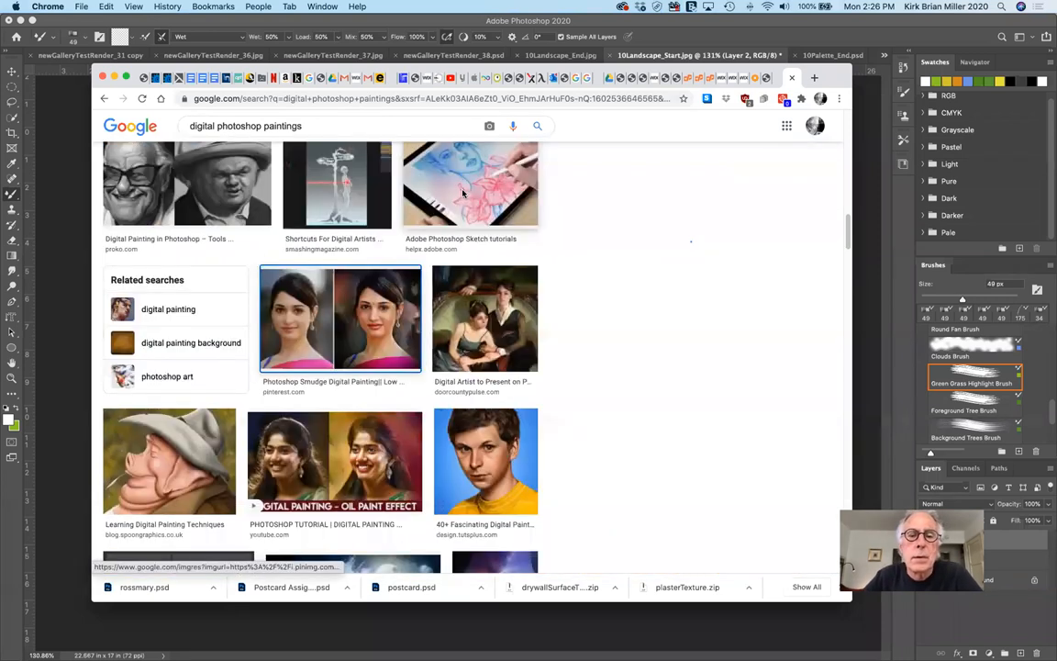
- Preview the Photoshop smudge digital portrait result and scroll further image results
{"action": "left_click", "coordinate": [339, 318]}
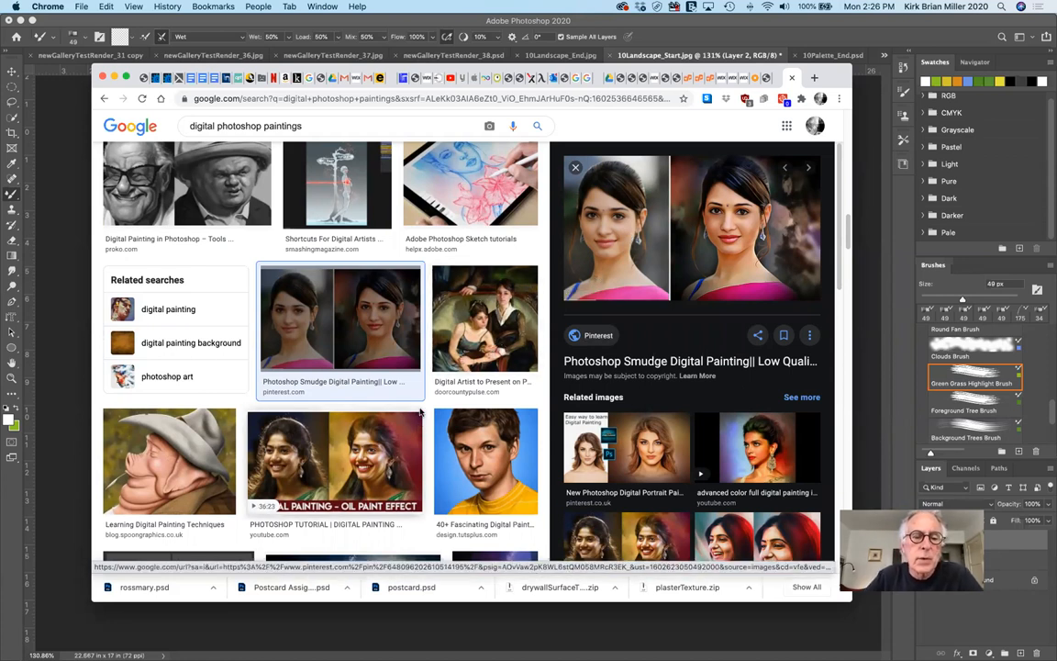
{"action": "scroll", "scroll_direction": "down", "scroll_amount": 3}
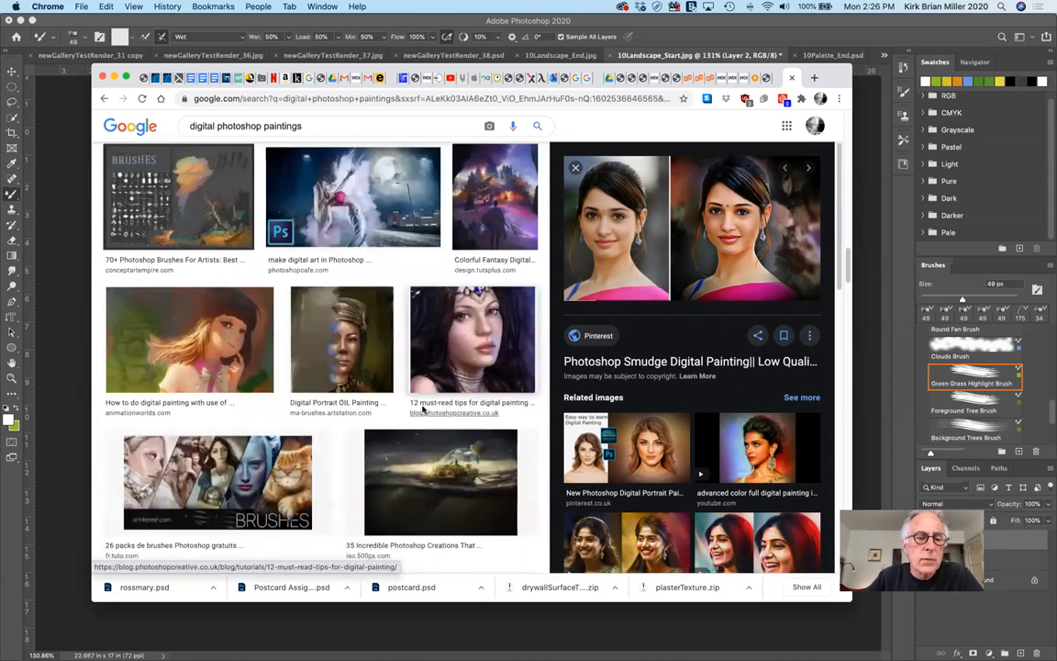
{"action": "scroll", "scroll_direction": "down", "scroll_amount": 3}
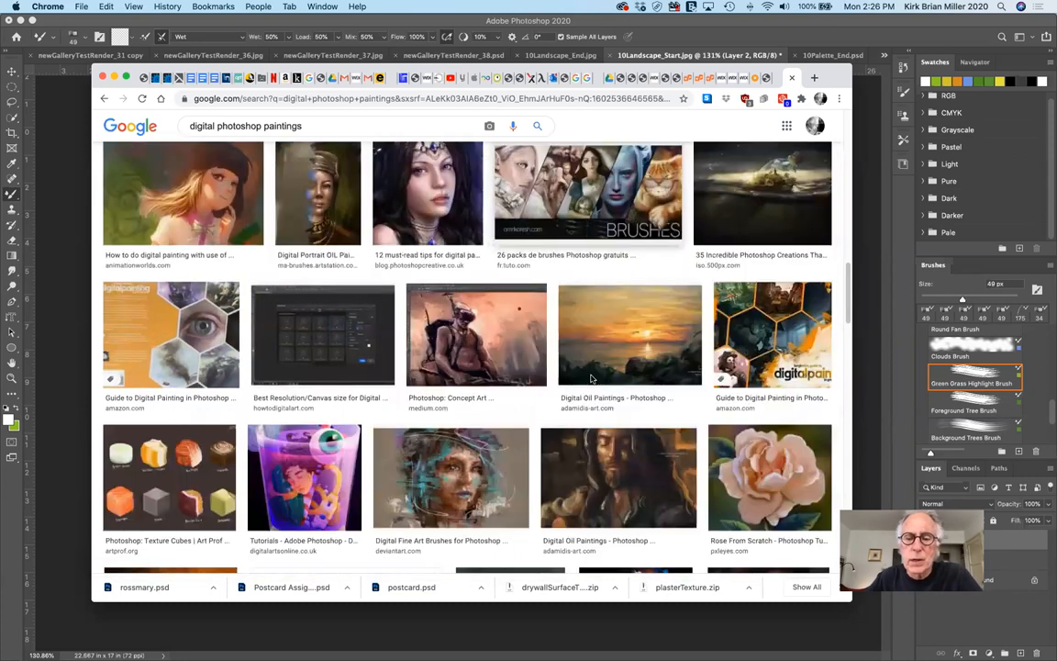
- Scroll far down the 'digital photoshop paintings' image results to the tutorials, candle painting and cartoon birds
{"action": "scroll", "scroll_direction": "down", "scroll_amount": 3}
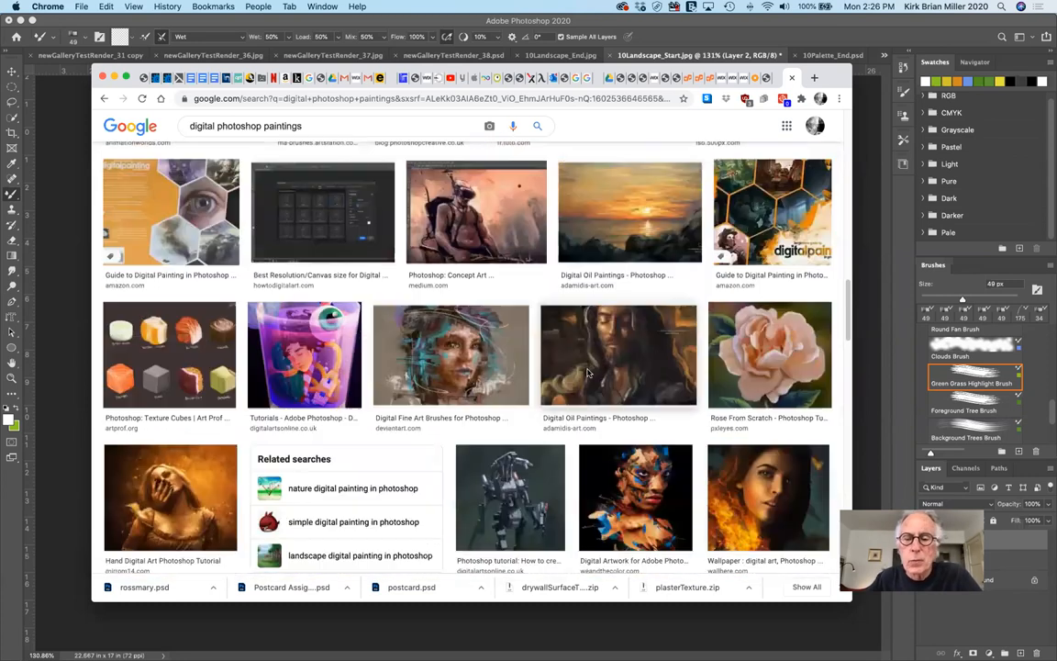
{"action": "scroll", "scroll_direction": "down", "scroll_amount": 3}
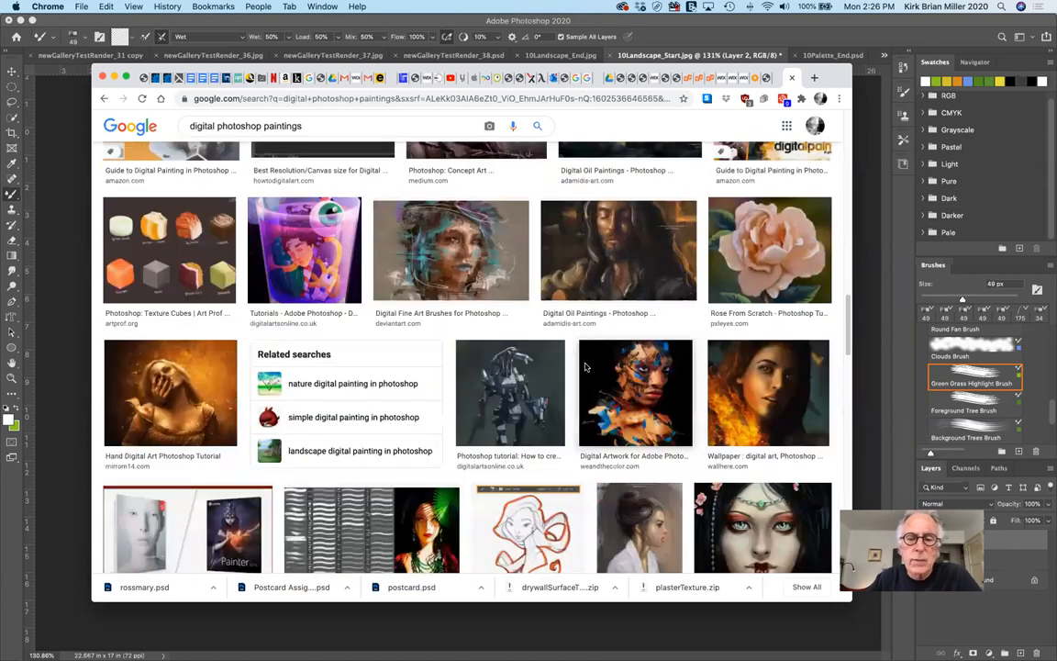
{"action": "scroll", "scroll_direction": "down", "scroll_amount": 3}
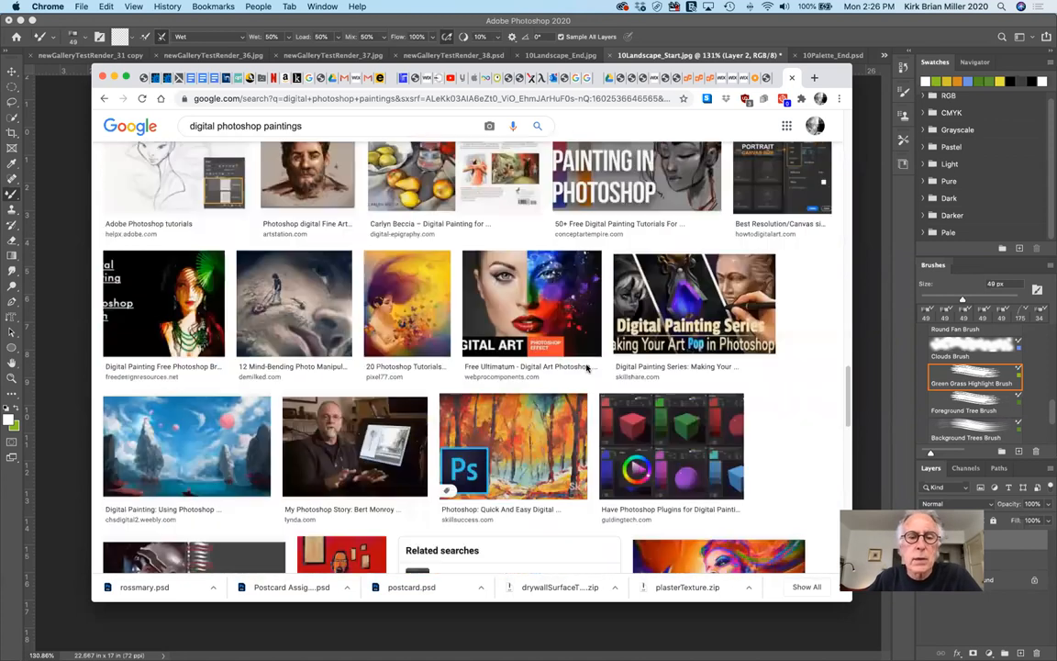
{"action": "scroll", "scroll_direction": "down", "scroll_amount": 3}
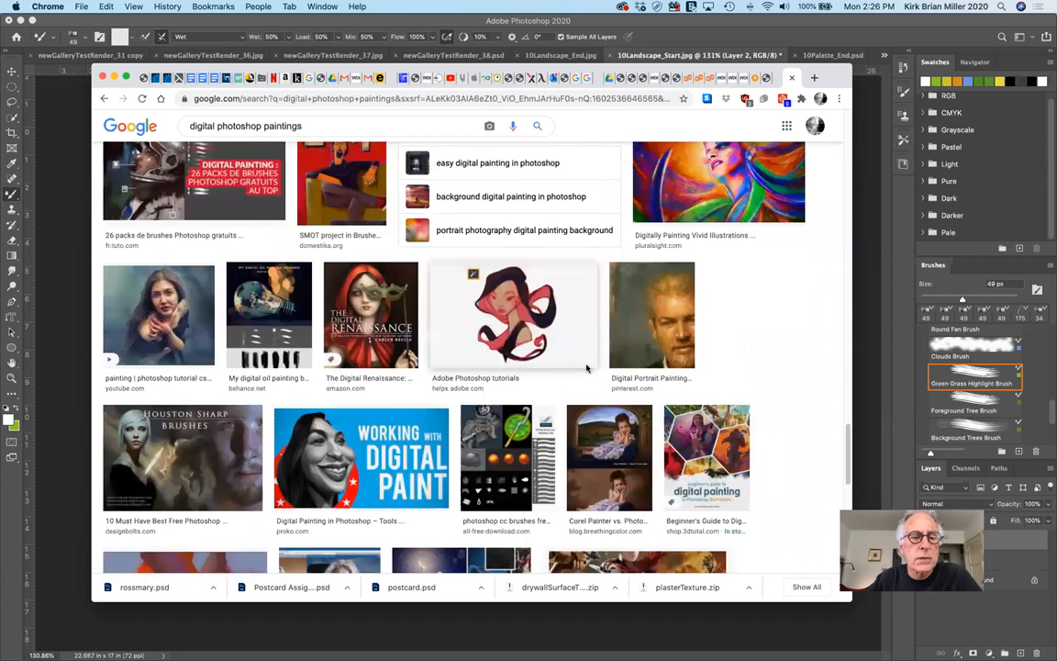
{"action": "scroll", "scroll_direction": "down", "scroll_amount": 3}
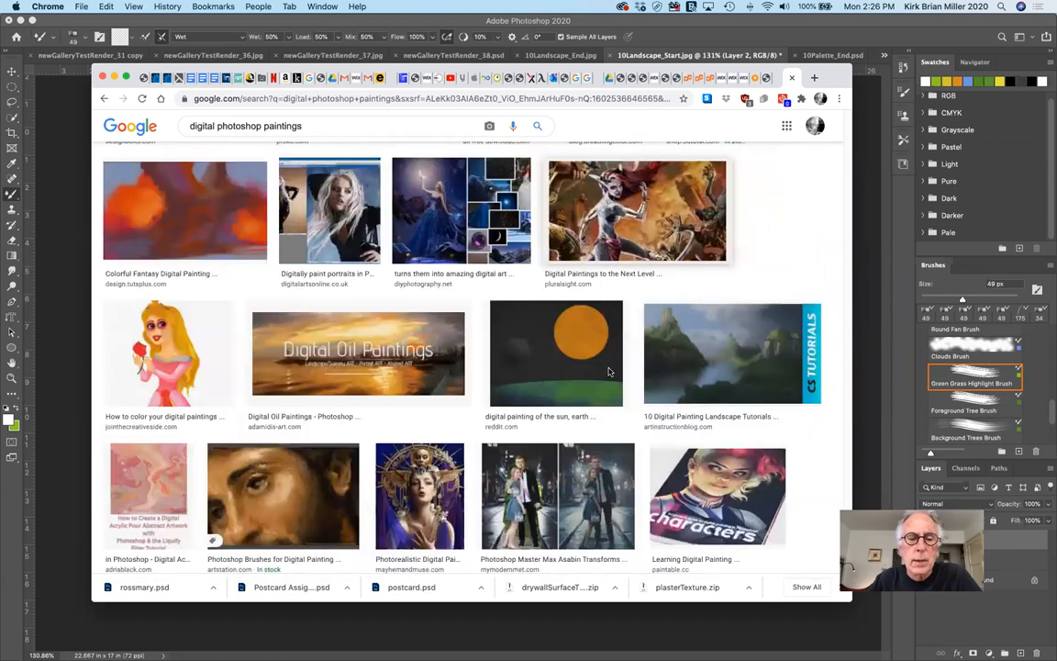
{"action": "scroll", "scroll_direction": "down", "scroll_amount": 3}
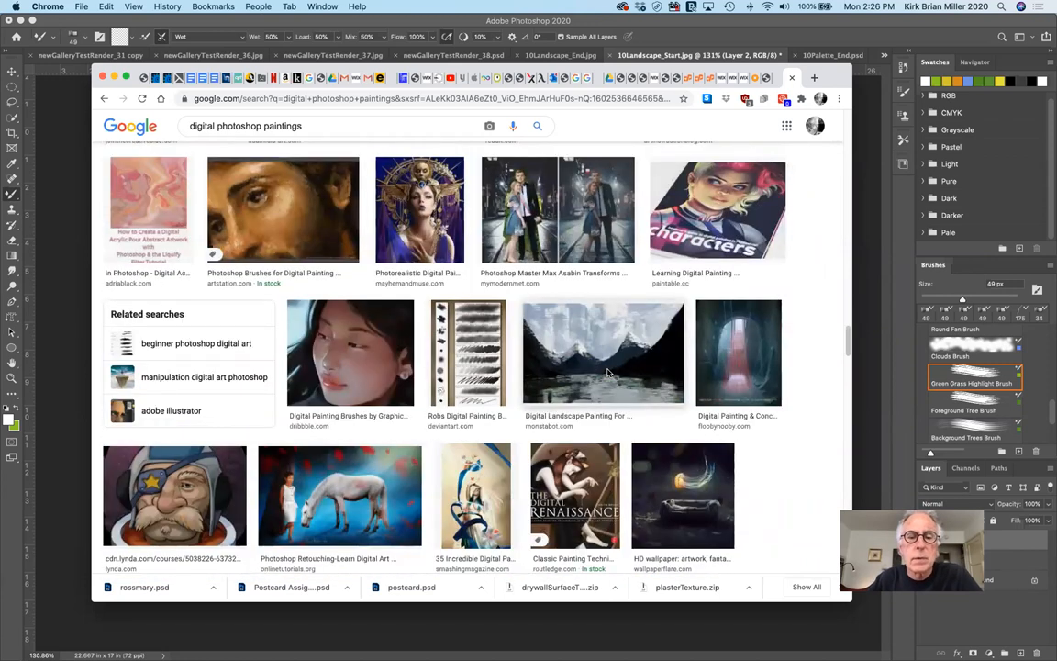
{"action": "scroll", "scroll_direction": "down", "scroll_amount": 3}
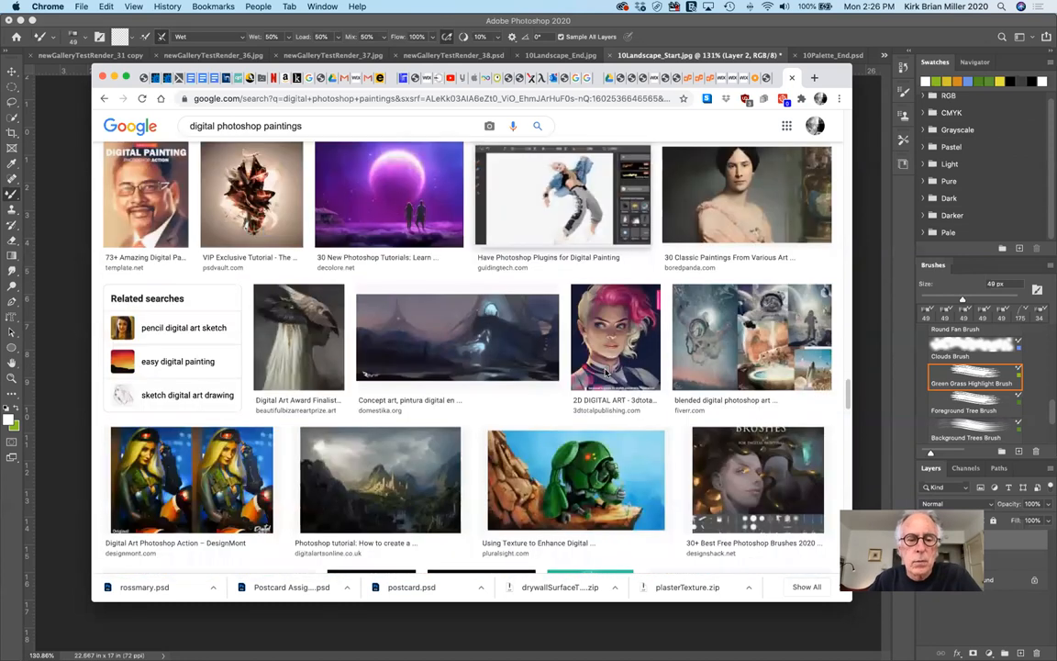
{"action": "scroll", "scroll_direction": "down", "scroll_amount": 3}
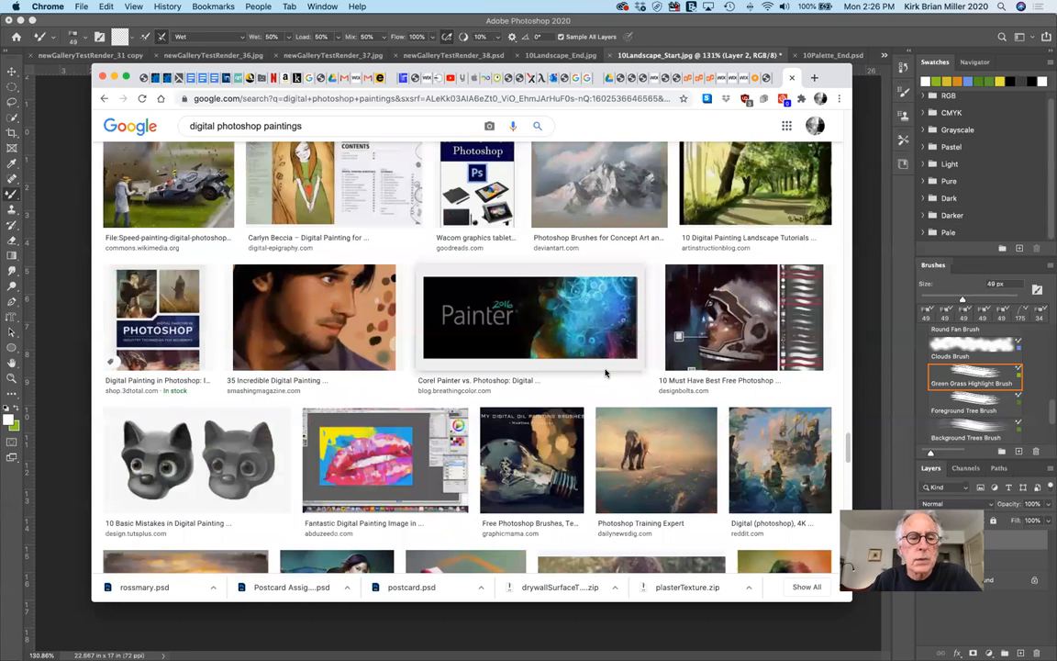
{"action": "scroll", "scroll_direction": "down", "scroll_amount": 3}
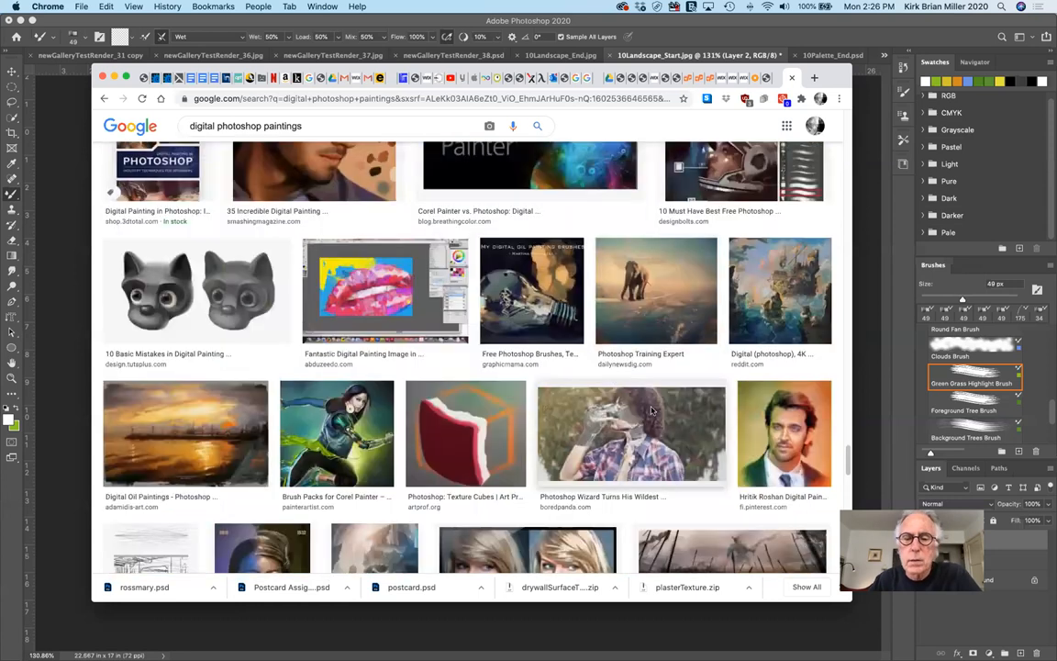
{"action": "scroll", "scroll_direction": "down", "scroll_amount": 3}
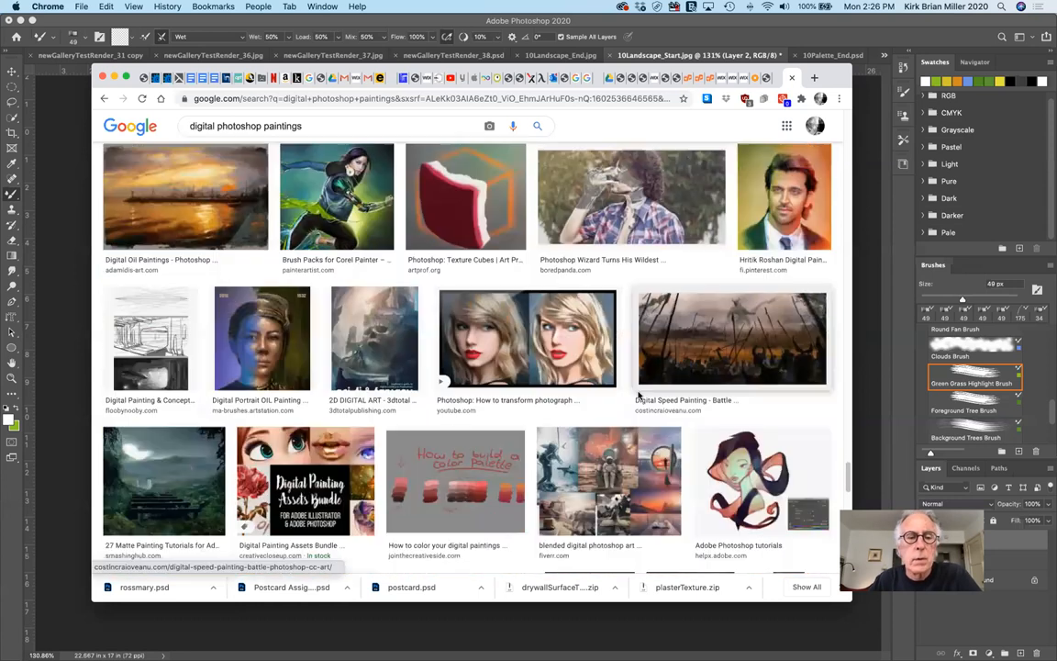
{"action": "scroll", "scroll_direction": "down", "scroll_amount": 3}
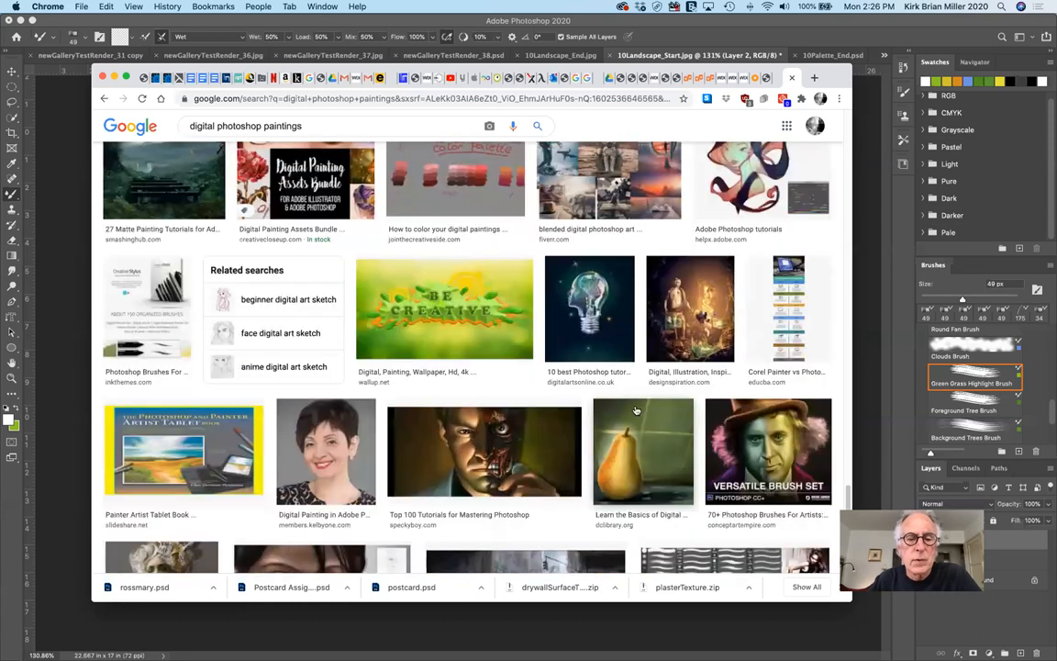
{"action": "scroll", "scroll_direction": "down", "scroll_amount": 3}
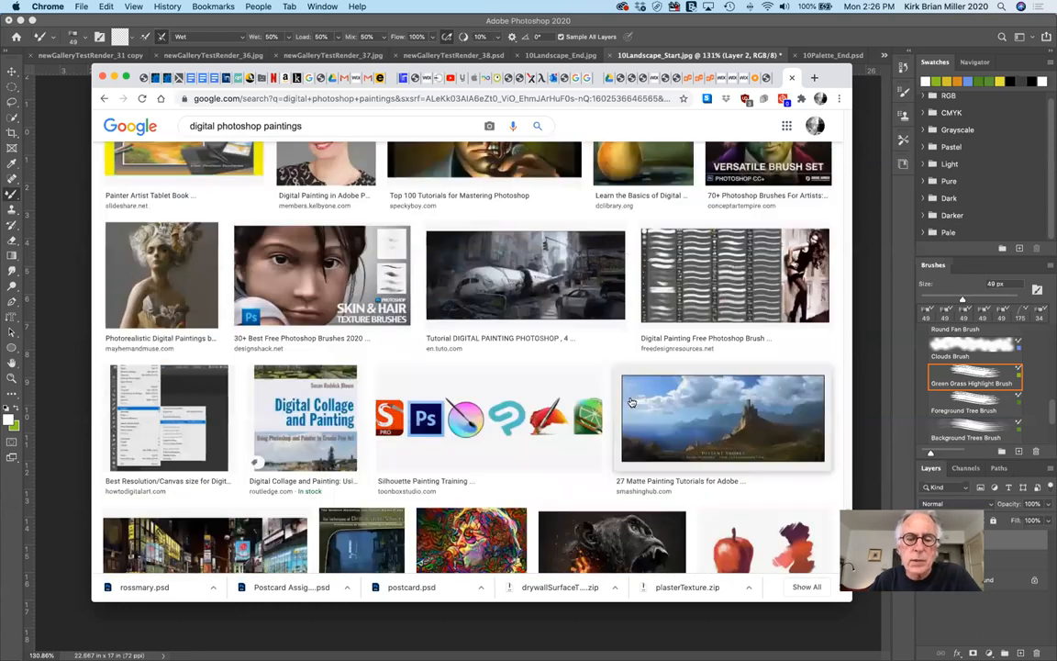
{"action": "scroll", "scroll_direction": "down", "scroll_amount": 3}
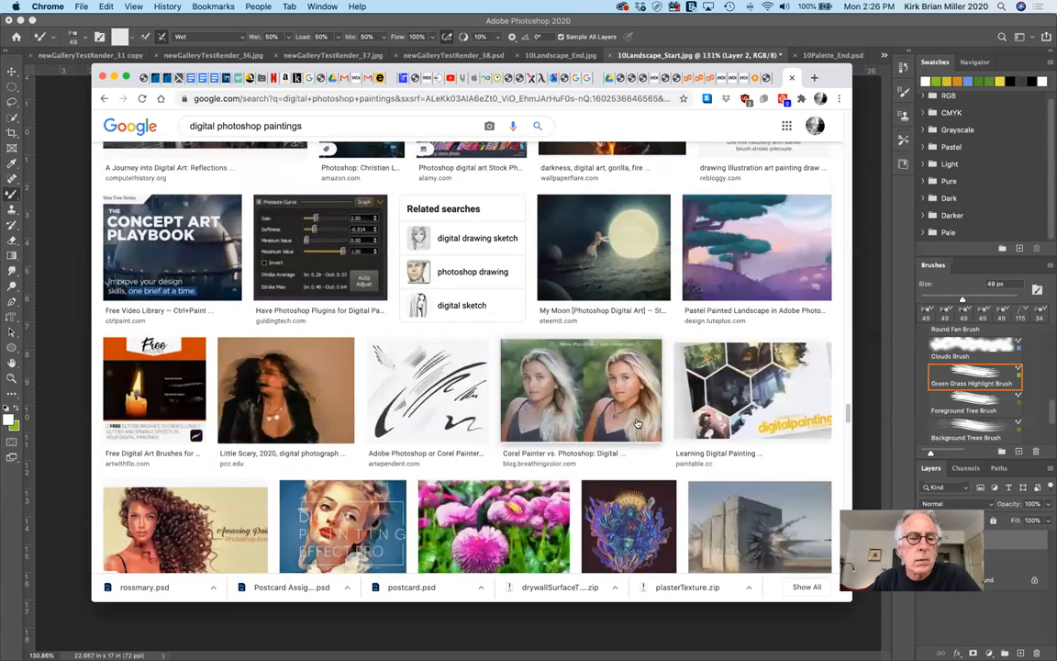
{"action": "scroll", "scroll_direction": "down", "scroll_amount": 3}
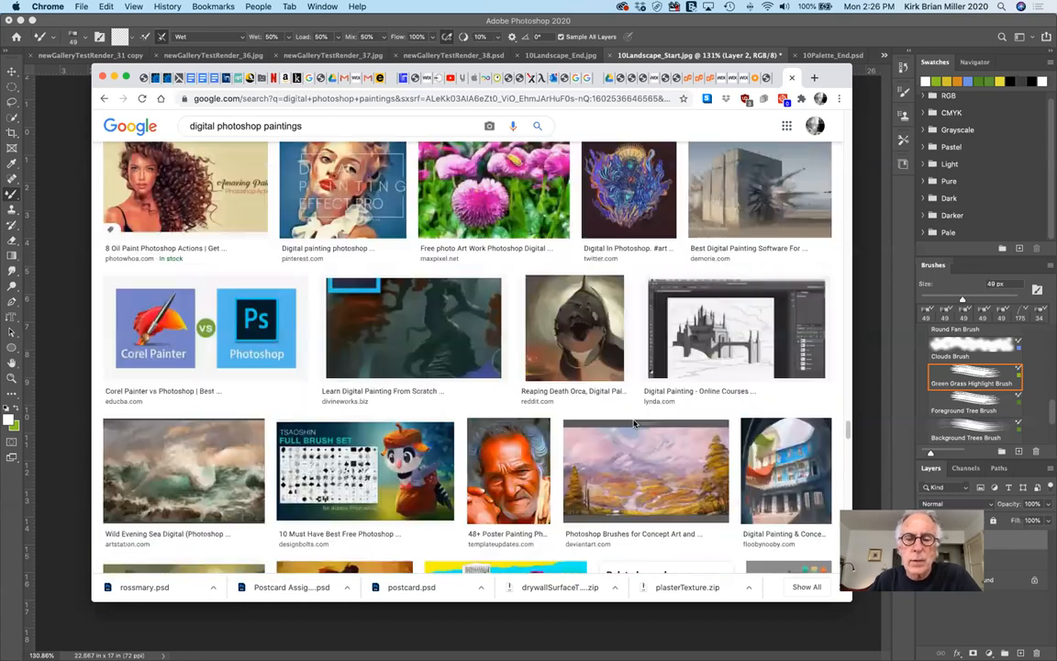
{"action": "scroll", "scroll_direction": "down", "scroll_amount": 3}
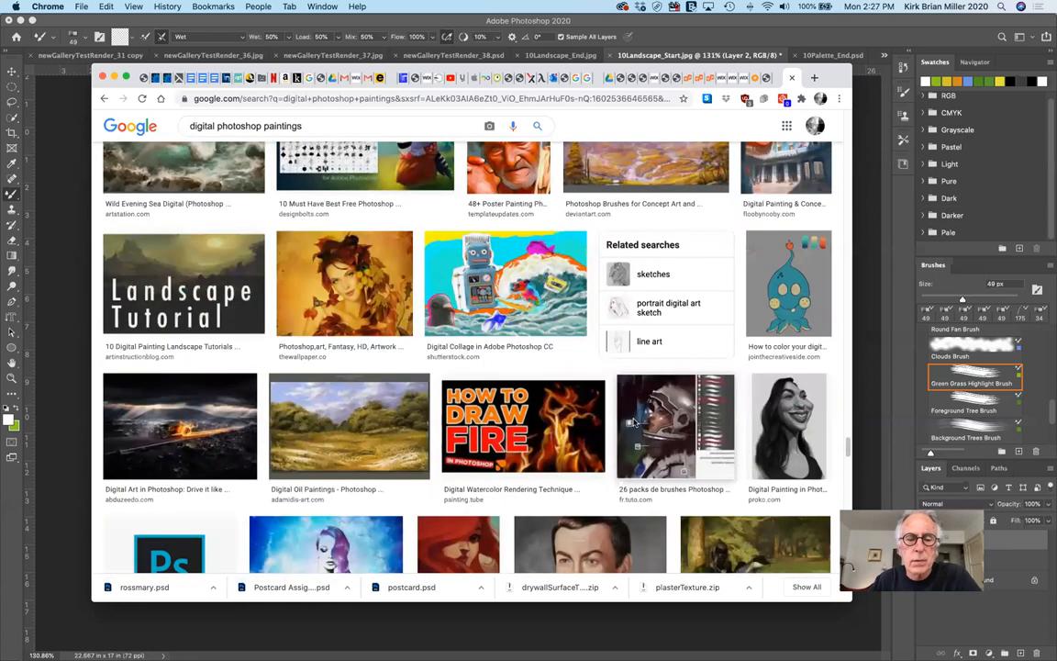
{"action": "scroll", "scroll_direction": "down", "scroll_amount": 3}
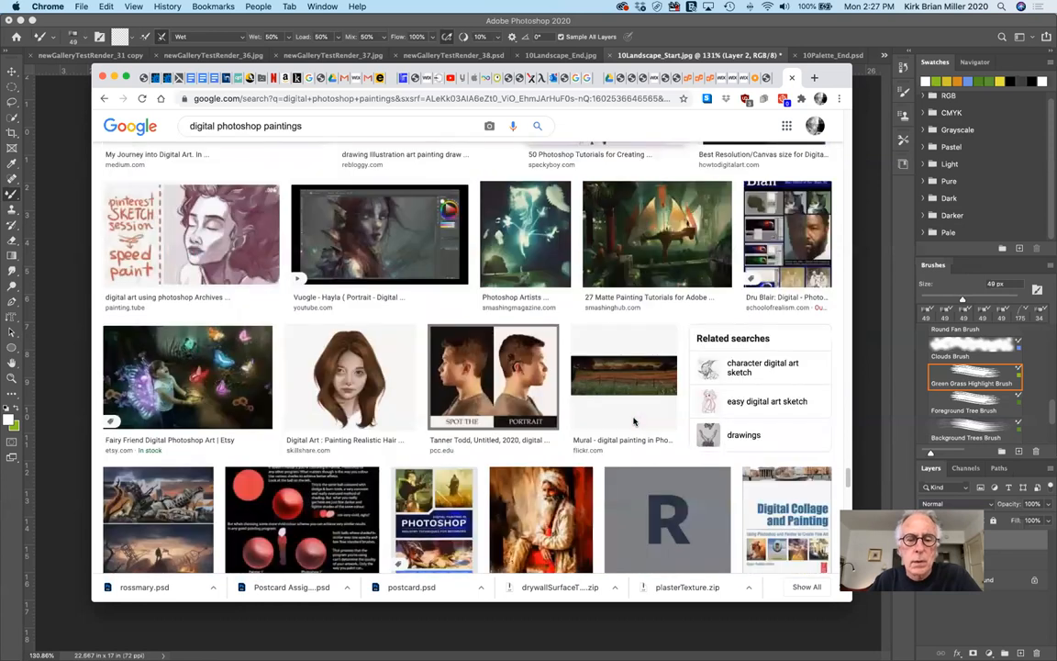
{"action": "scroll", "scroll_direction": "down", "scroll_amount": 3}
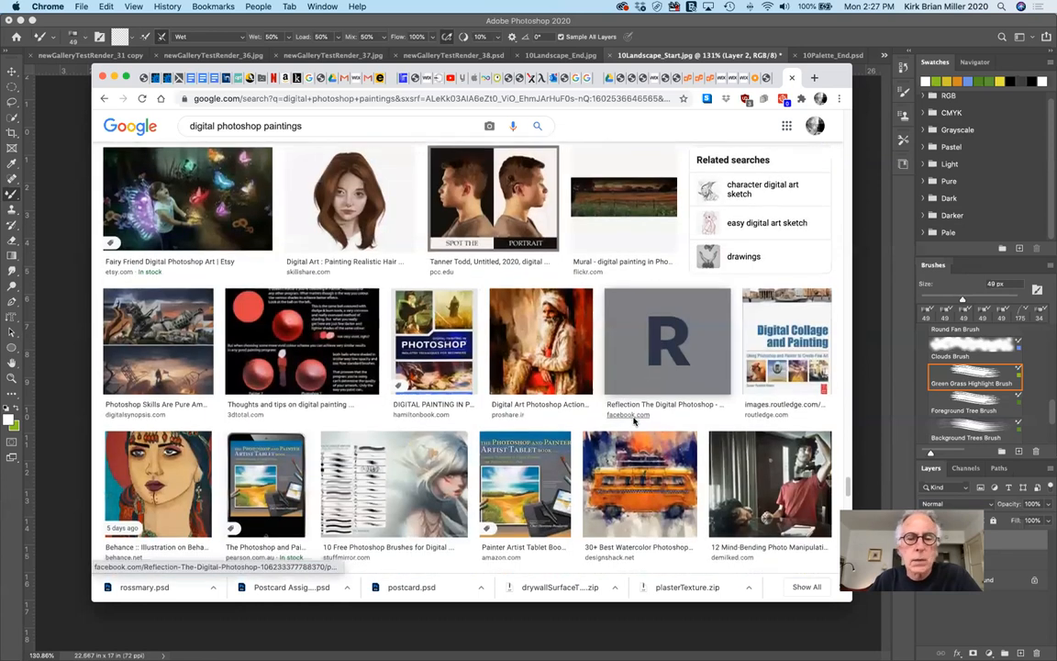
{"action": "scroll", "scroll_direction": "down", "scroll_amount": 3}
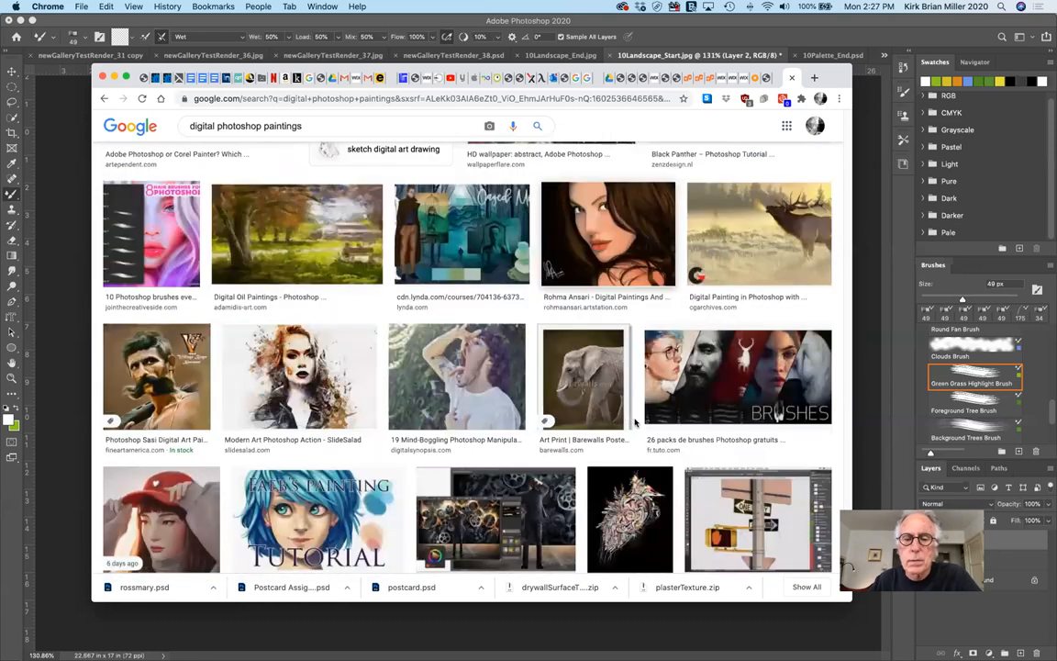
{"action": "scroll", "scroll_direction": "down", "scroll_amount": 3}
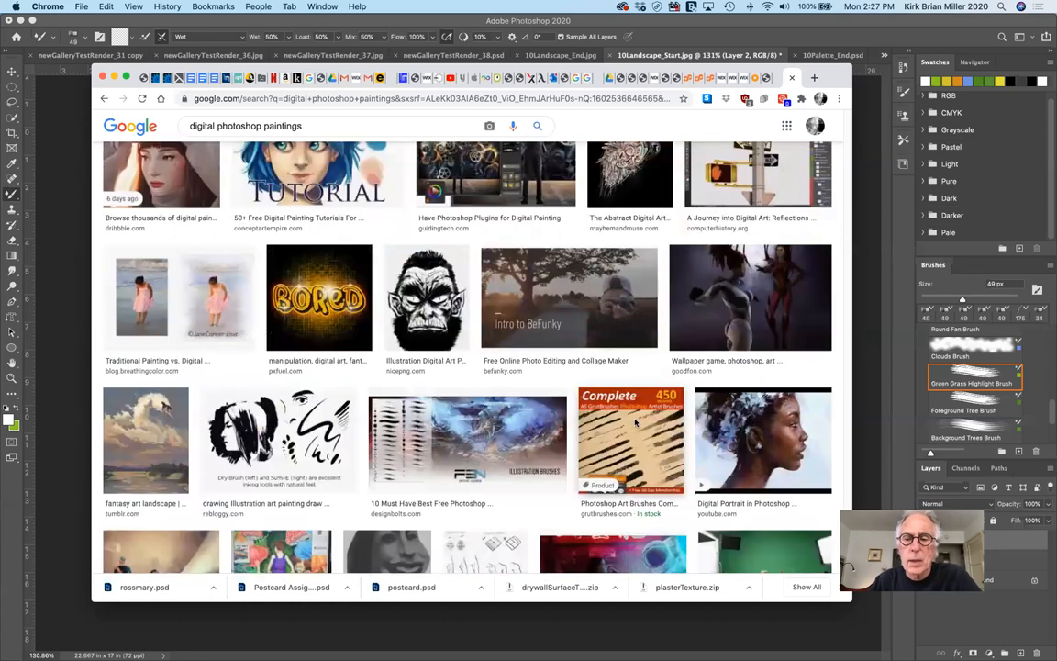
{"action": "scroll", "scroll_direction": "down", "scroll_amount": 3}
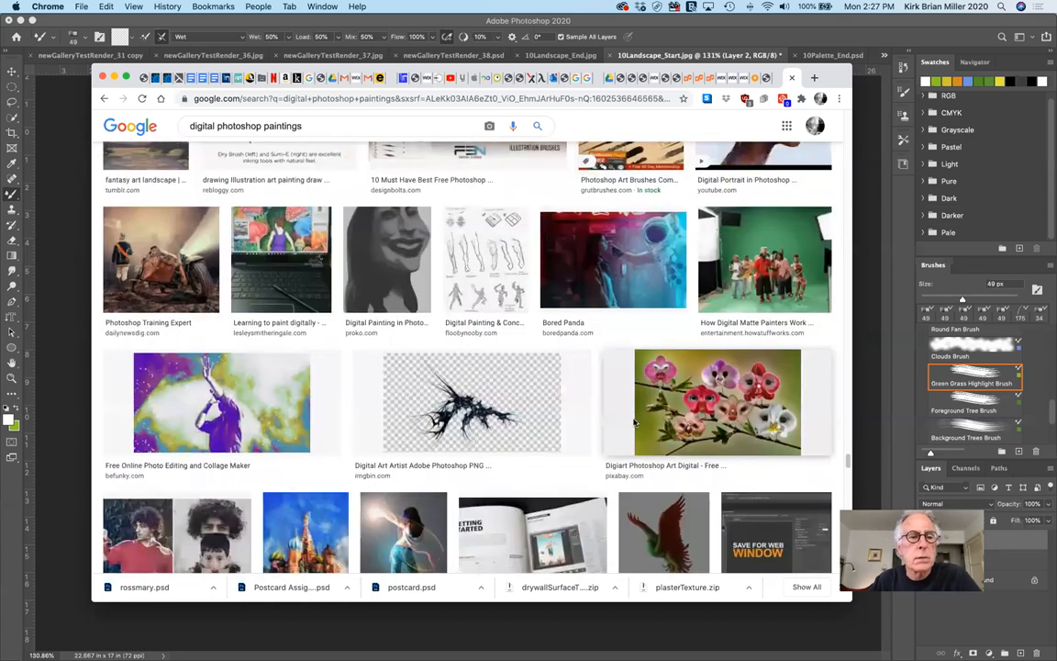
{"action": "scroll", "scroll_direction": "down", "scroll_amount": 3}
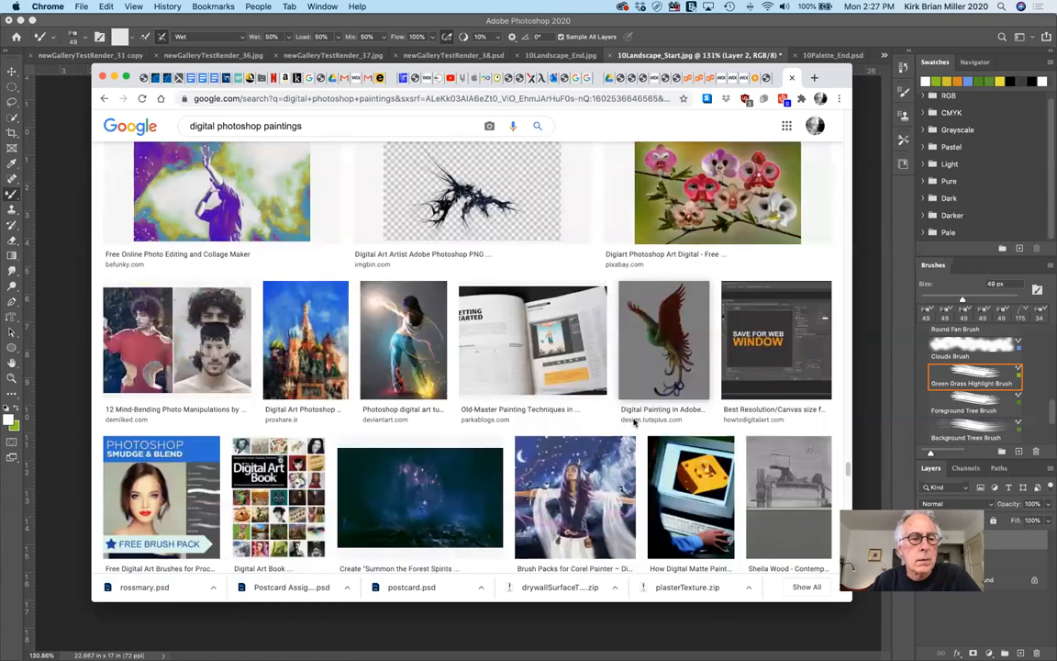
{"action": "scroll", "scroll_direction": "down", "scroll_amount": 3}
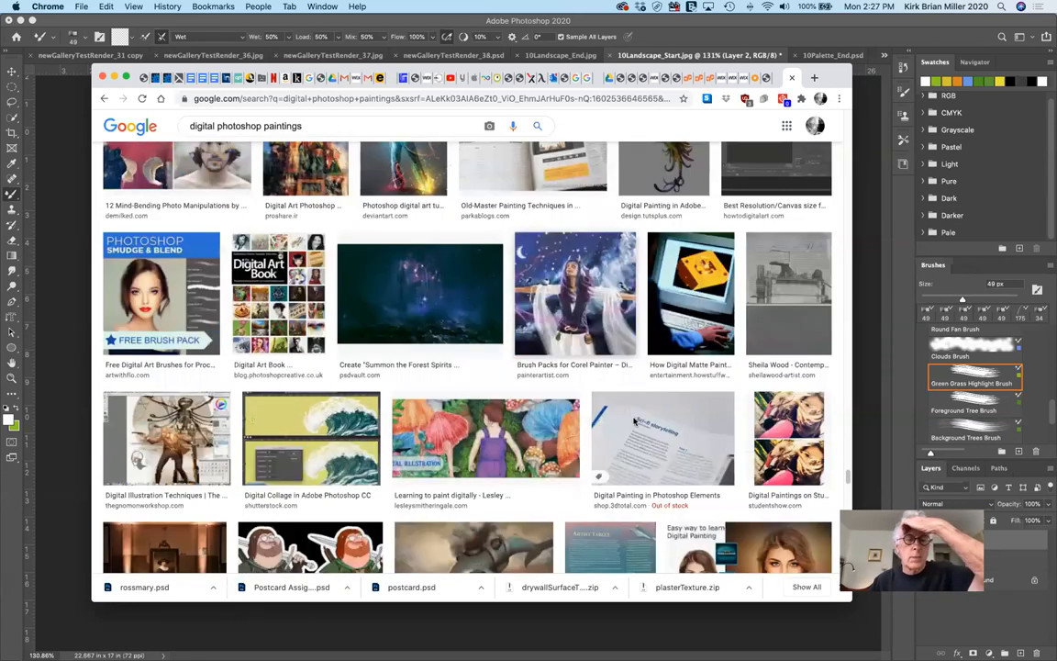
{"action": "scroll", "scroll_direction": "down", "scroll_amount": 3}
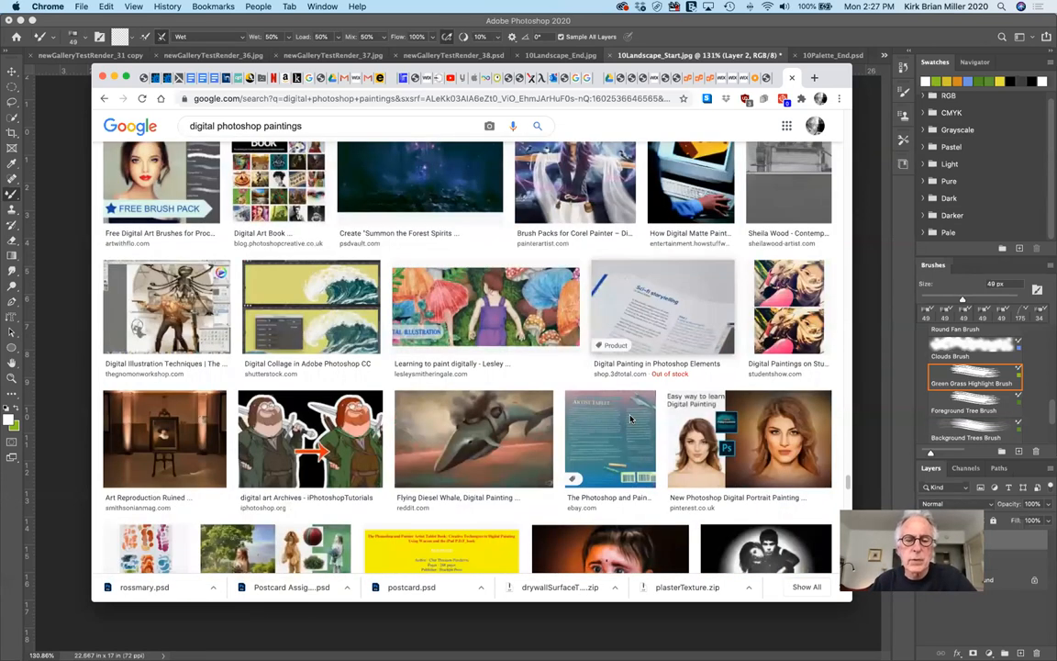
{"action": "scroll", "scroll_direction": "down", "scroll_amount": 3}
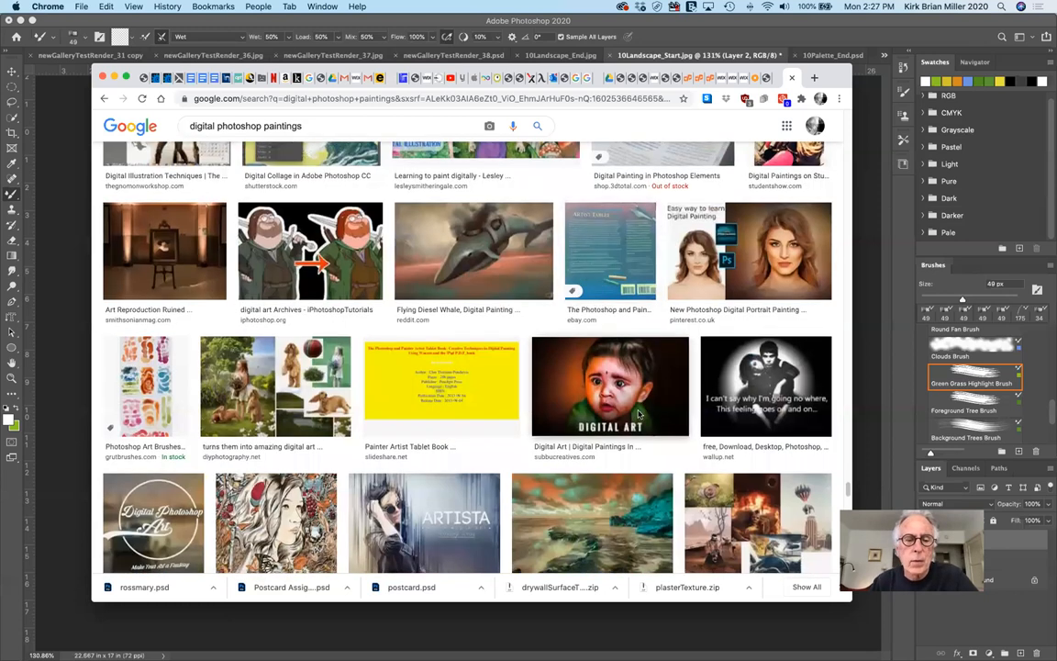
{"action": "scroll", "scroll_direction": "down", "scroll_amount": 3}
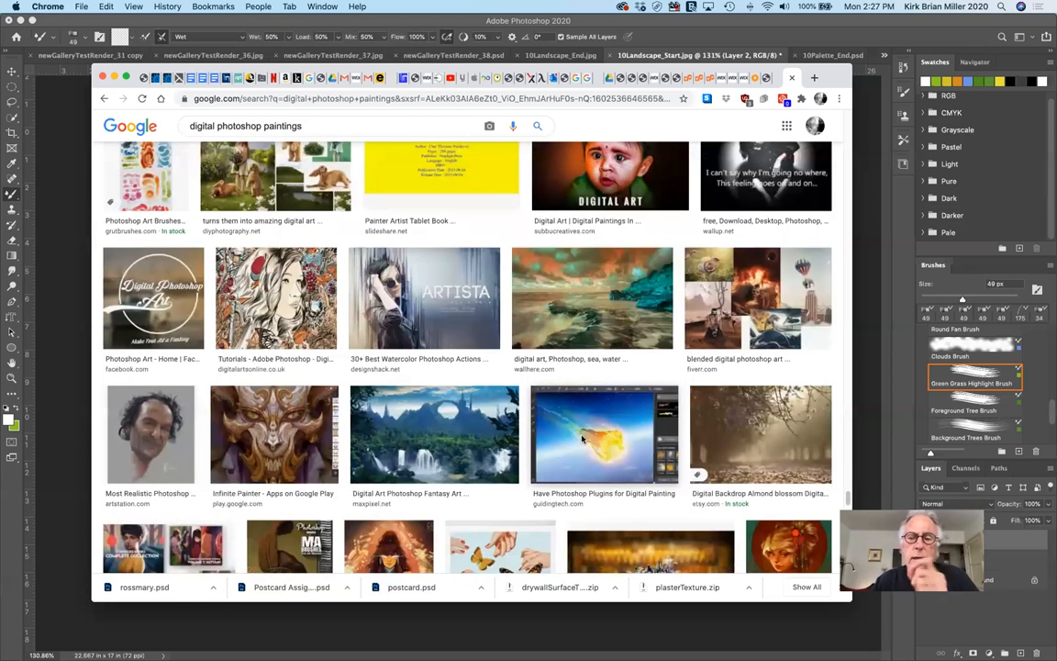
{"action": "scroll", "scroll_direction": "down", "scroll_amount": 3}
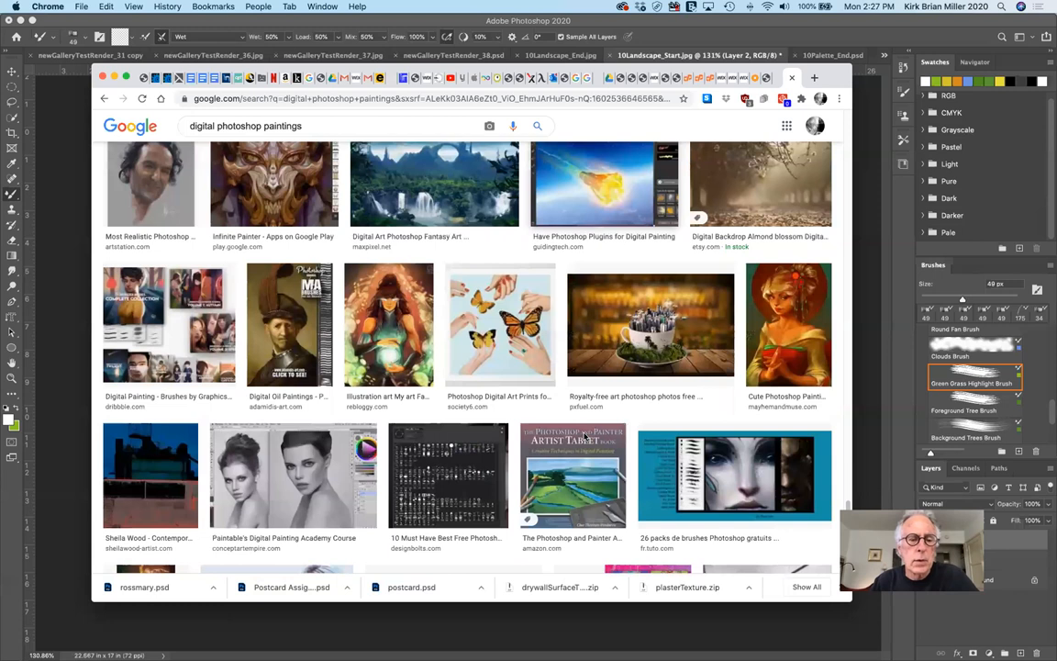
{"action": "scroll", "scroll_direction": "down", "scroll_amount": 3}
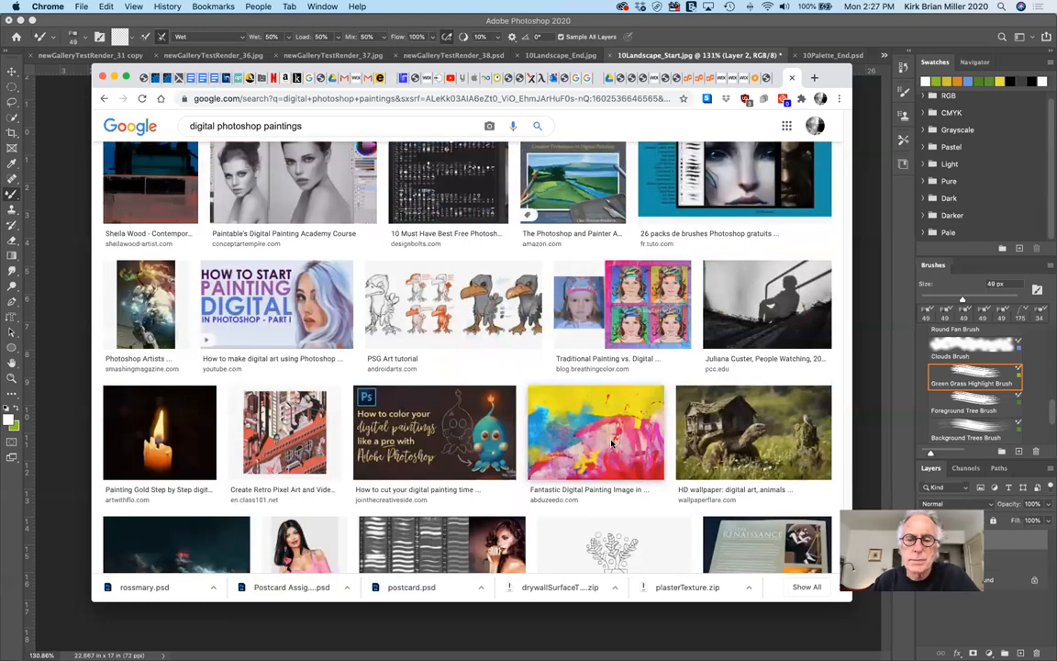
{"action": "scroll", "scroll_direction": "down", "scroll_amount": 3}
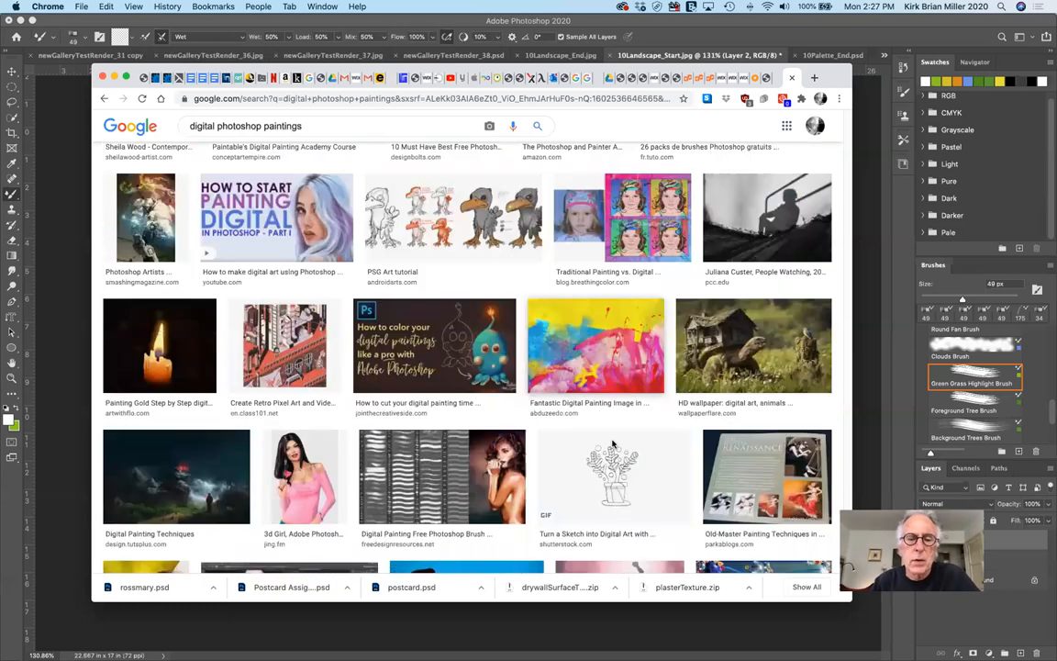
{"action": "scroll", "scroll_direction": "down", "scroll_amount": 3}
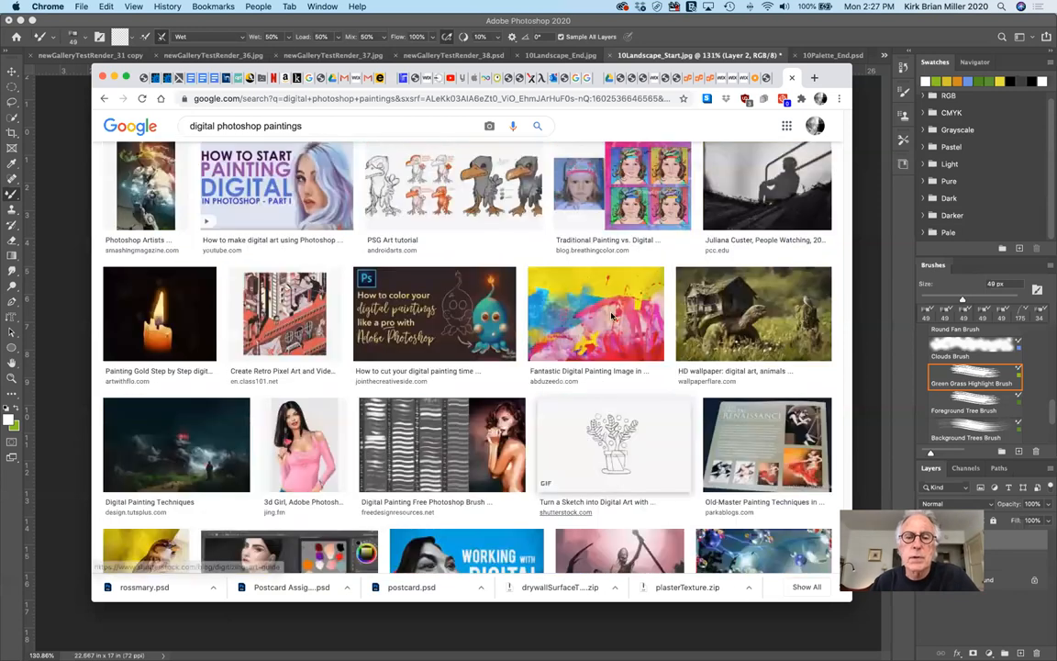
- Open the Abduzeedo Jill Tovey article and read down through the lips painting steps to the finished piece
{"action": "left_click", "coordinate": [595, 312]}
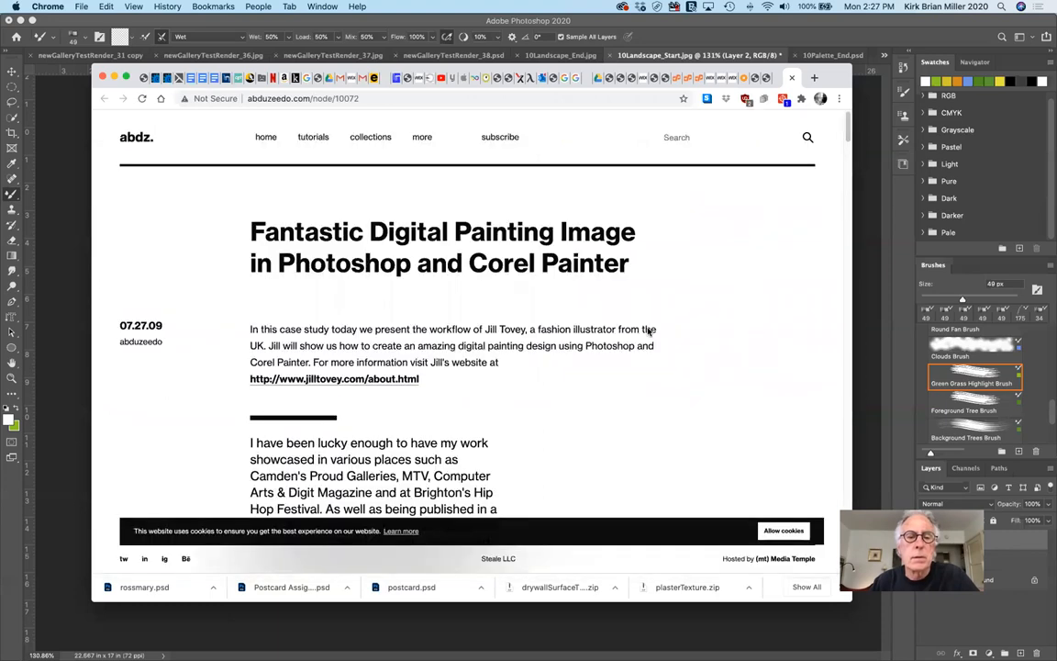
{"action": "scroll", "scroll_direction": "down", "scroll_amount": 3}
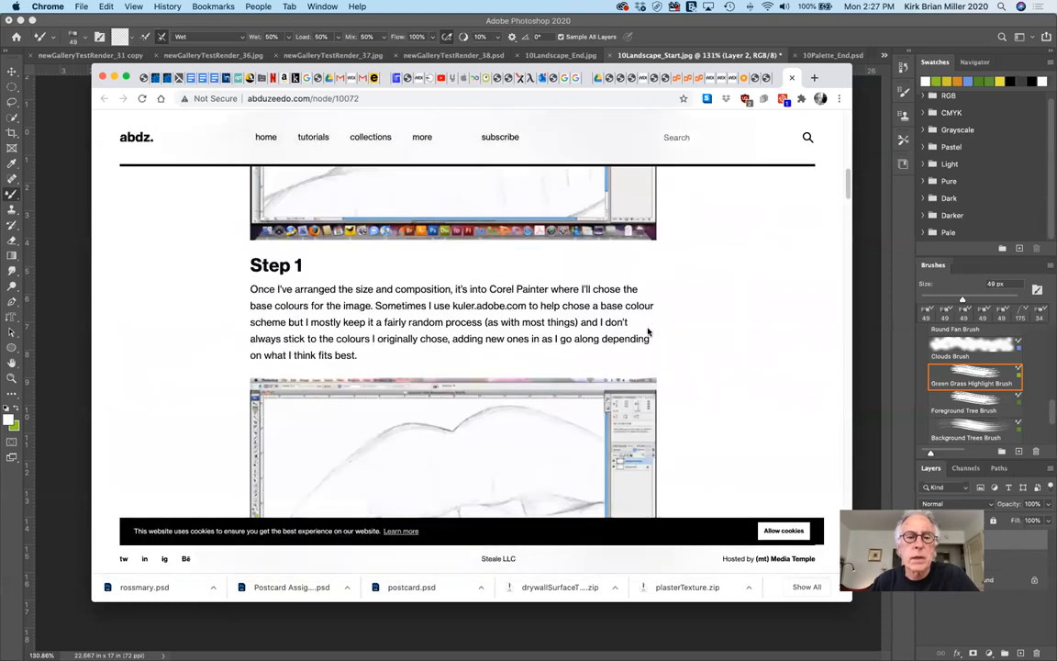
{"action": "scroll", "scroll_direction": "down", "scroll_amount": 3}
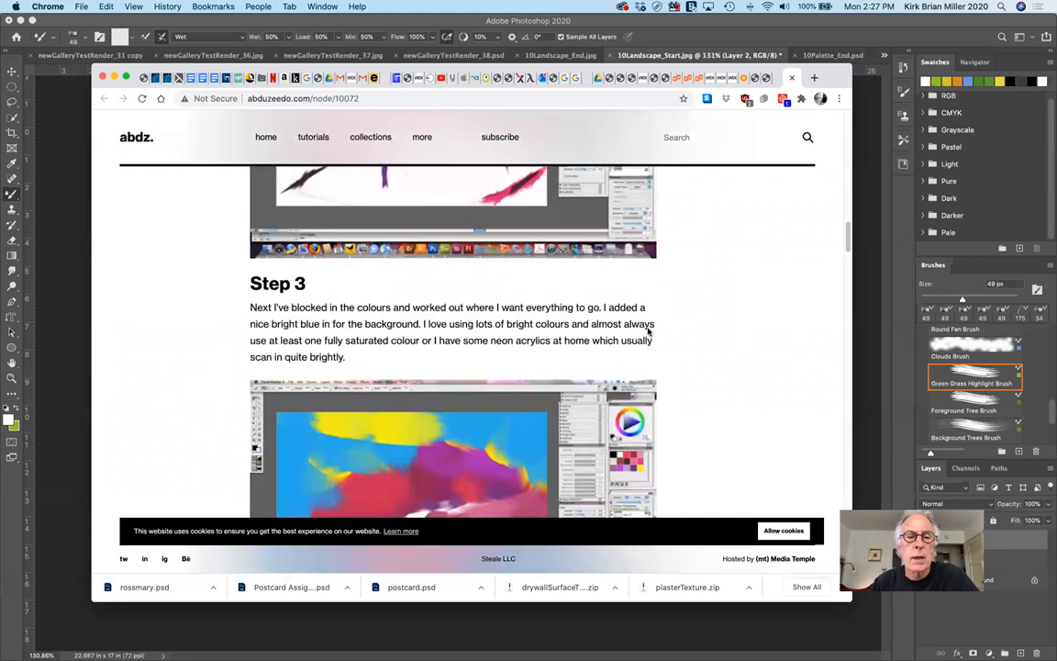
{"action": "scroll", "scroll_direction": "down", "scroll_amount": 3}
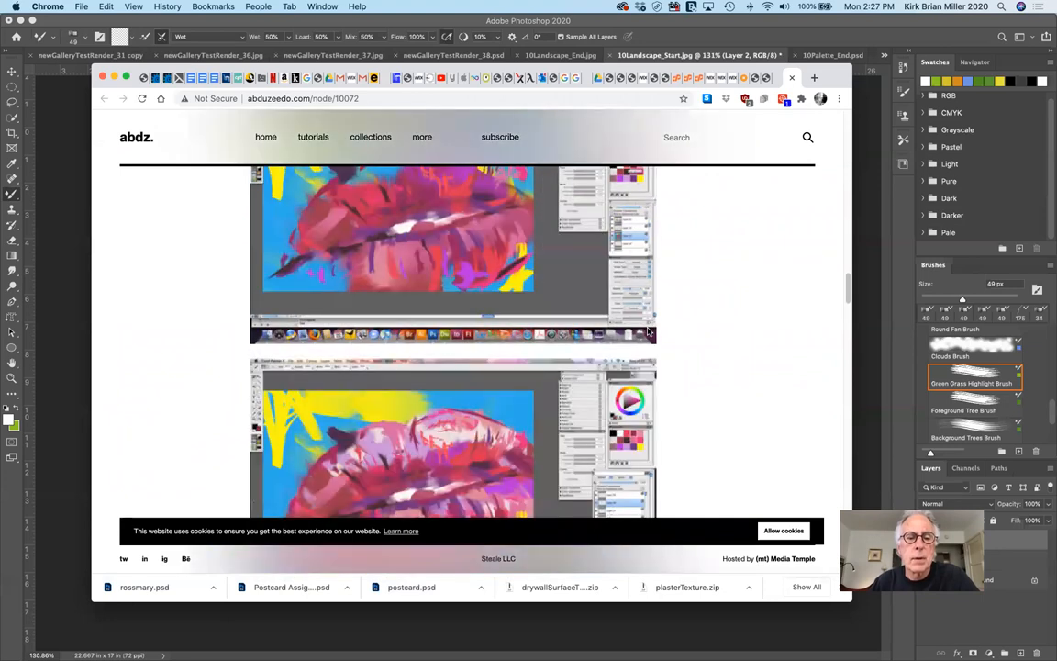
{"action": "scroll", "scroll_direction": "down", "scroll_amount": 3}
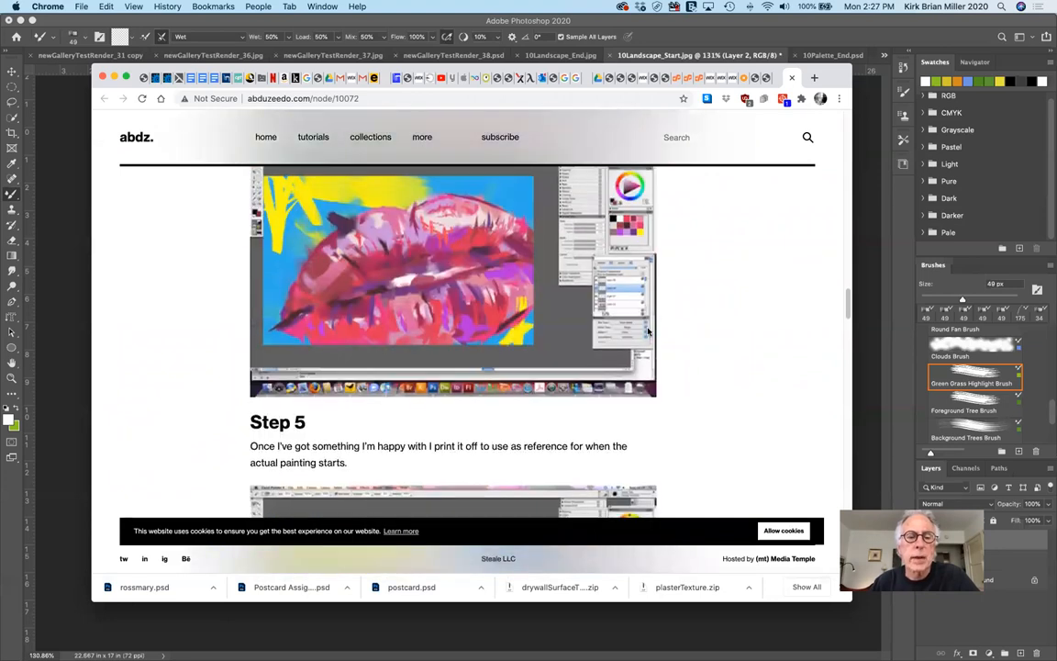
{"action": "scroll", "scroll_direction": "down", "scroll_amount": 3}
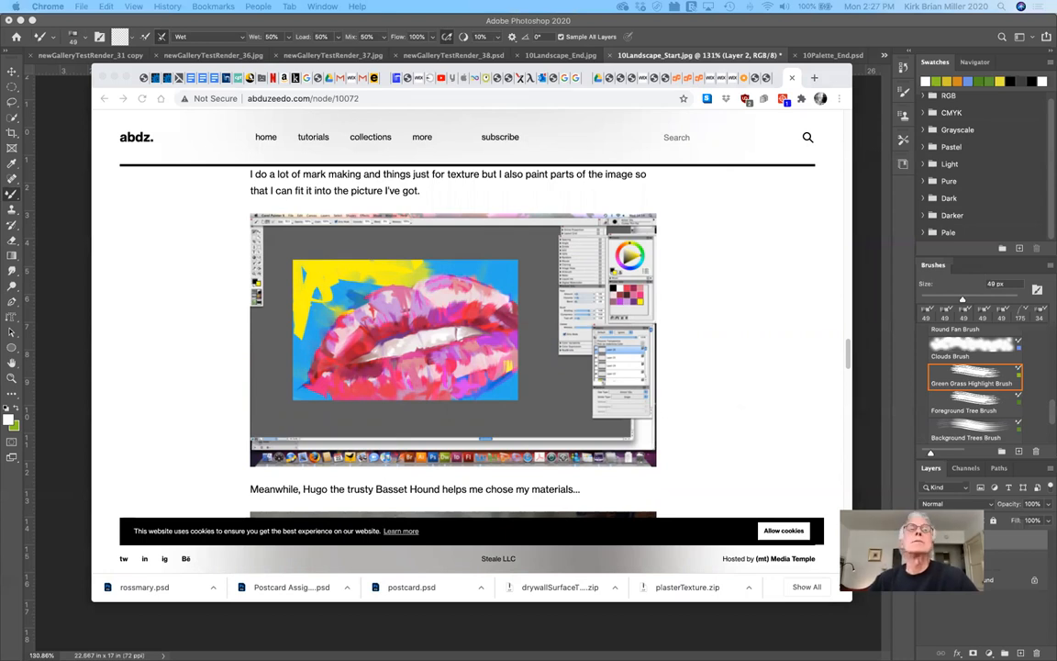
{"action": "mouse_move", "coordinate": [774, 96]}
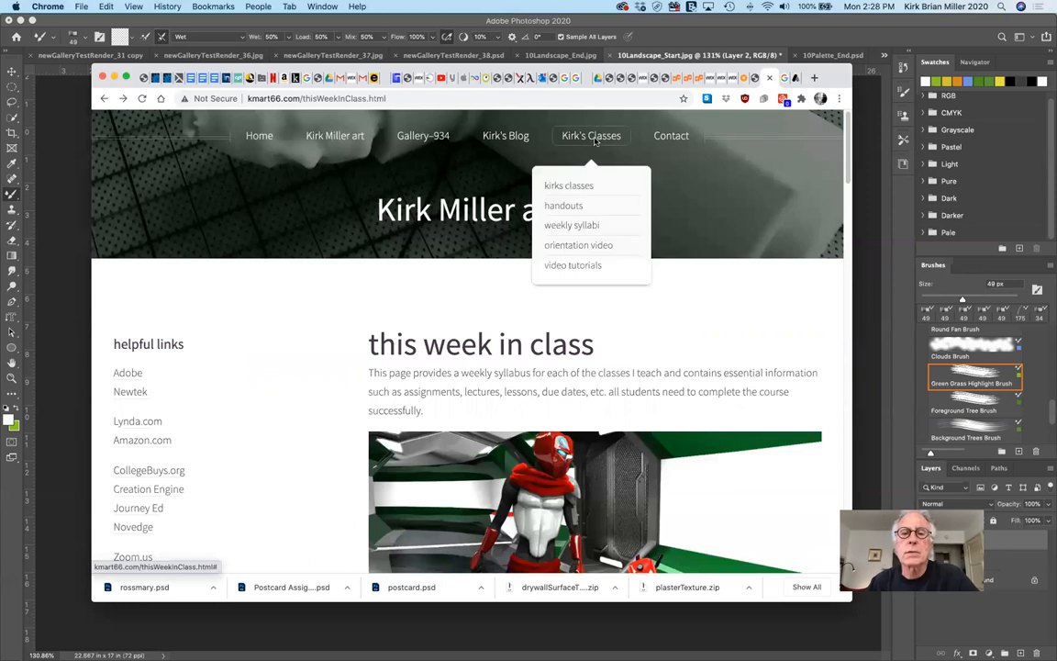
- Go to Kirk's Classes page and switch the student gallery slideshow to the art192 bar-scene painting
{"action": "left_click", "coordinate": [569, 186]}
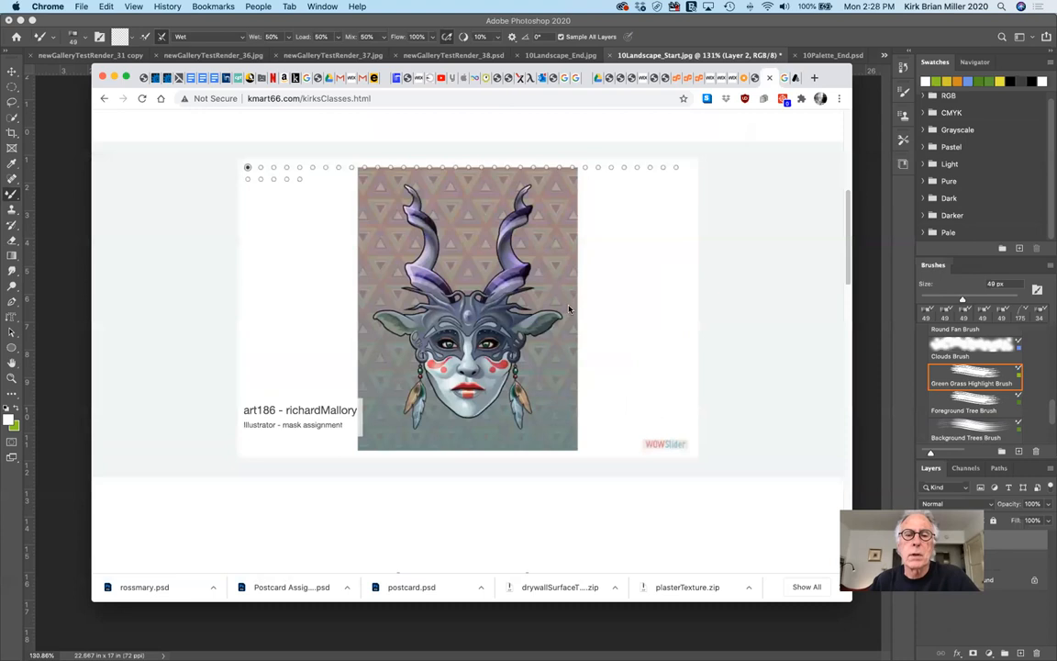
{"action": "scroll", "scroll_direction": "down", "scroll_amount": 3}
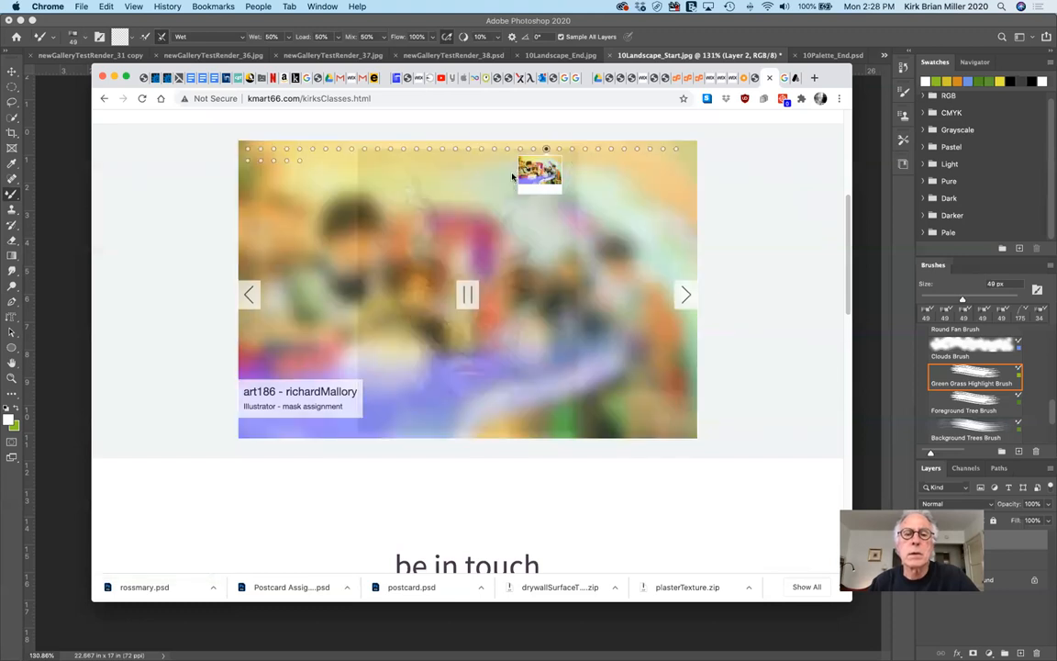
{"action": "left_click", "coordinate": [685, 293]}
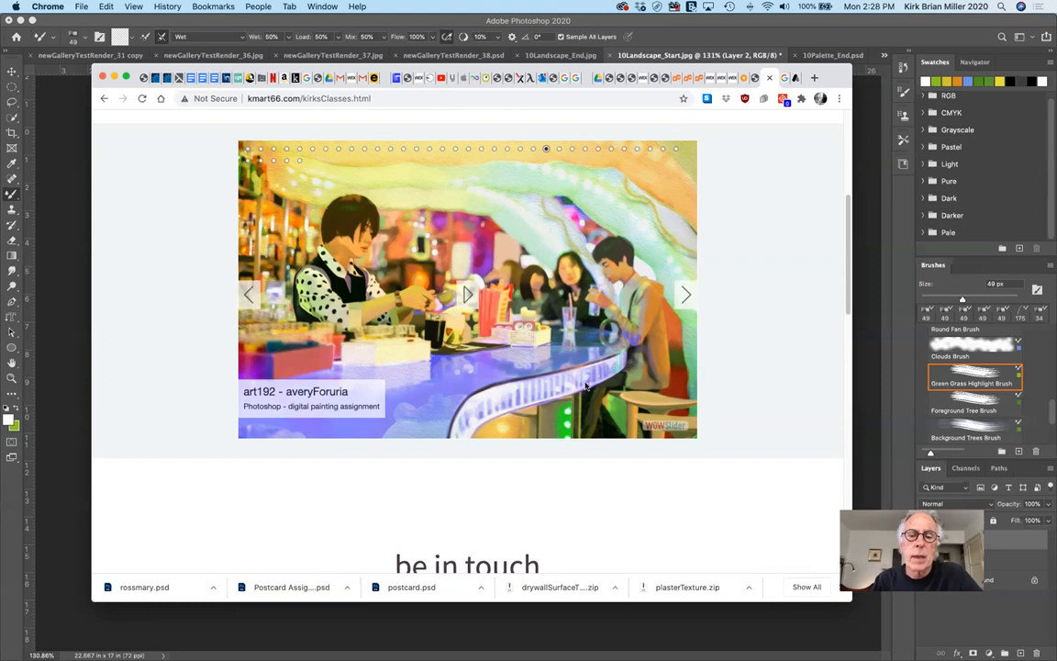
{"action": "mouse_move", "coordinate": [540, 195]}
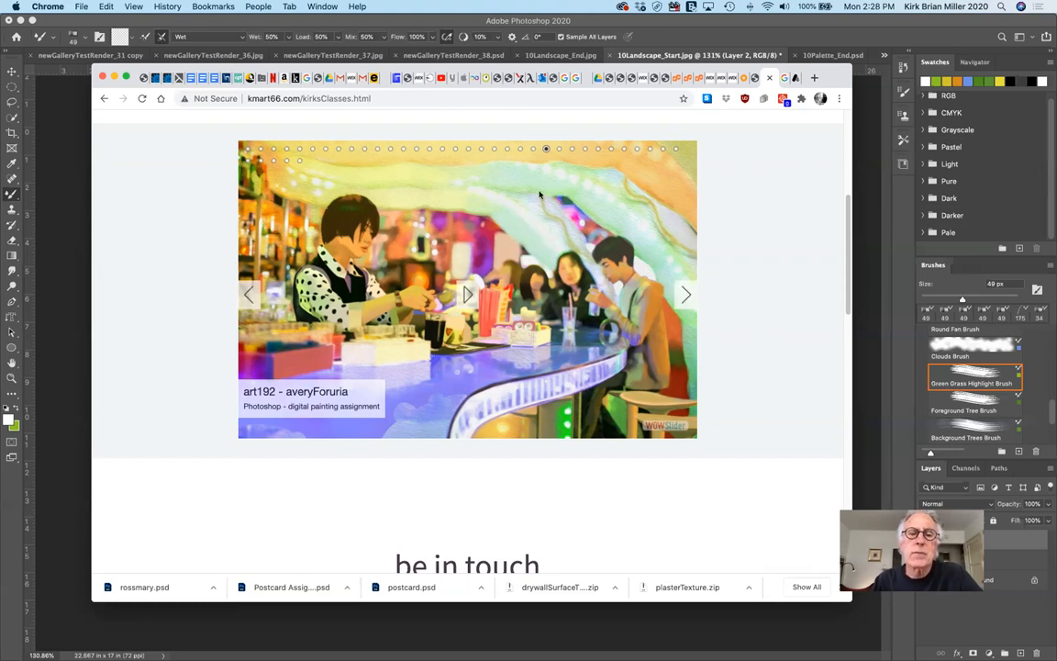
{"action": "mouse_move", "coordinate": [505, 198]}
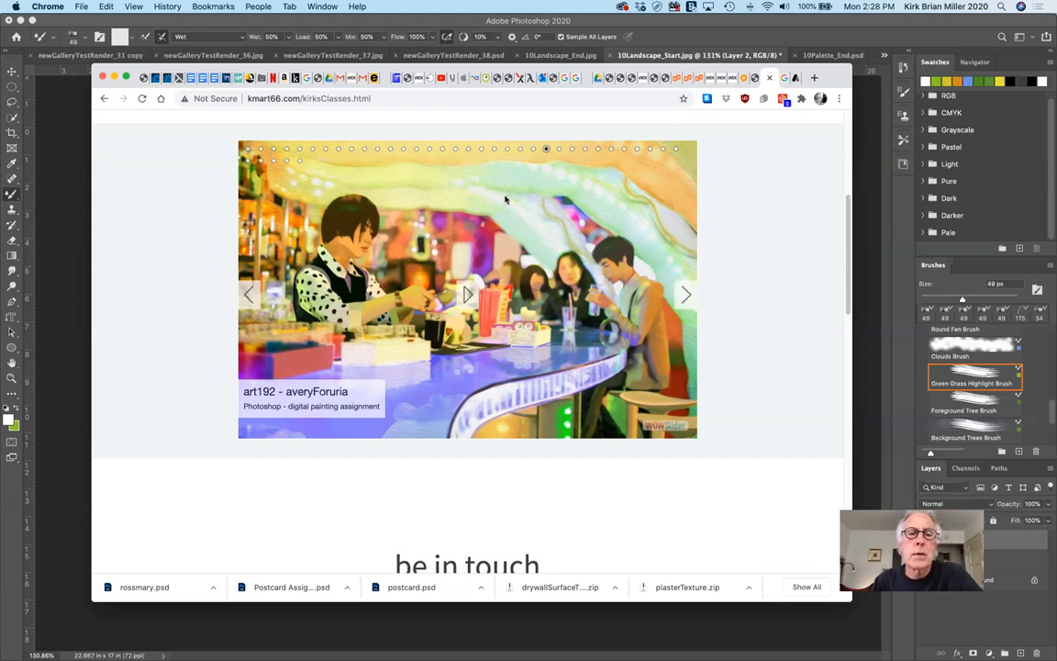
{"action": "mouse_move", "coordinate": [812, 372]}
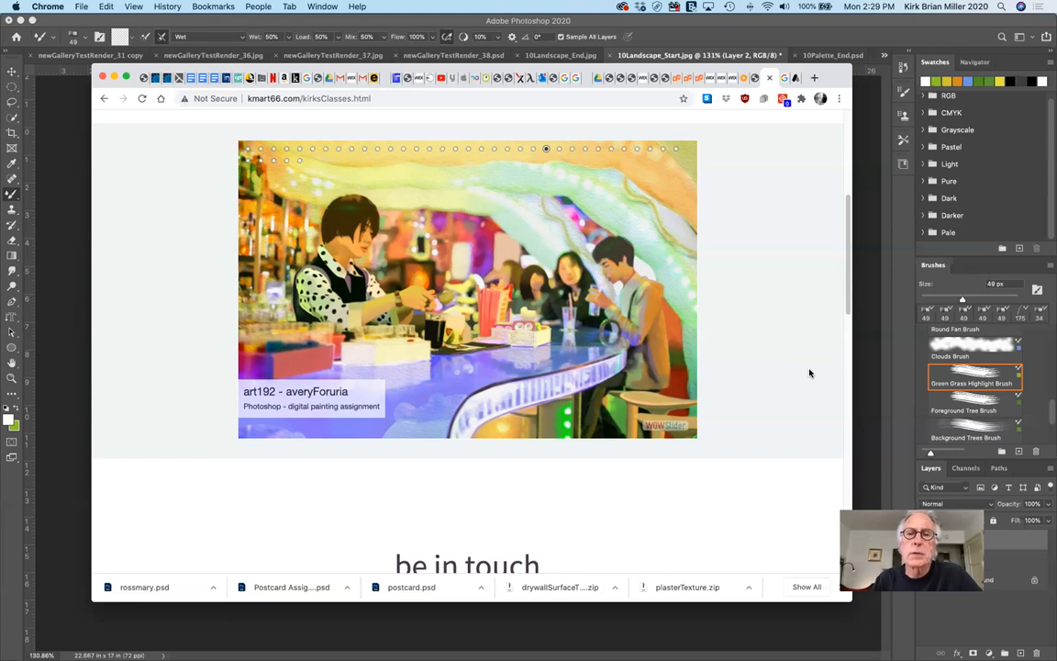
{"action": "mouse_move", "coordinate": [808, 176]}
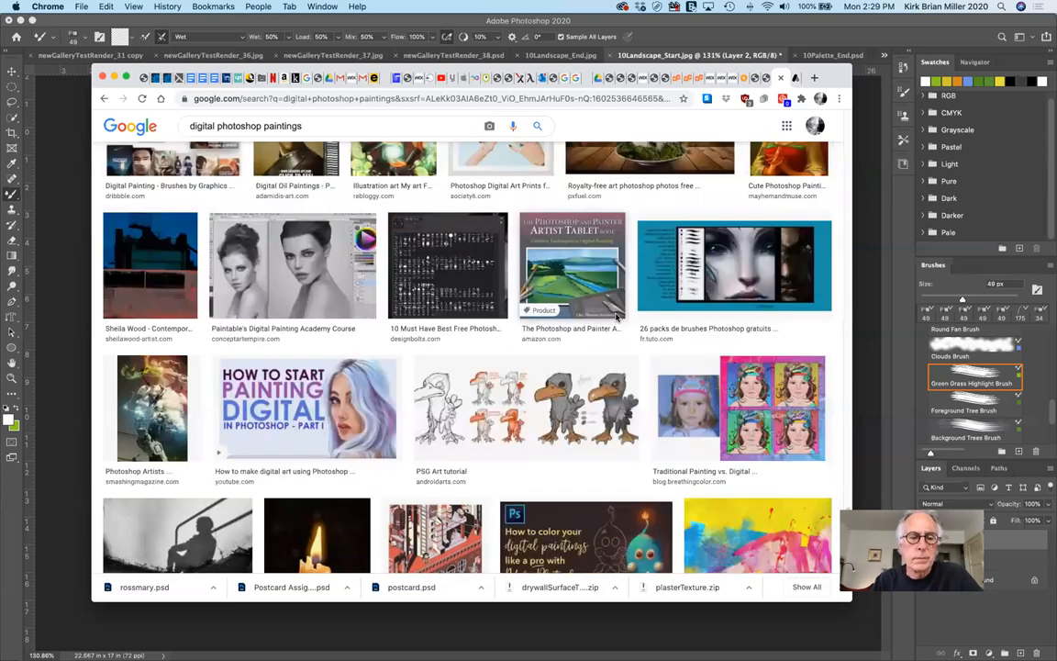
- Scroll the 'digital photoshop paintings' results and open the Modern Art Photoshop Action thumbnail
{"action": "scroll", "scroll_direction": "down", "scroll_amount": 3}
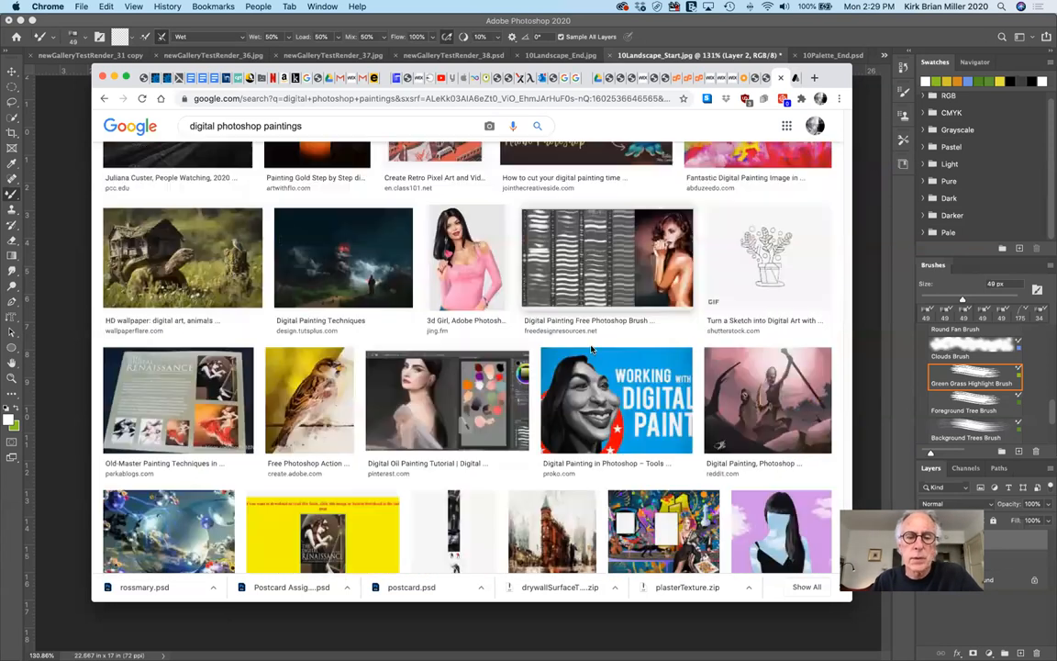
{"action": "scroll", "scroll_direction": "down", "scroll_amount": 3}
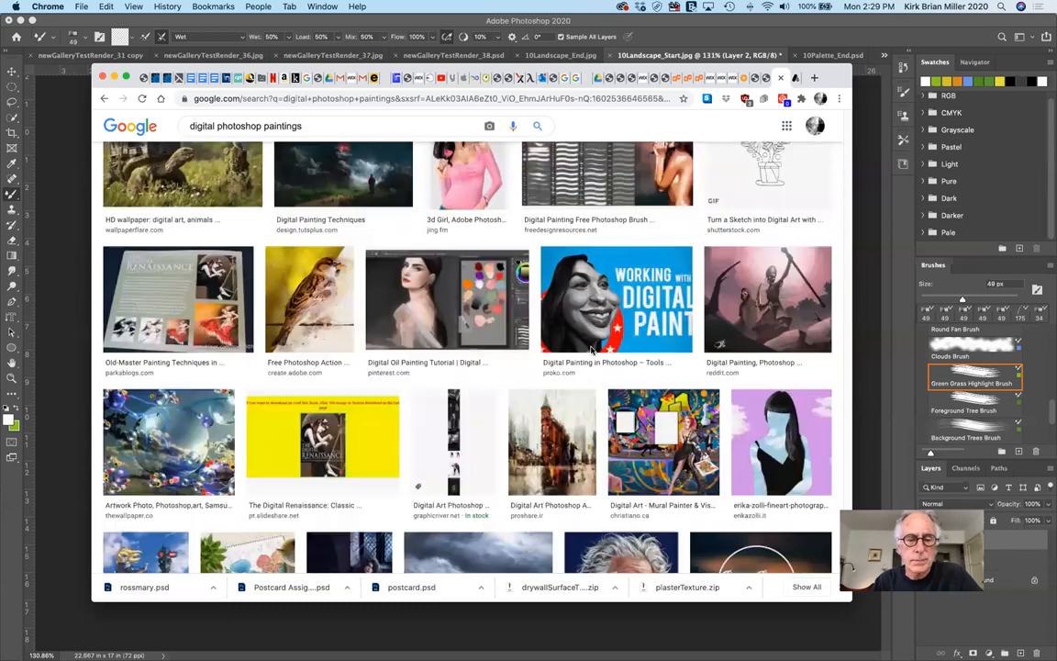
{"action": "scroll", "scroll_direction": "down", "scroll_amount": 3}
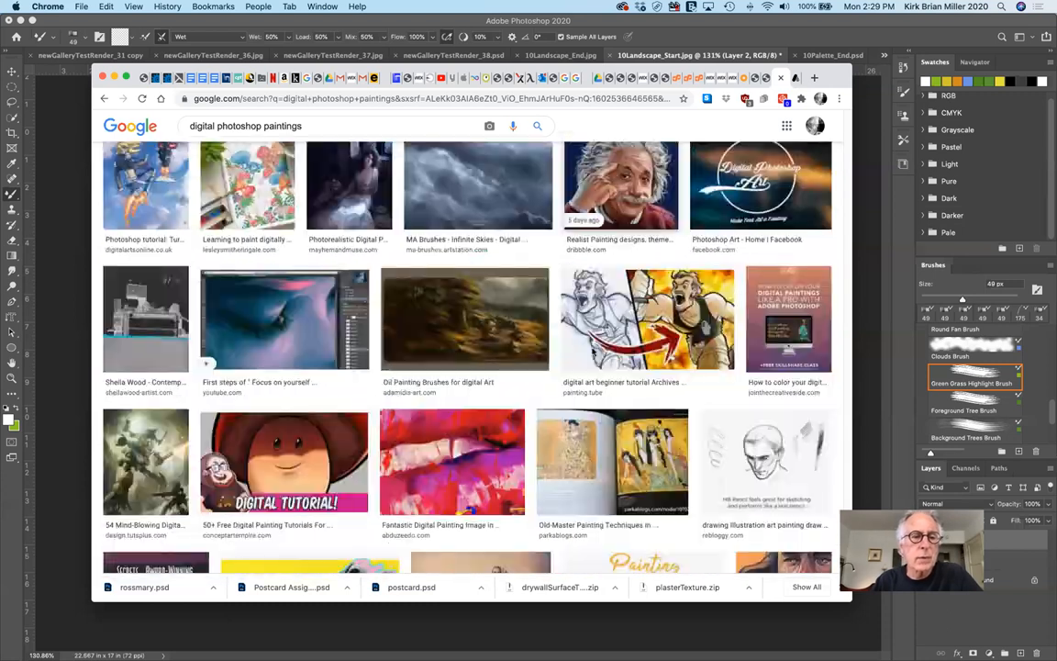
{"action": "scroll", "scroll_direction": "down", "scroll_amount": 3}
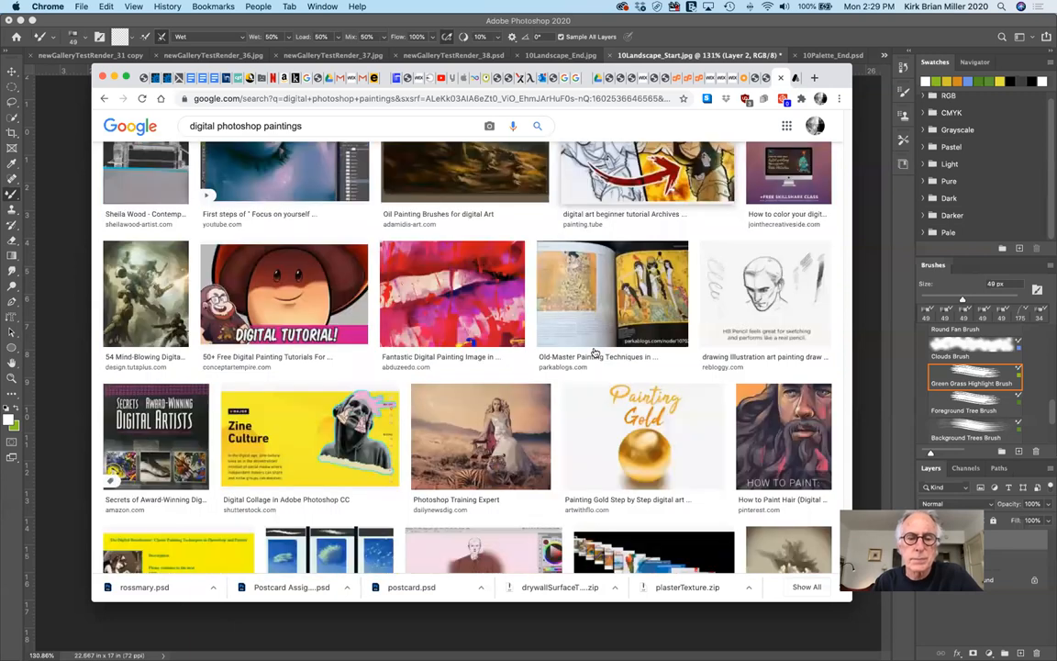
{"action": "scroll", "scroll_direction": "down", "scroll_amount": 3}
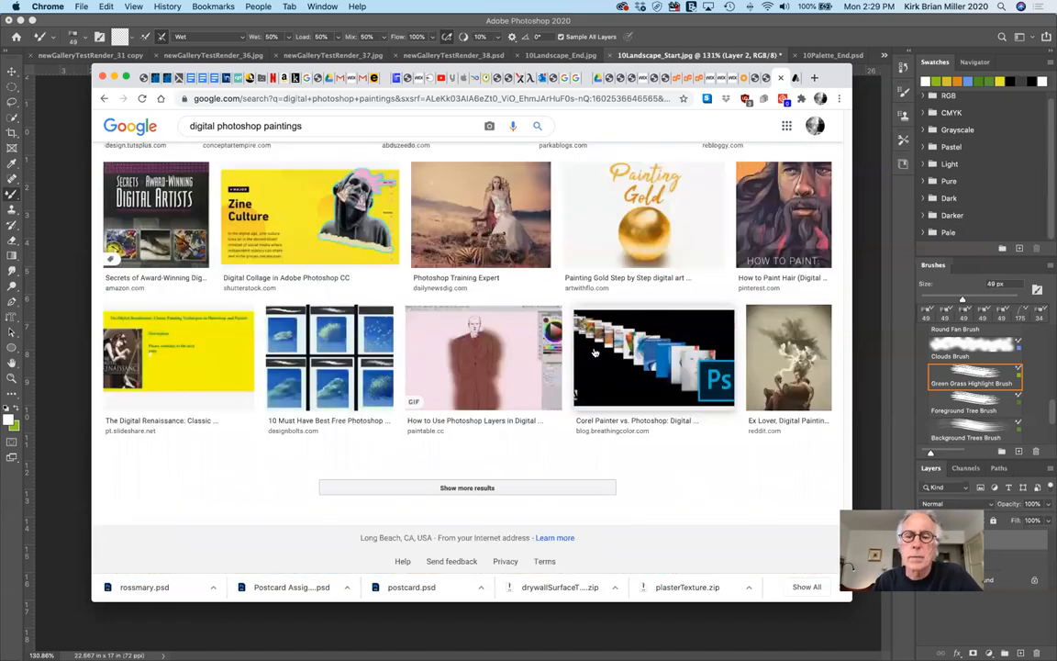
{"action": "scroll", "scroll_direction": "down", "scroll_amount": 3}
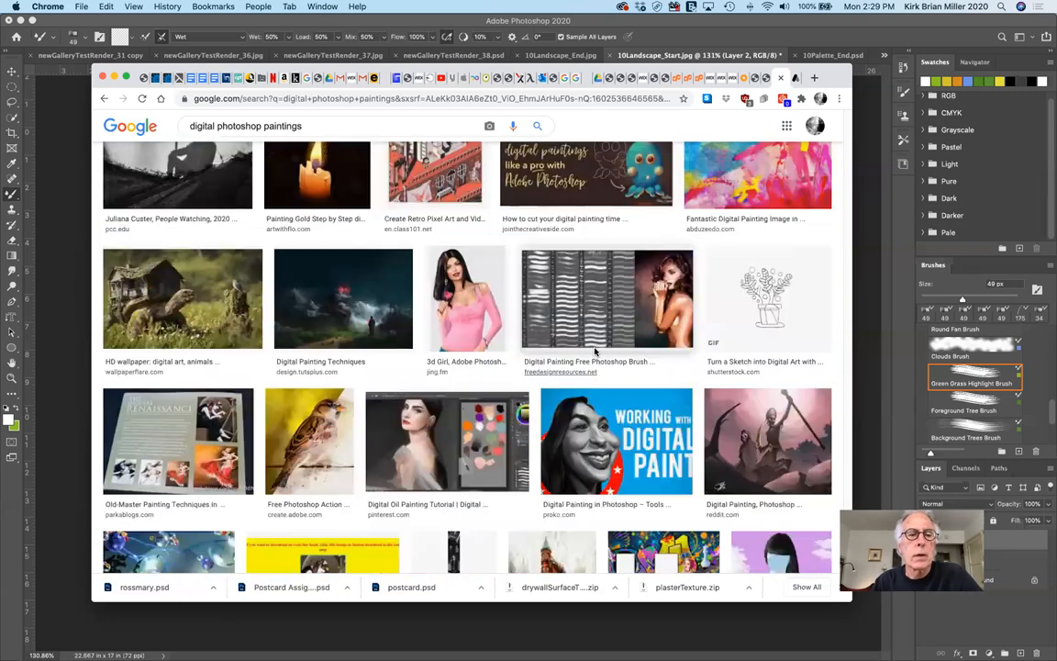
{"action": "scroll", "scroll_direction": "down", "scroll_amount": 3}
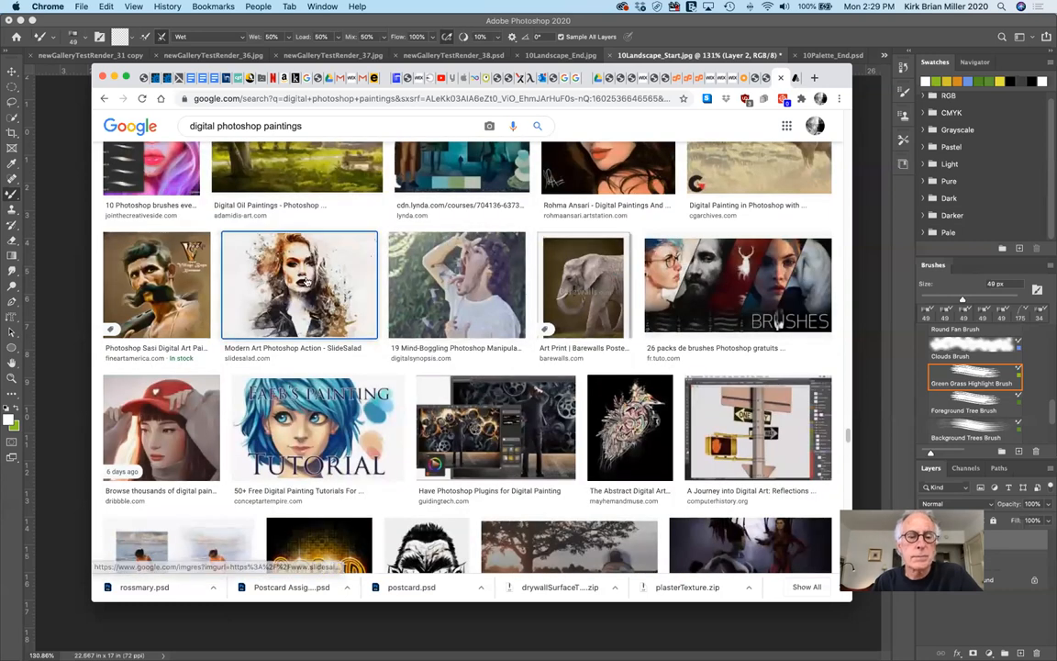
{"action": "left_click", "coordinate": [297, 285]}
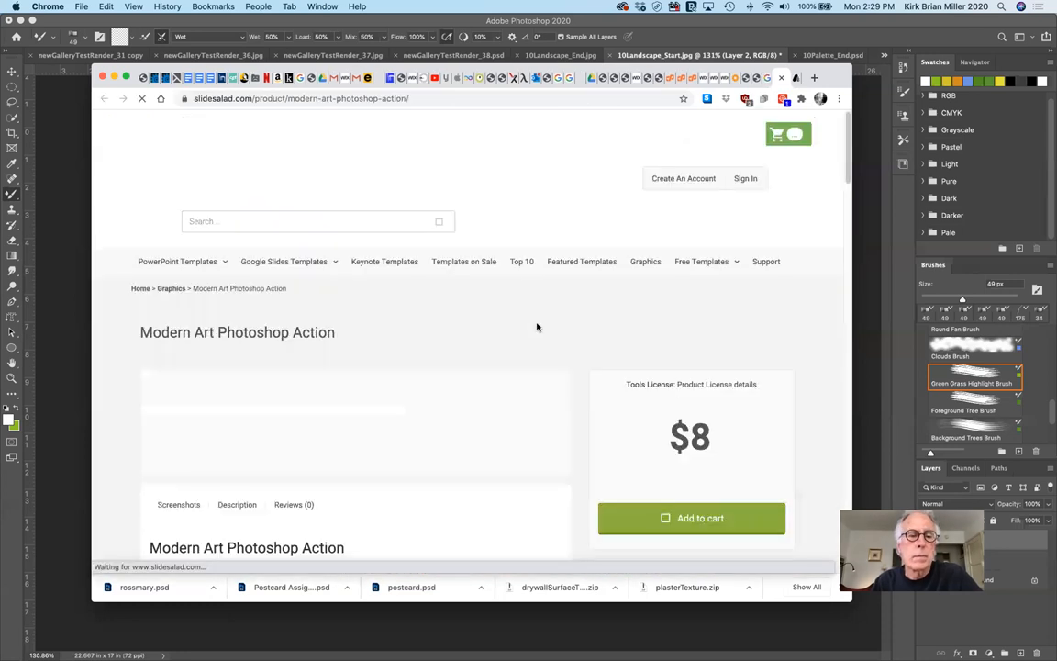
- Load SlideSalad's Modern Art Photoshop Action product page, showing the painted portrait preview
{"action": "scroll", "scroll_direction": "down", "scroll_amount": 3}
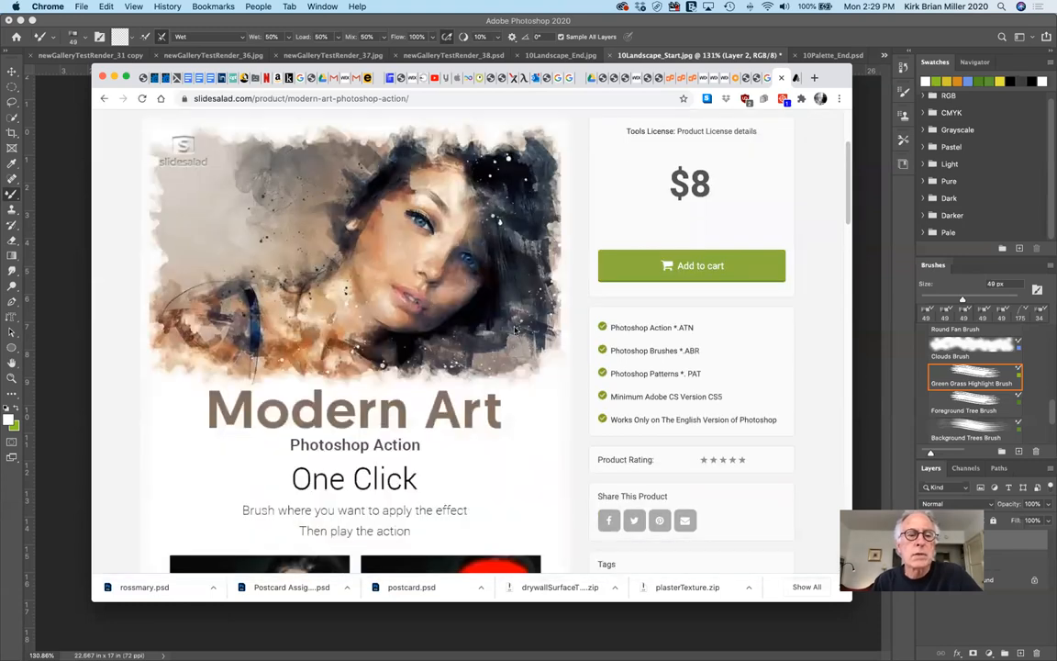
{"action": "mouse_move", "coordinate": [395, 285]}
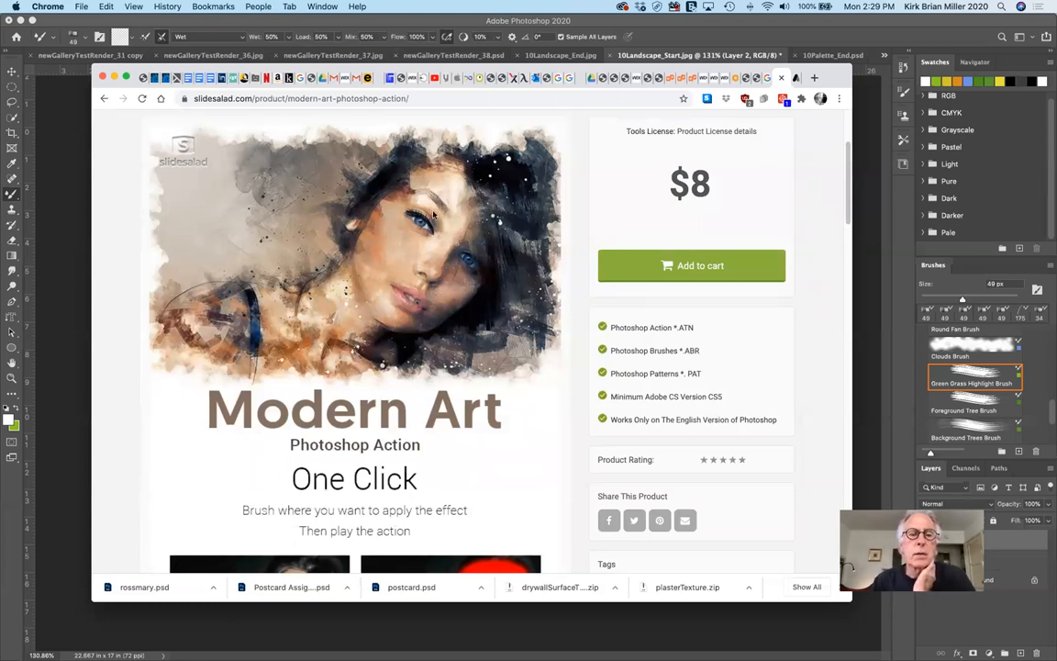
{"action": "mouse_move", "coordinate": [441, 290]}
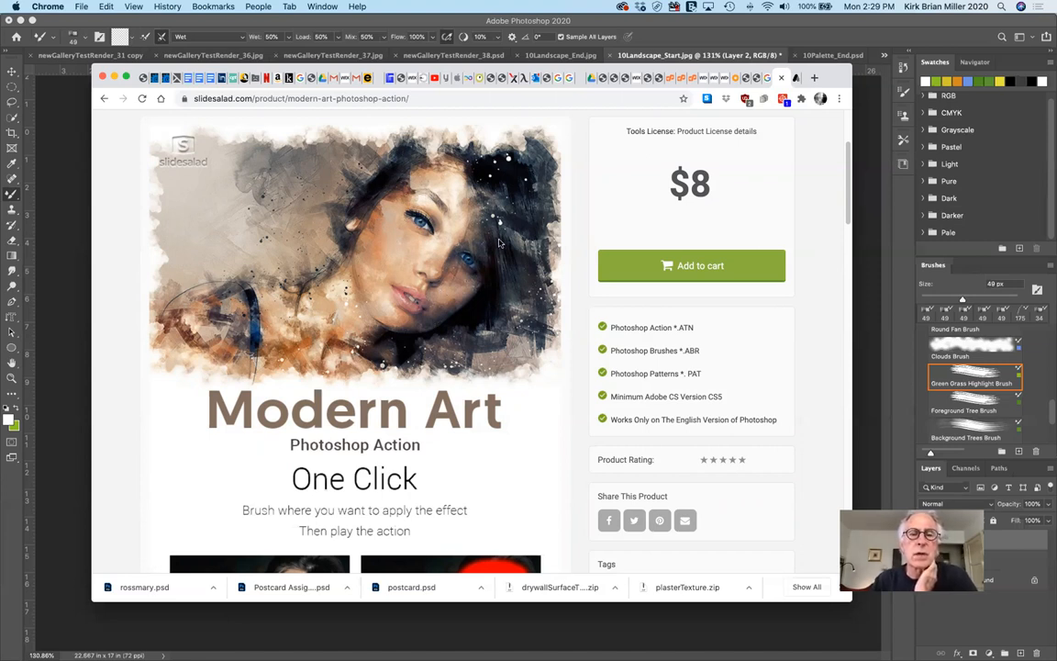
{"action": "mouse_move", "coordinate": [385, 363]}
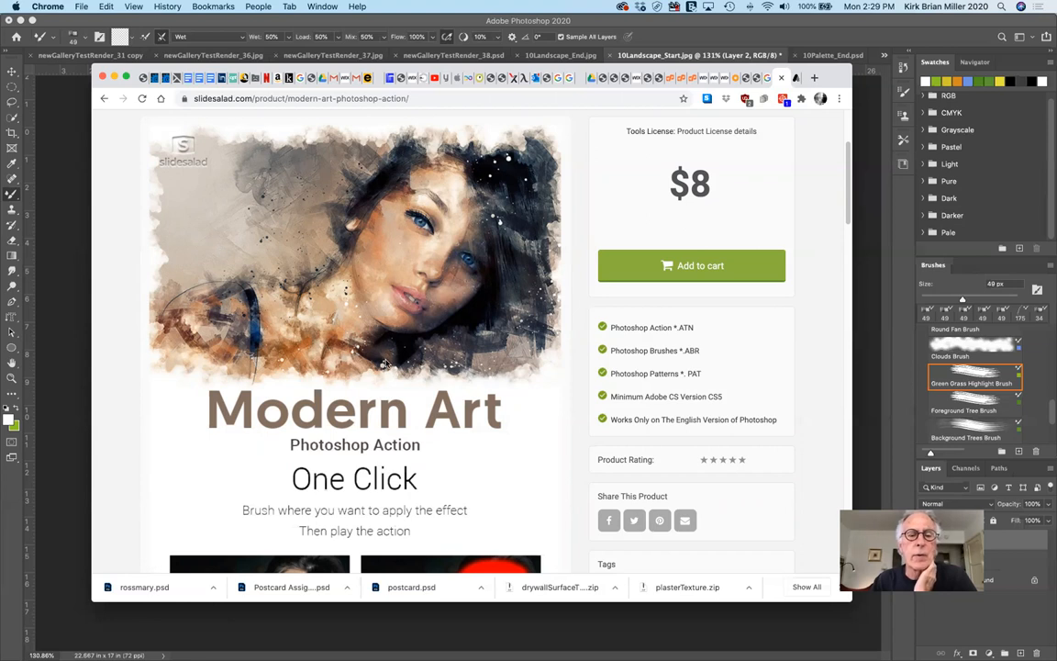
{"action": "mouse_move", "coordinate": [211, 298]}
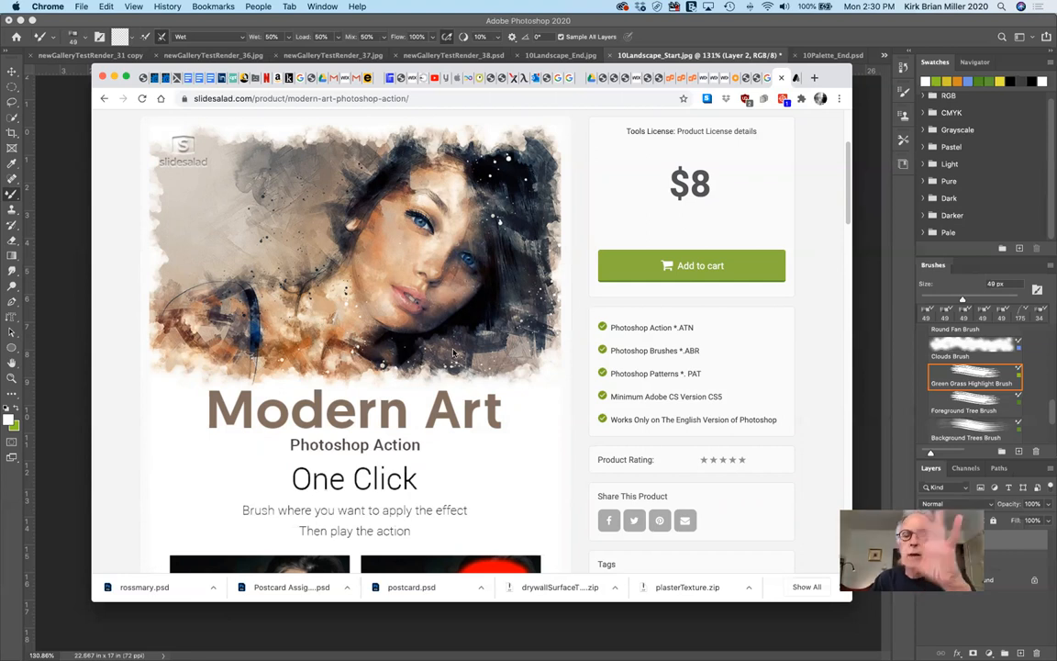
{"action": "mouse_move", "coordinate": [463, 347]}
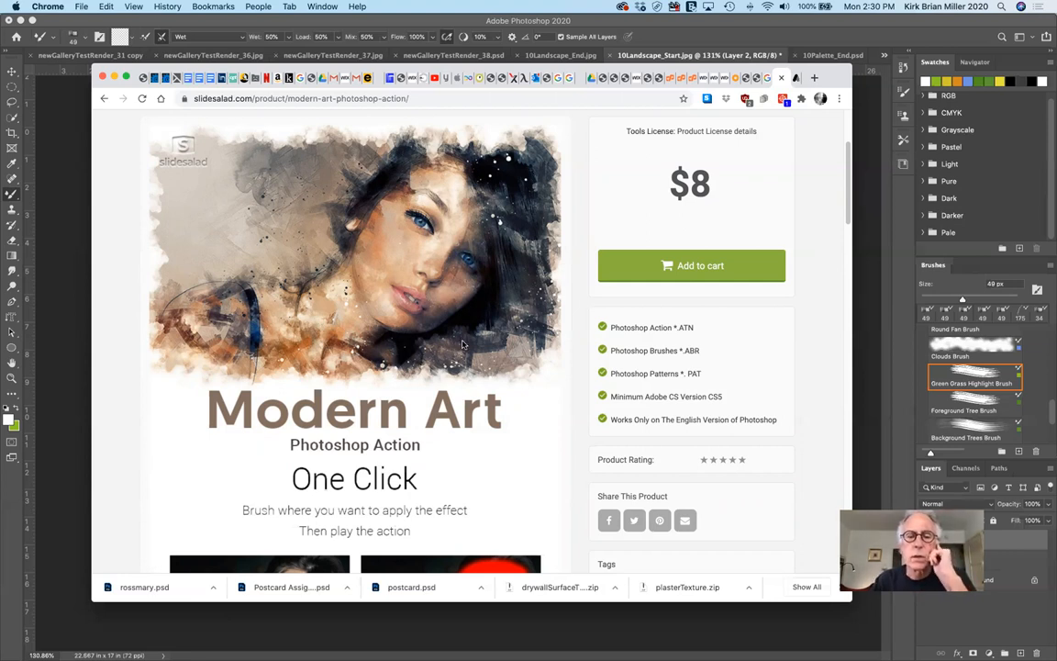
- Scroll the product page down to the Screenshots gallery with the painterly golden dog portrait
{"action": "scroll", "scroll_direction": "down", "scroll_amount": 3}
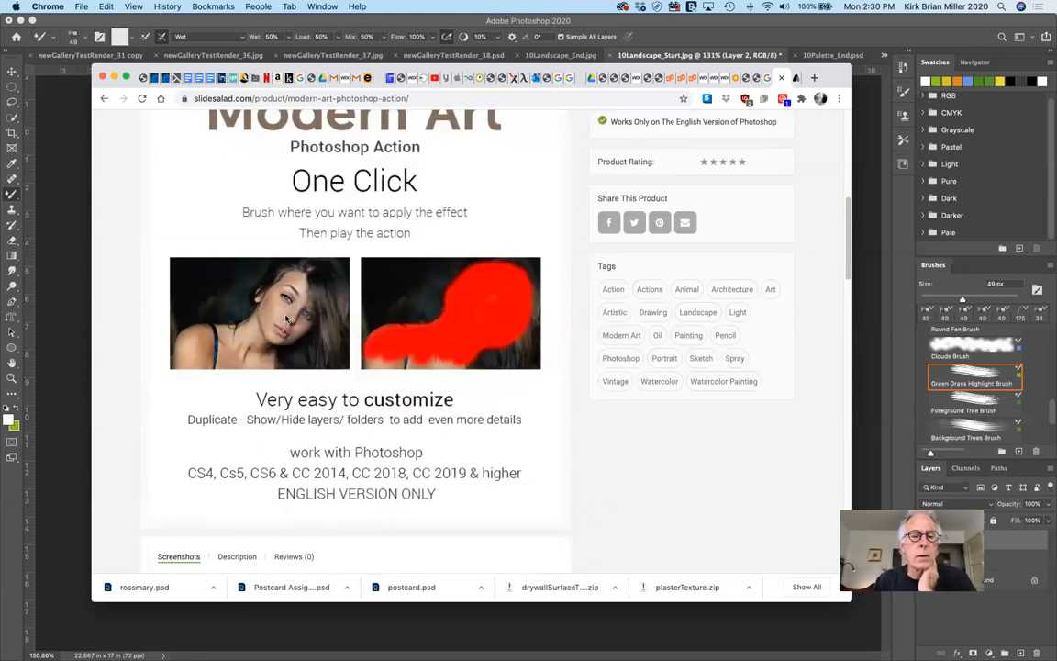
{"action": "scroll", "scroll_direction": "down", "scroll_amount": 3}
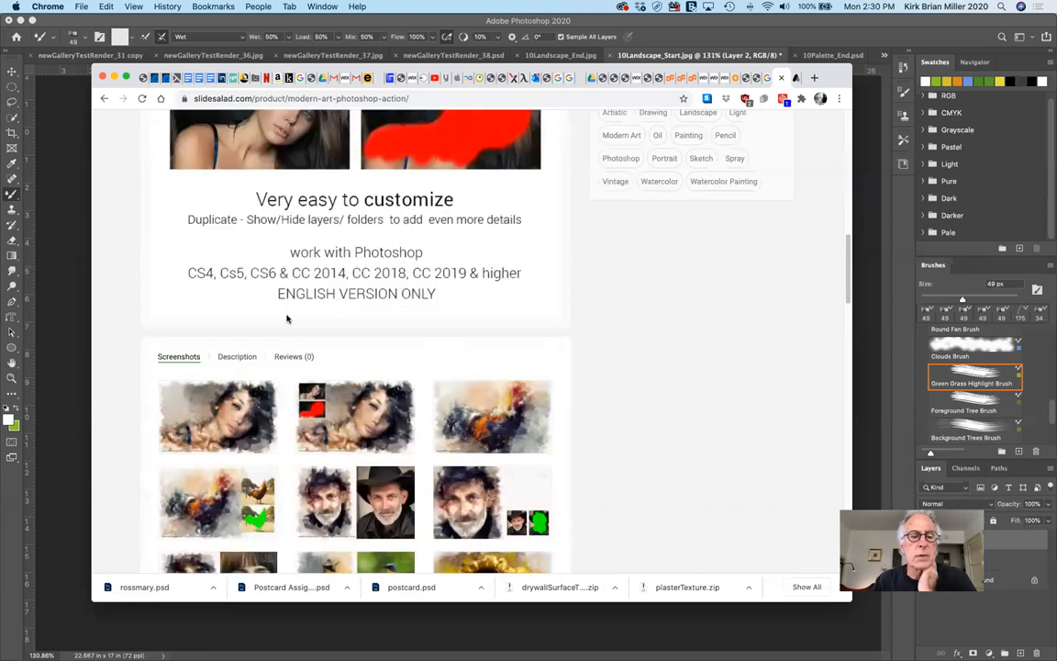
{"action": "scroll", "scroll_direction": "down", "scroll_amount": 3}
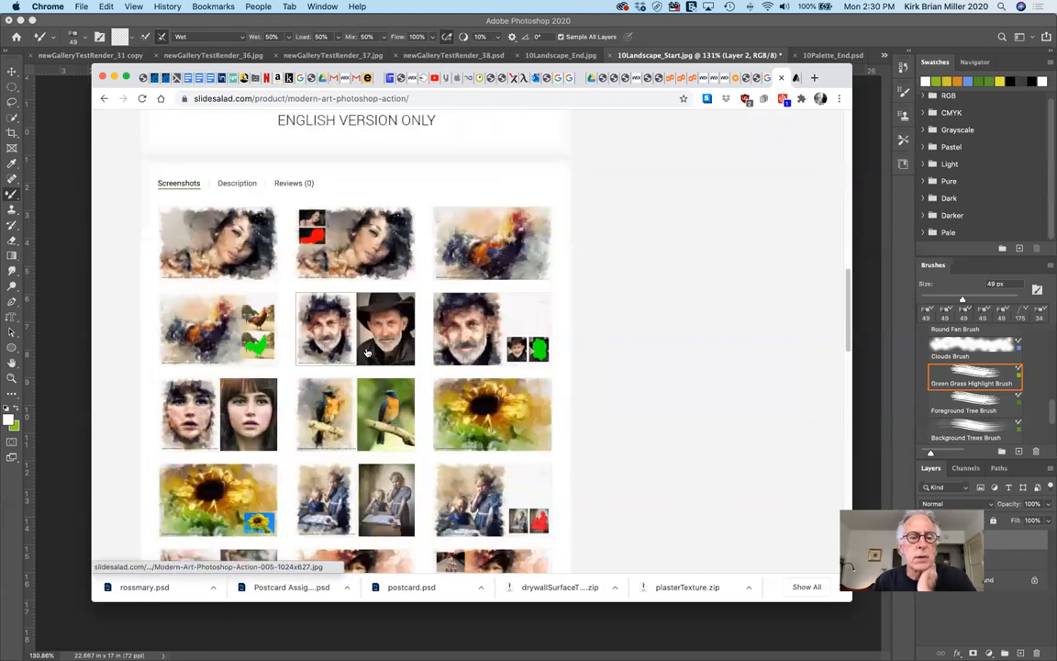
{"action": "scroll", "scroll_direction": "down", "scroll_amount": 3}
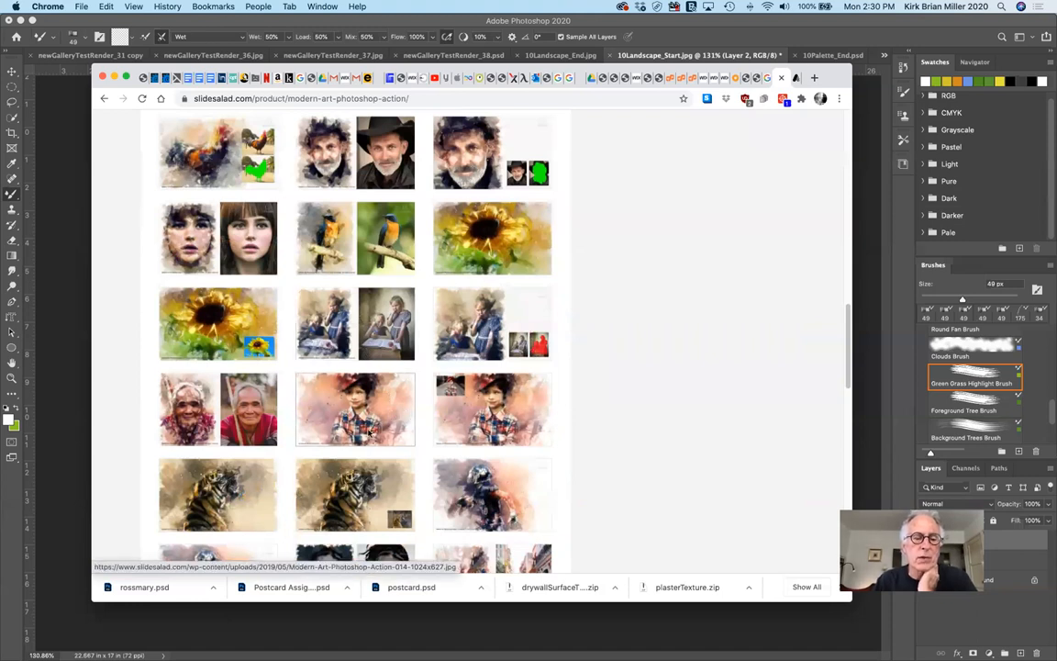
{"action": "scroll", "scroll_direction": "down", "scroll_amount": 3}
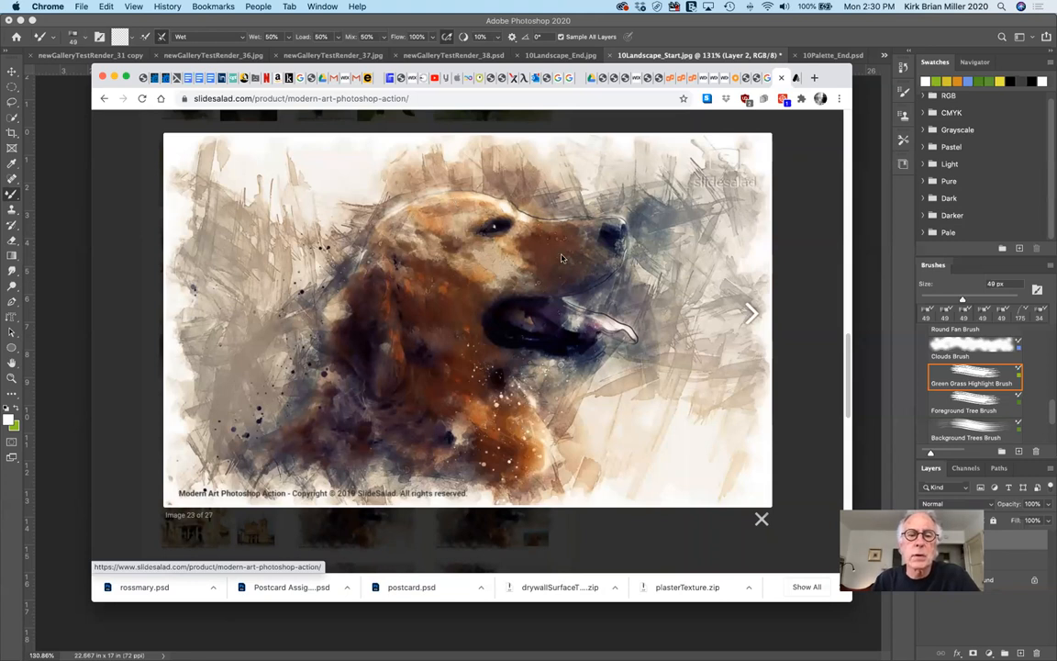
{"action": "mouse_move", "coordinate": [572, 282]}
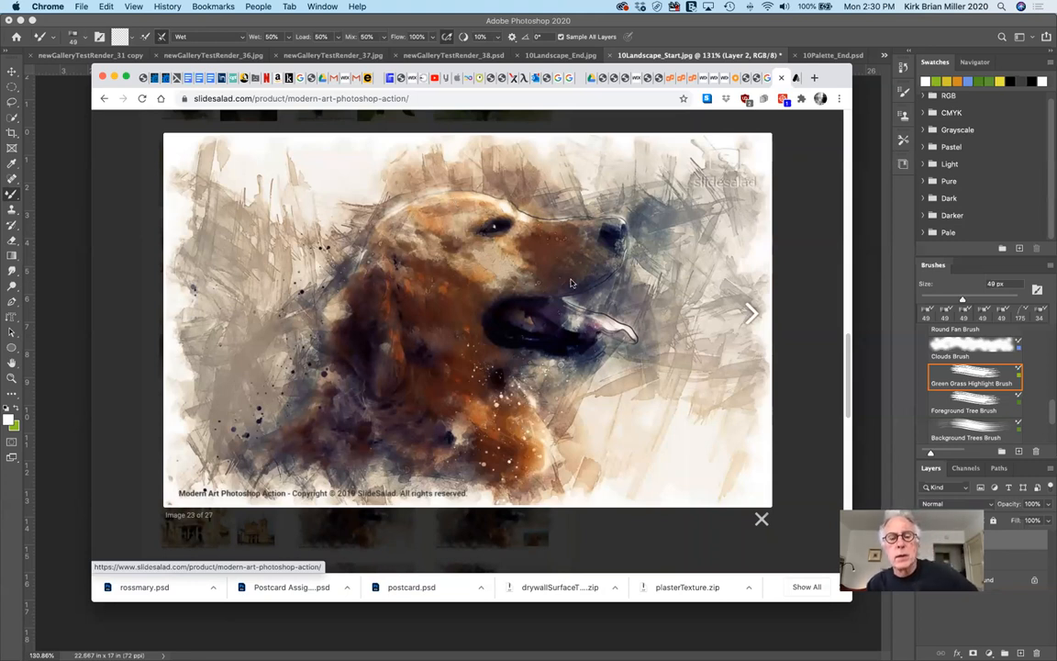
{"action": "mouse_move", "coordinate": [738, 196]}
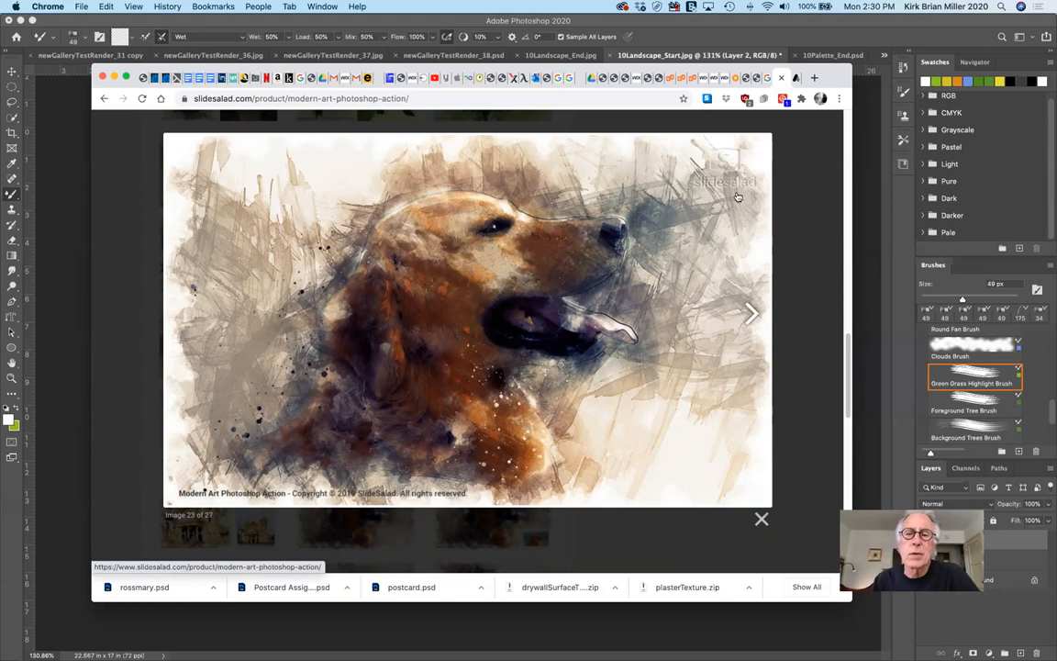
{"action": "mouse_move", "coordinate": [558, 167]}
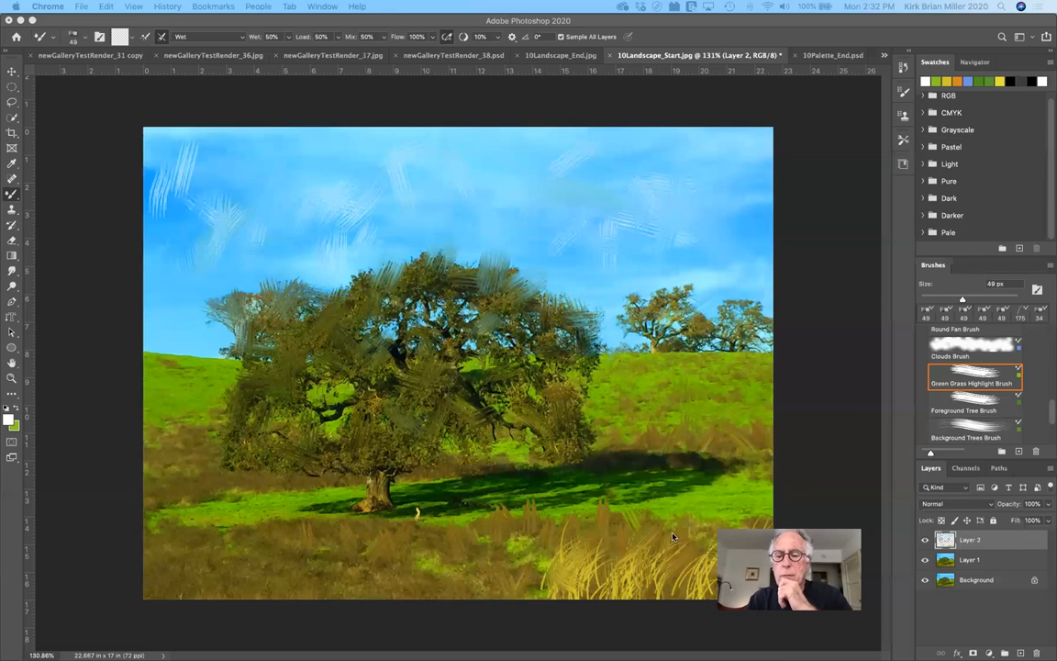
{"action": "mouse_move", "coordinate": [802, 284]}
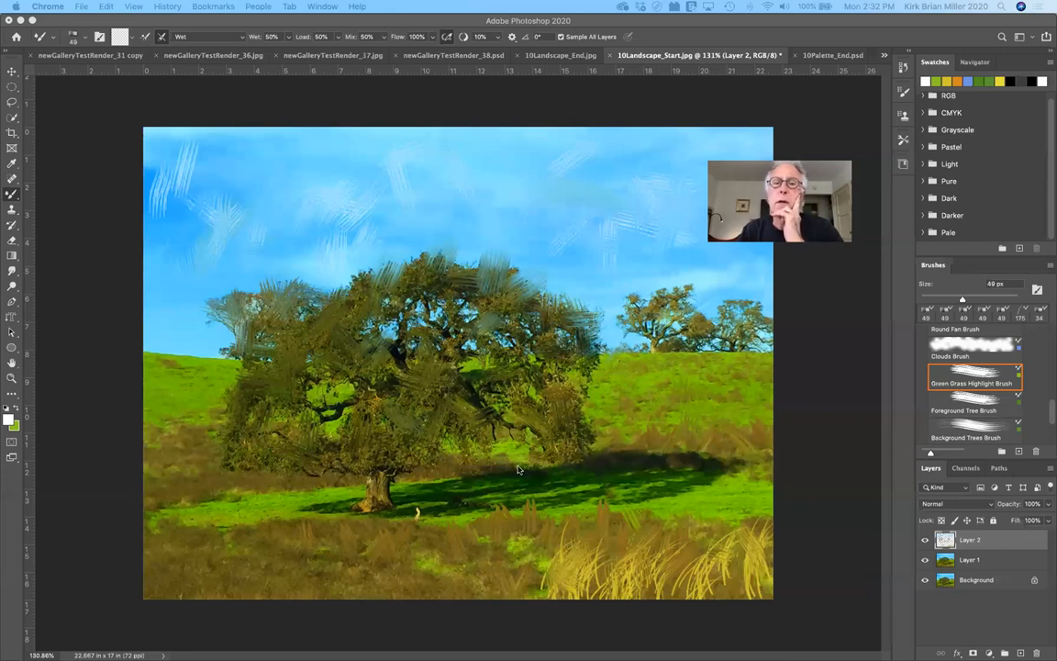
{"action": "mouse_move", "coordinate": [411, 485]}
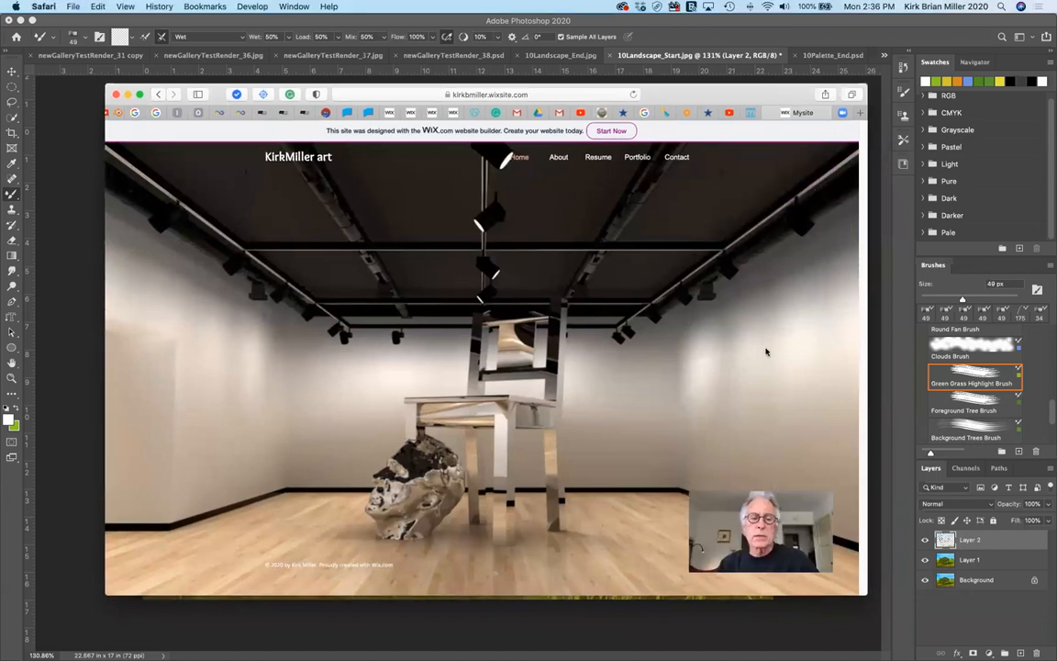
{"action": "mouse_move", "coordinate": [652, 345]}
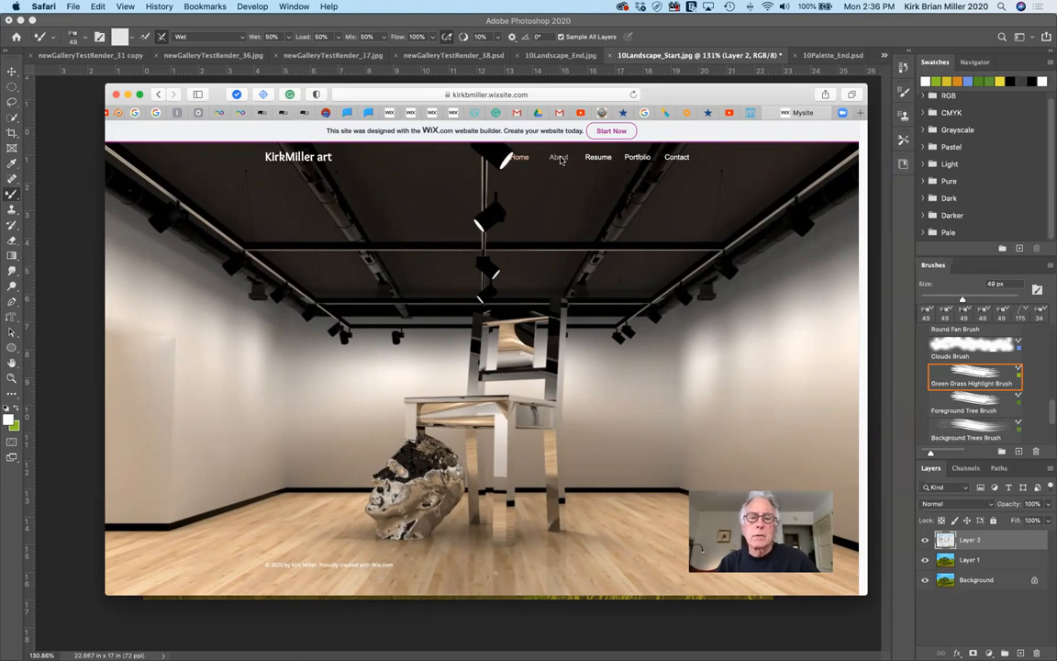
- Open the About page with Kirk Miller's artist statement and biography
{"action": "left_click", "coordinate": [558, 156]}
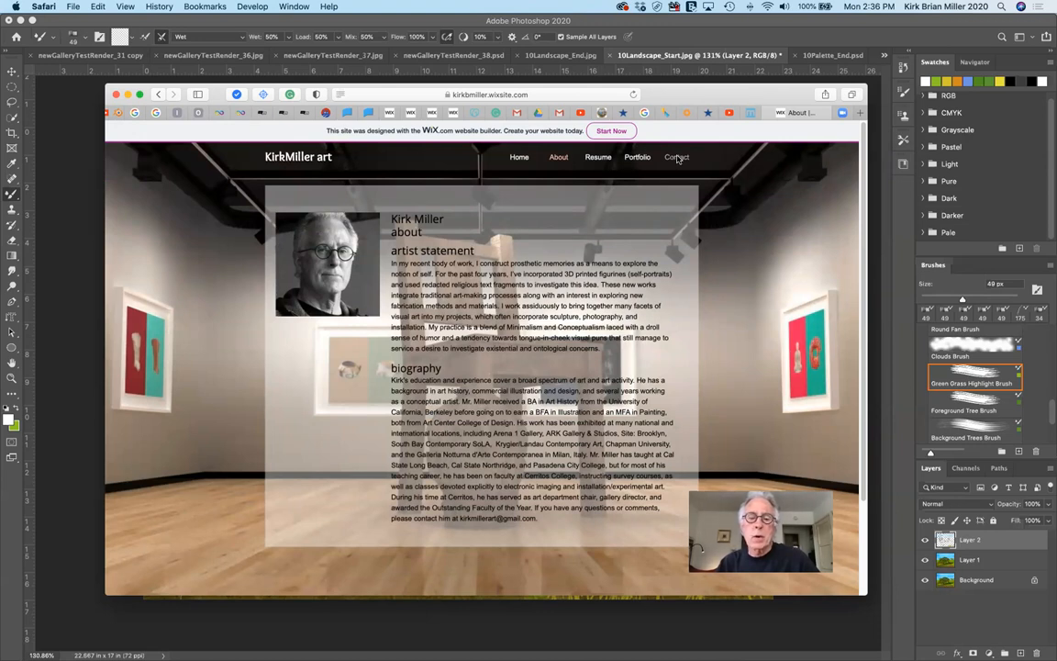
- View the Contact page's email, phone and message form, then return to the site's Home page
{"action": "left_click", "coordinate": [676, 156]}
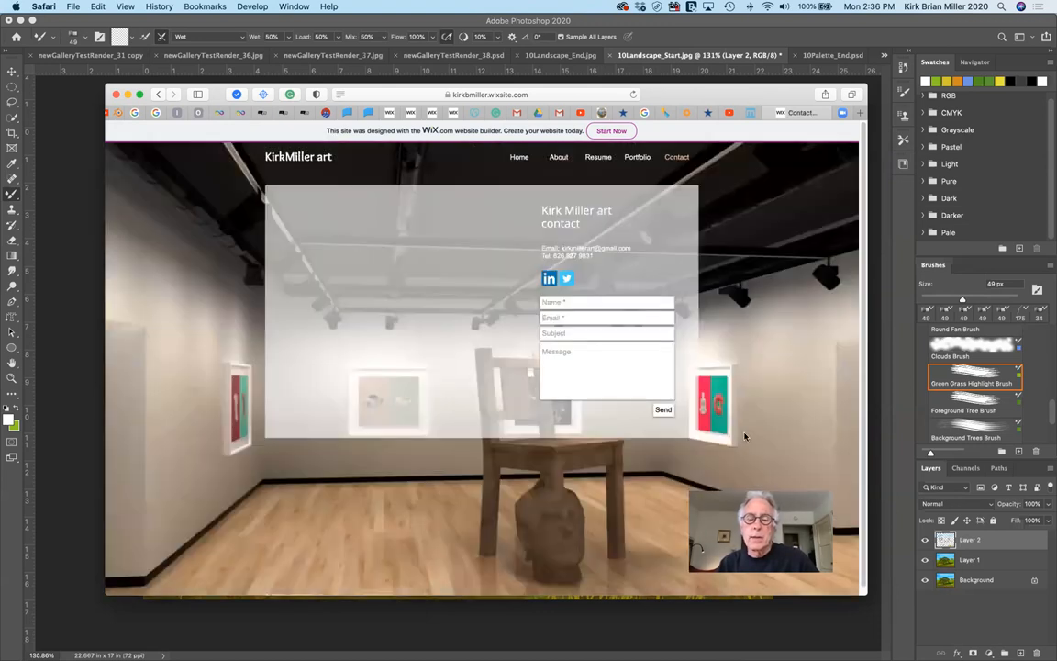
{"action": "scroll", "scroll_direction": "down", "scroll_amount": 3}
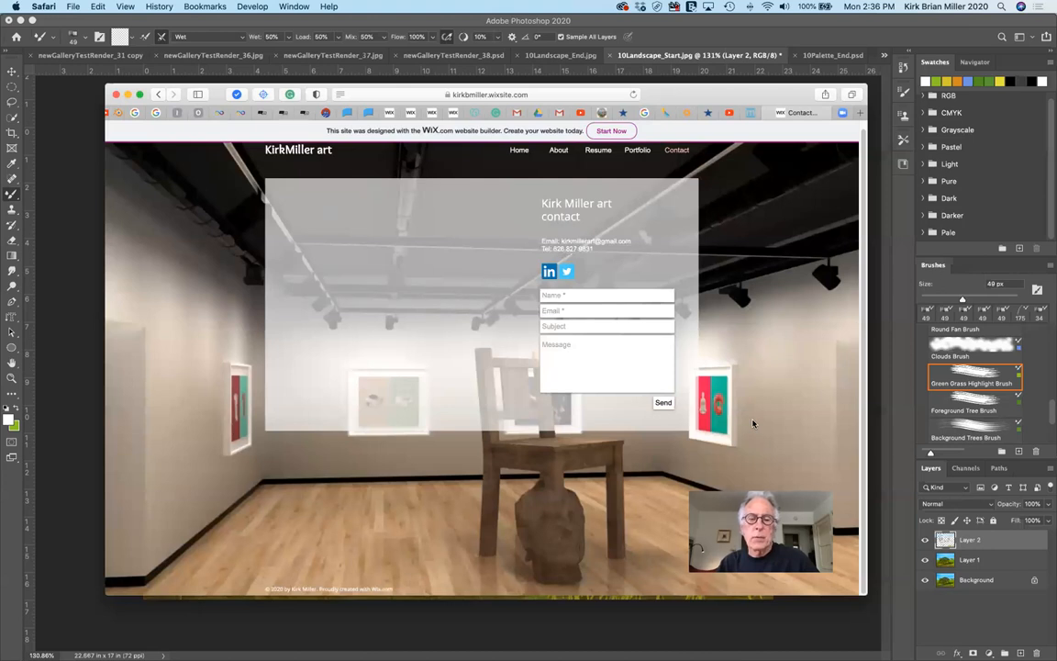
{"action": "mouse_move", "coordinate": [441, 227]}
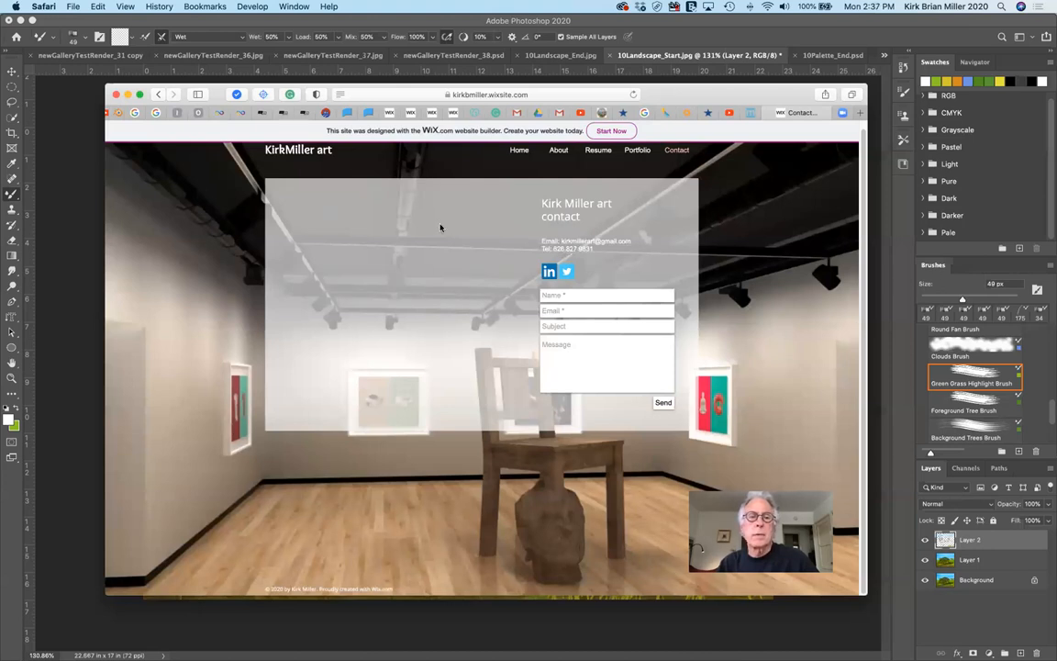
{"action": "mouse_move", "coordinate": [323, 200]}
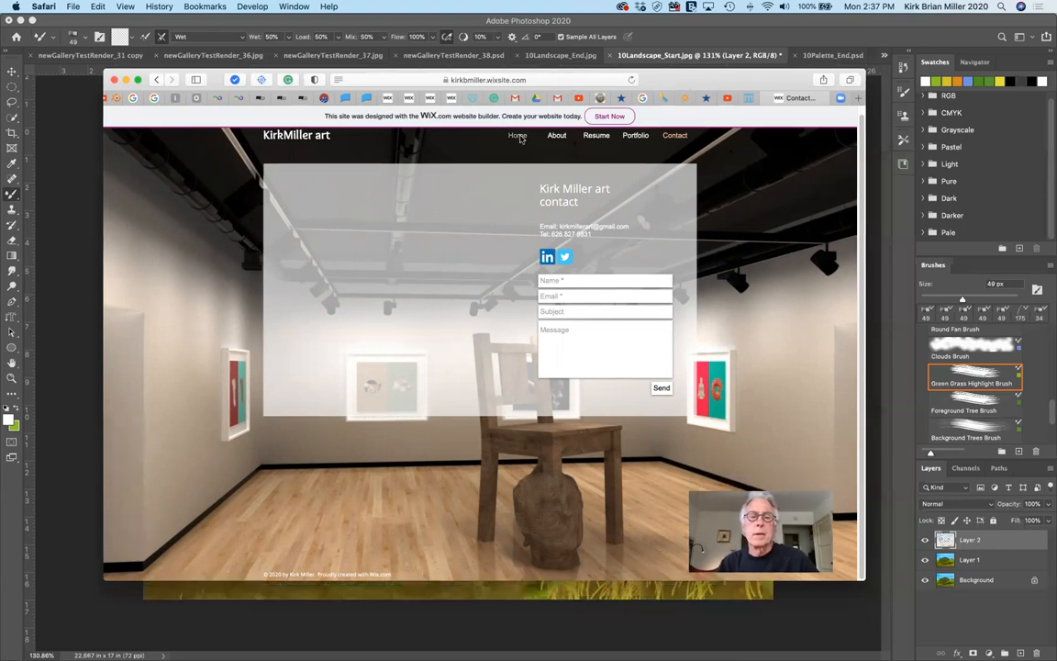
{"action": "left_click", "coordinate": [517, 142]}
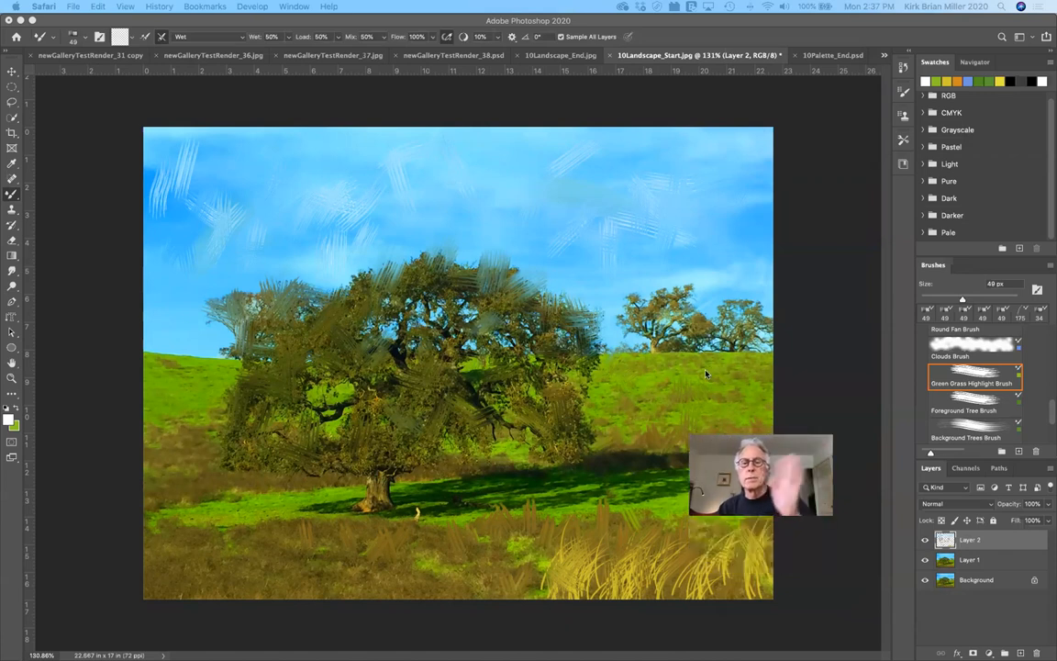
{"action": "mouse_move", "coordinate": [624, 140]}
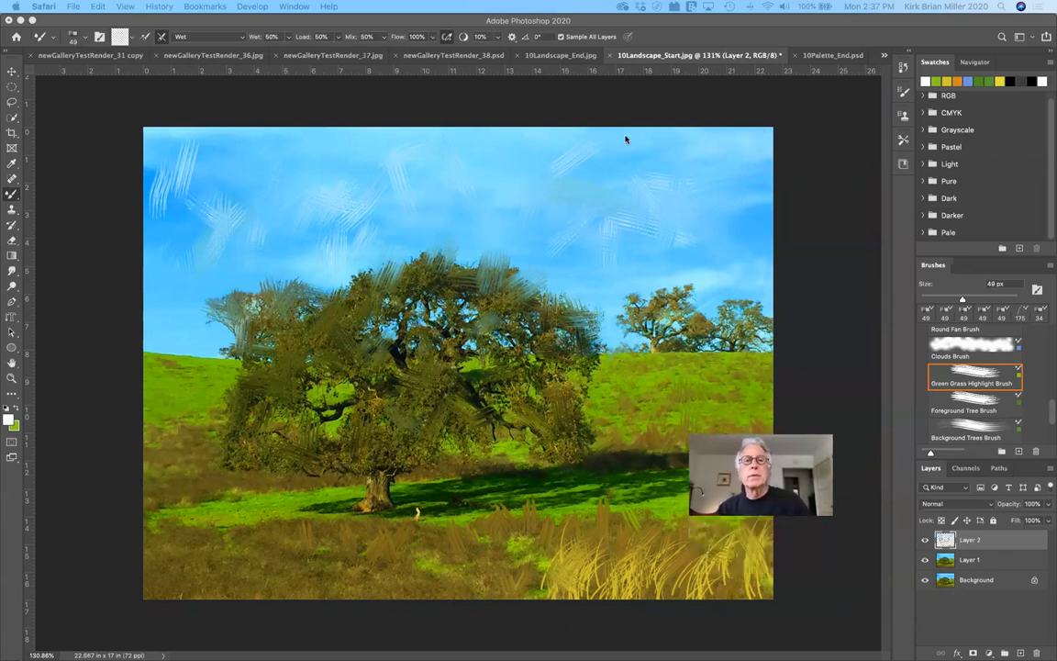